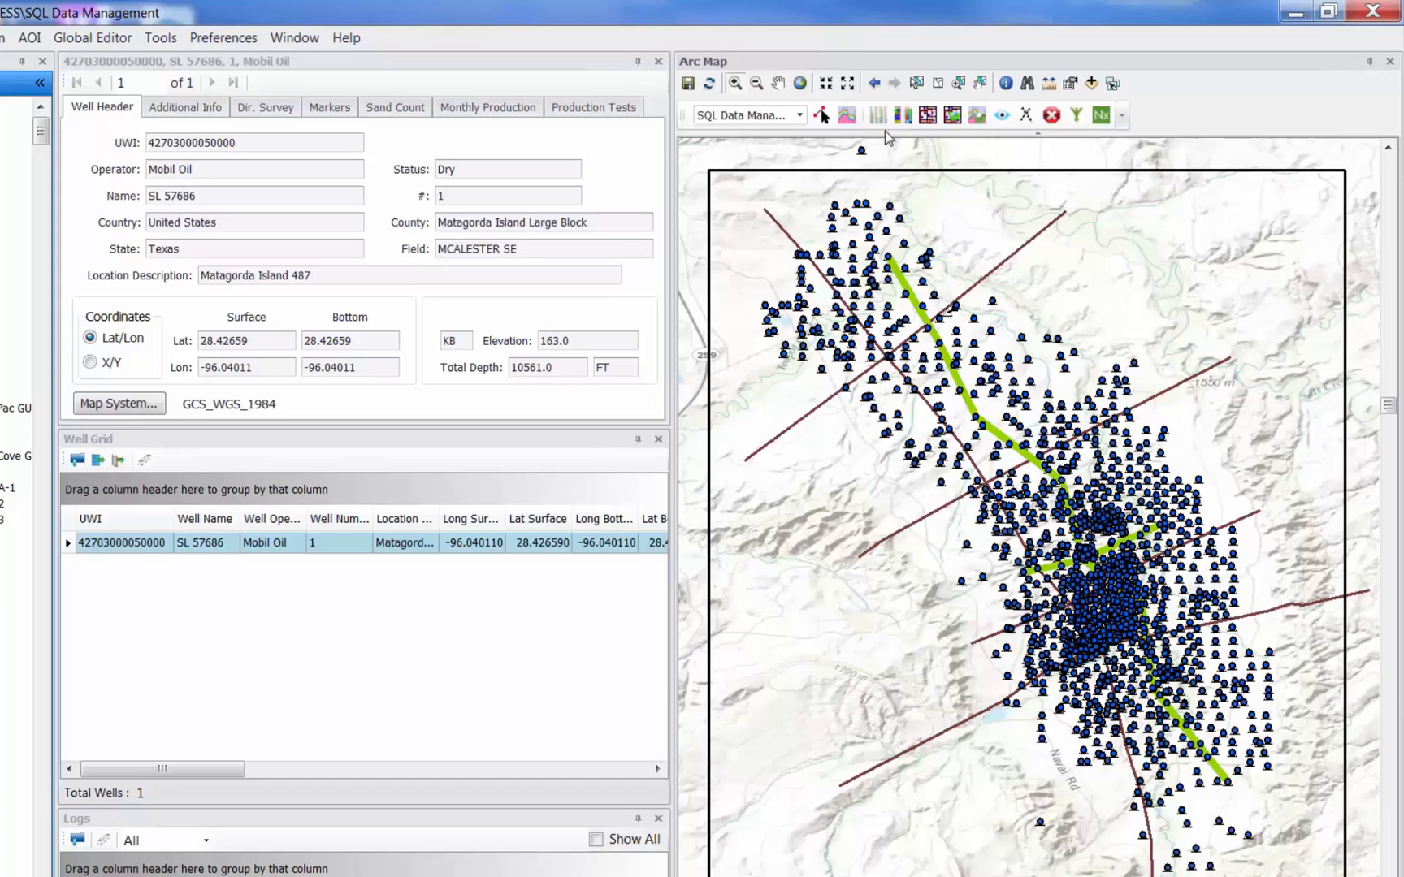
mouse_move(918, 85)
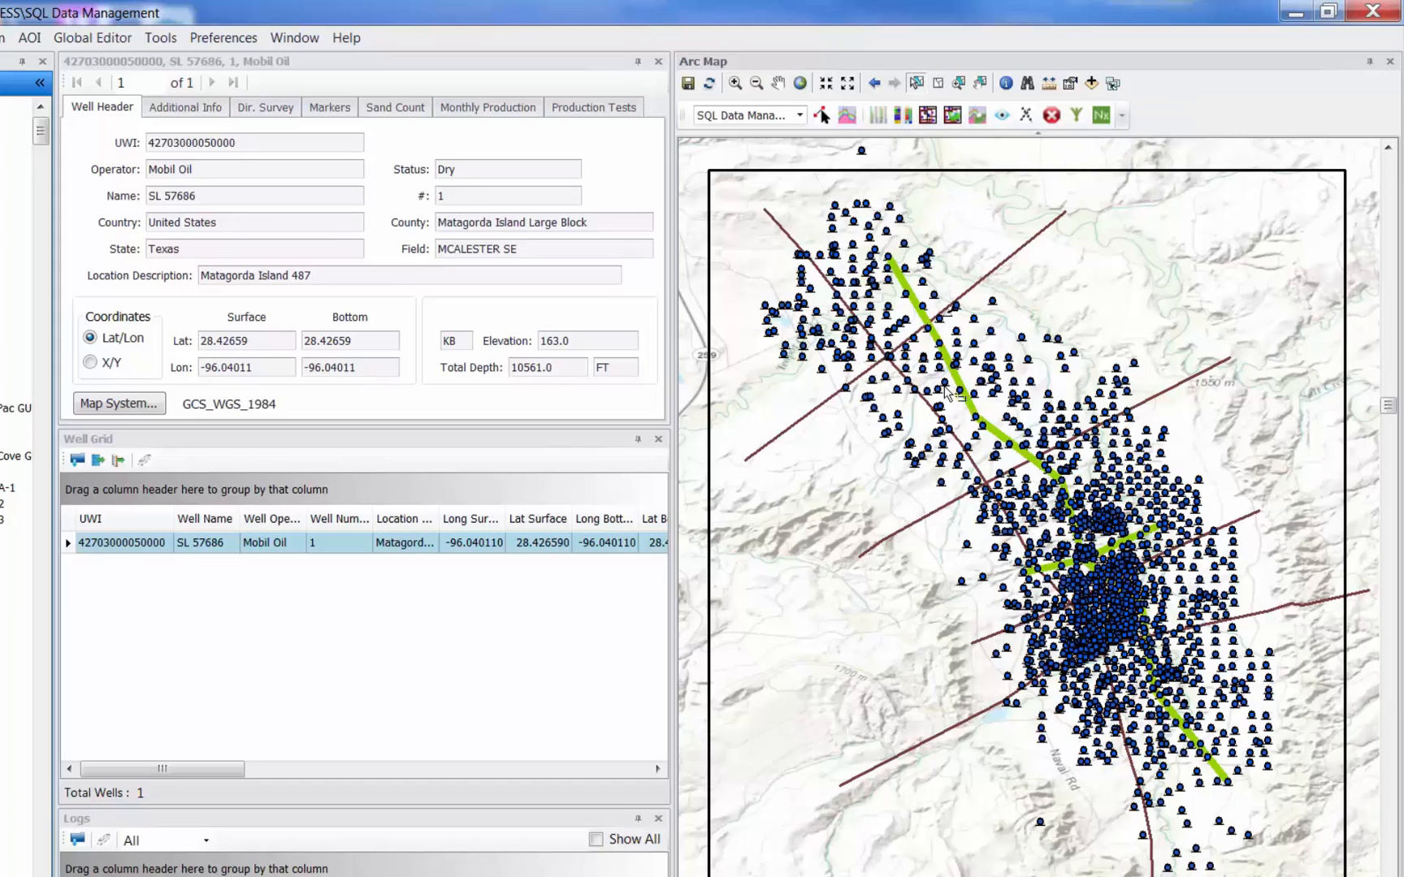
- Select Teapot Dome well 48-X-28 (RMOTC, U.S. DOE, Wyoming) to load its well header
left_click(926, 393)
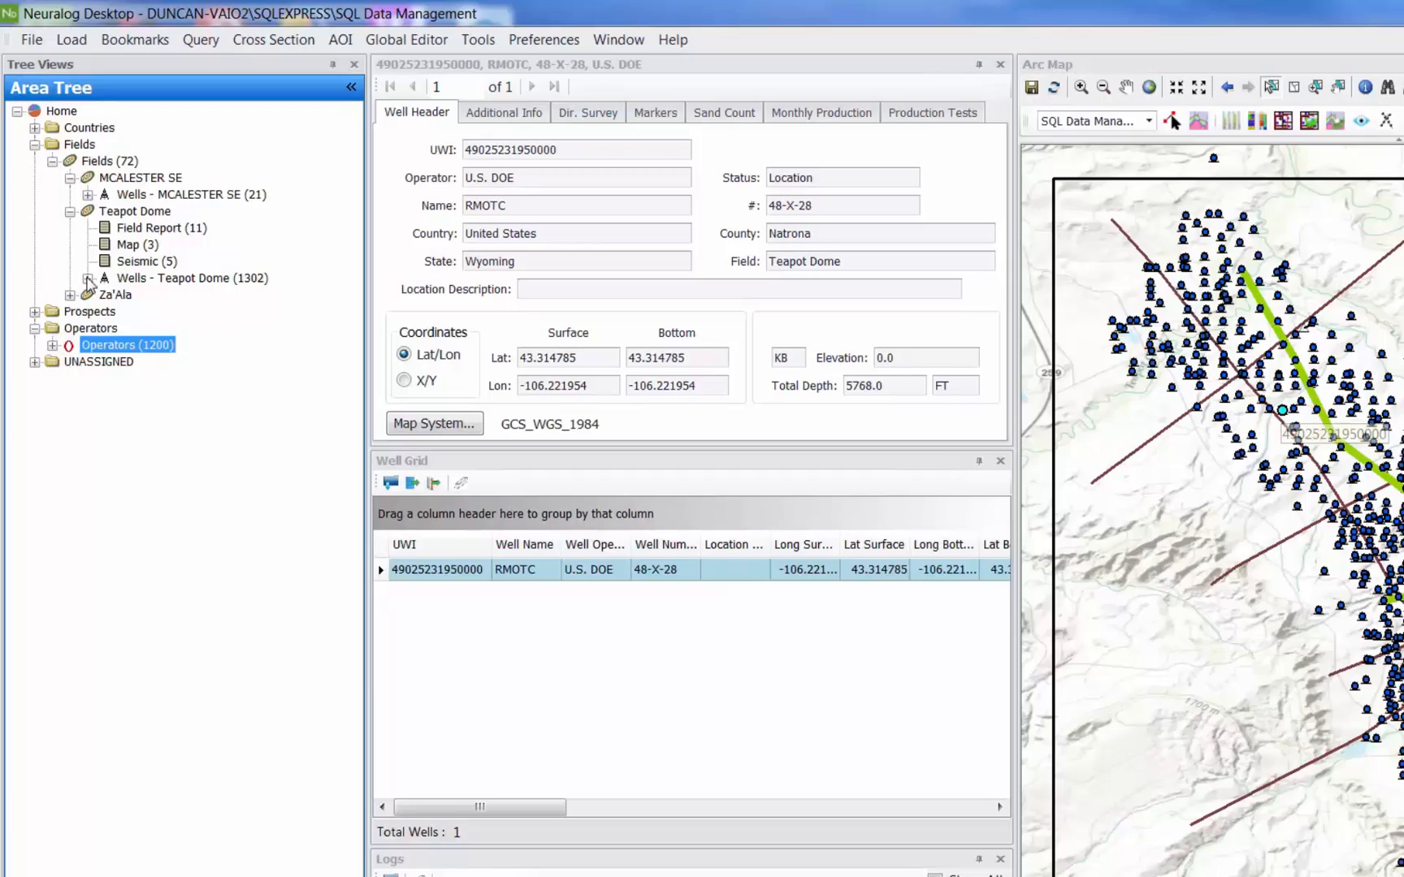
- Expand the Teapot Dome wells, then 48-X-28's Well Logs and Well Documents categories
left_click(89, 277)
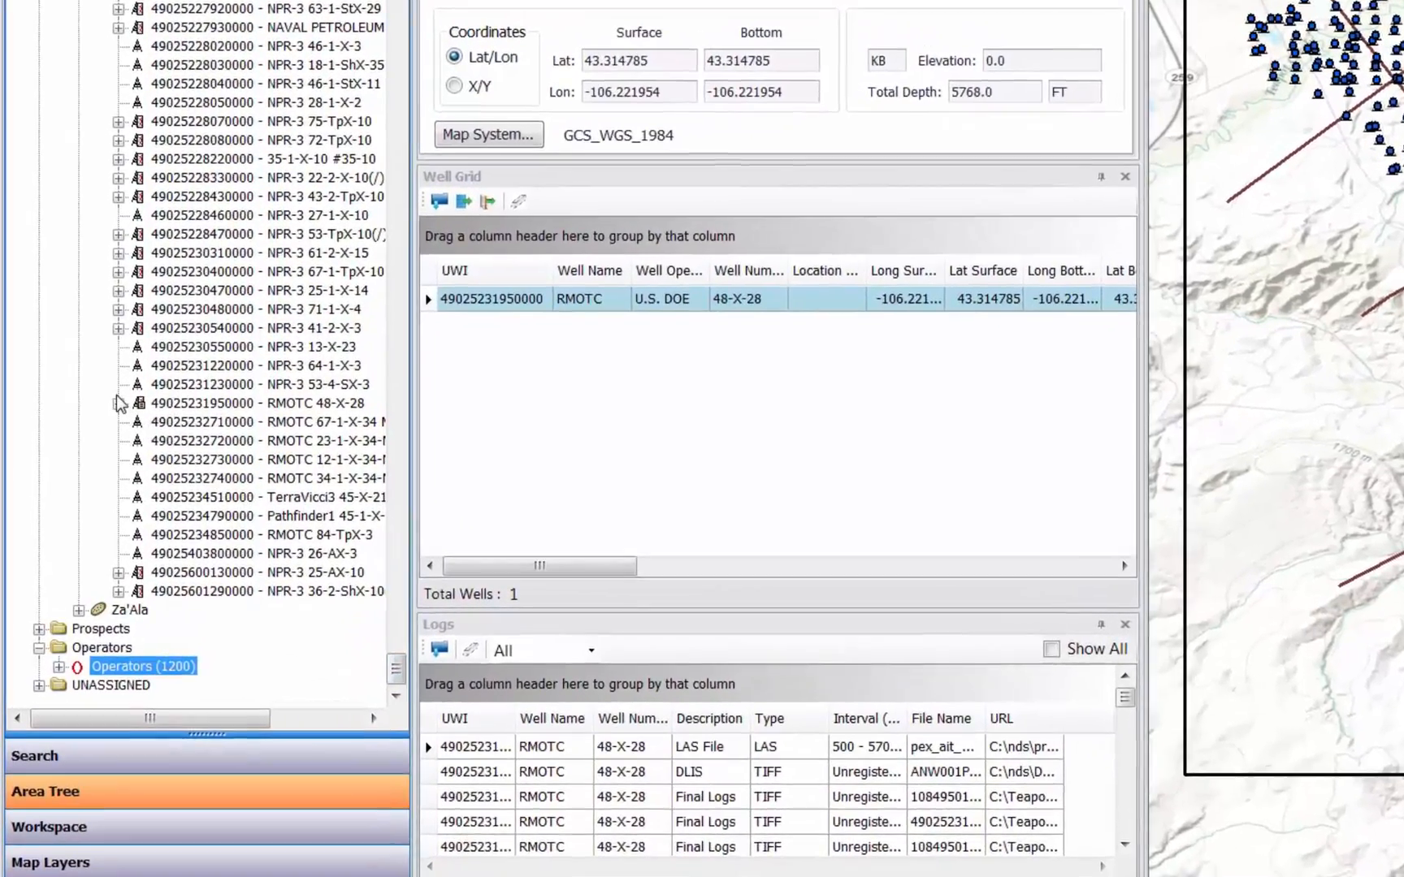
left_click(117, 402)
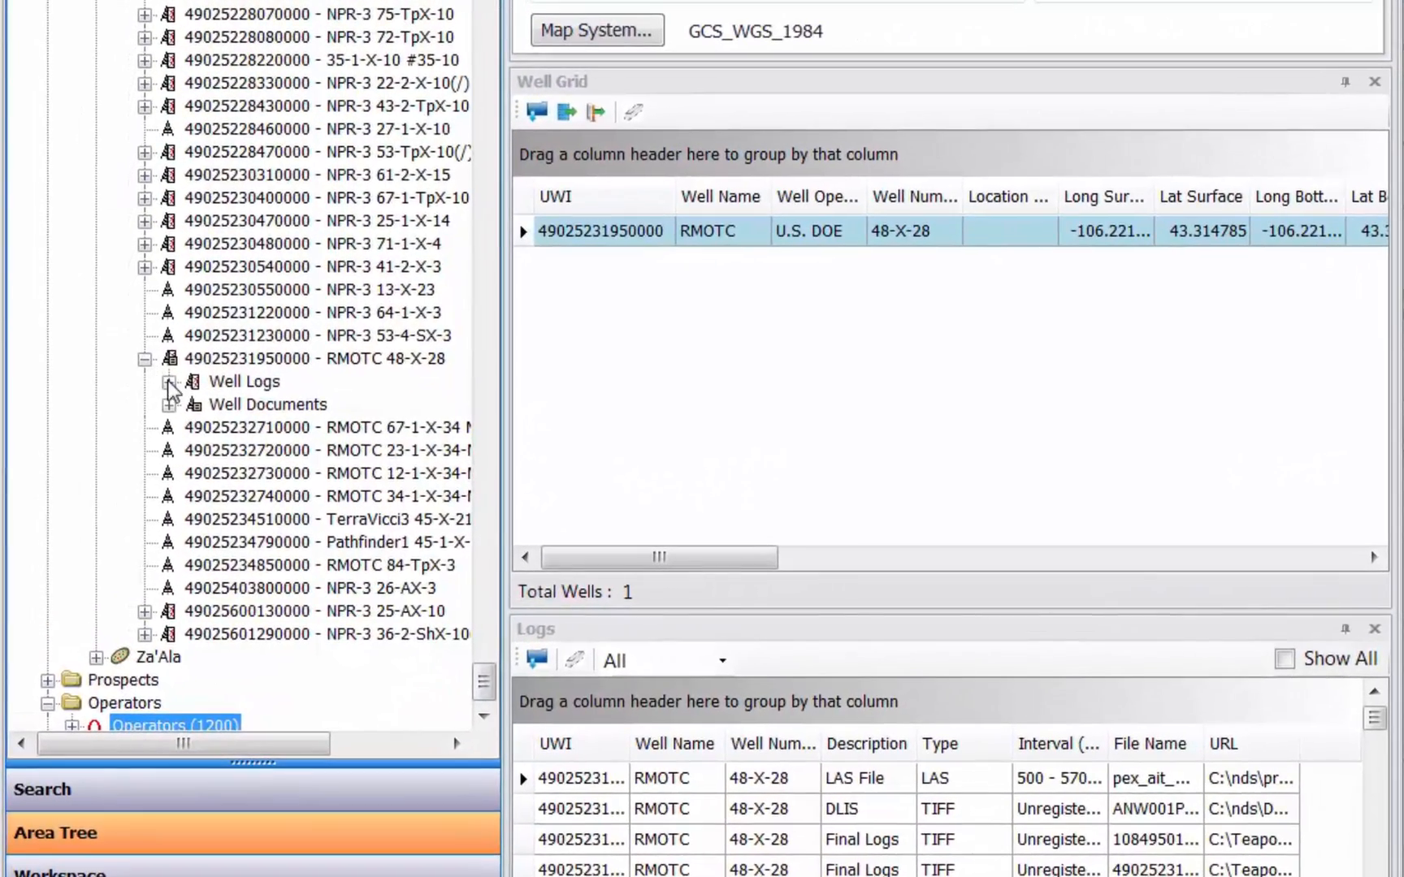
left_click(170, 381)
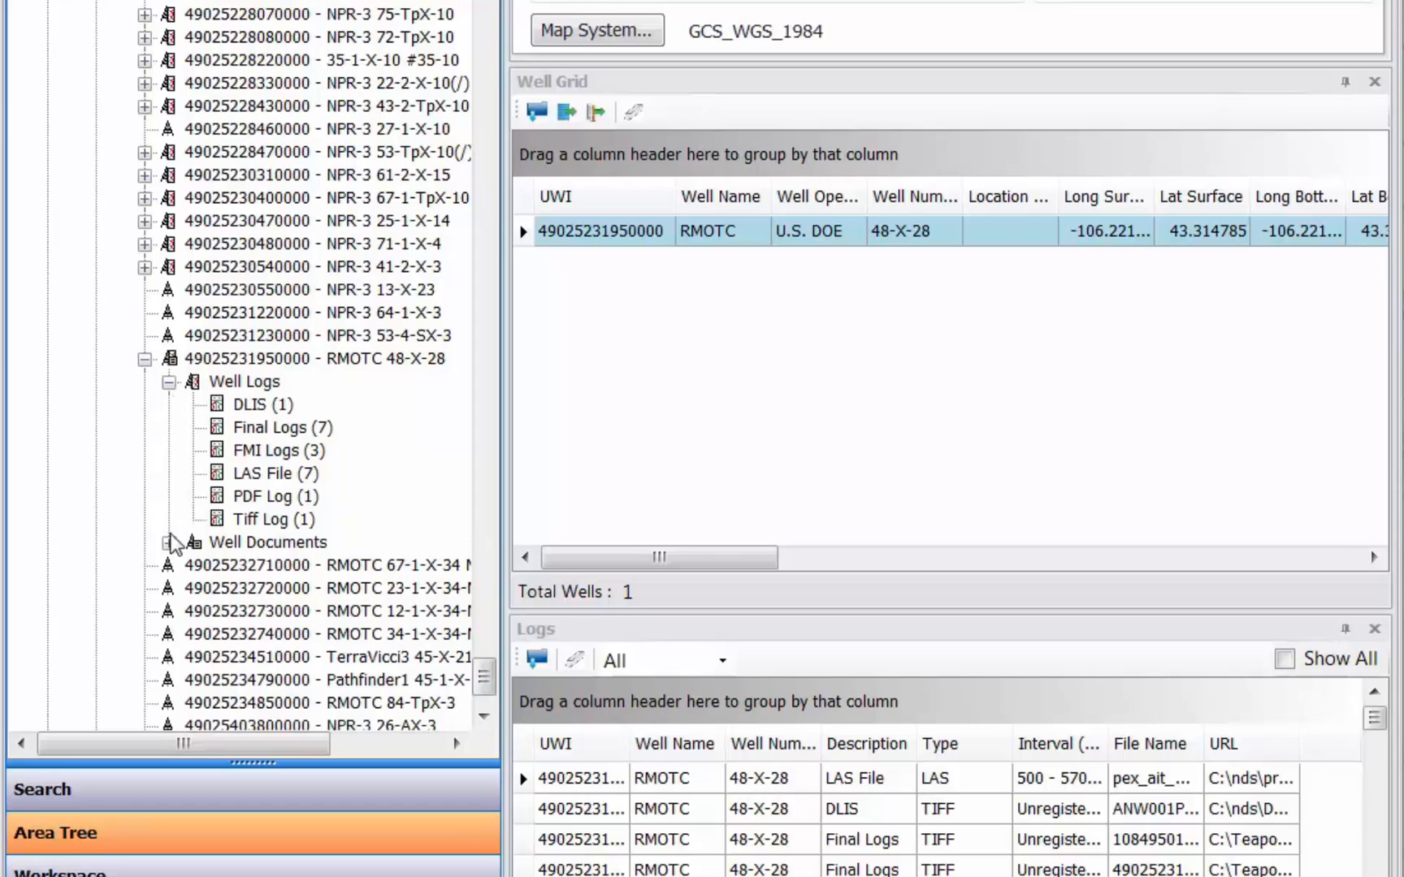
left_click(170, 542)
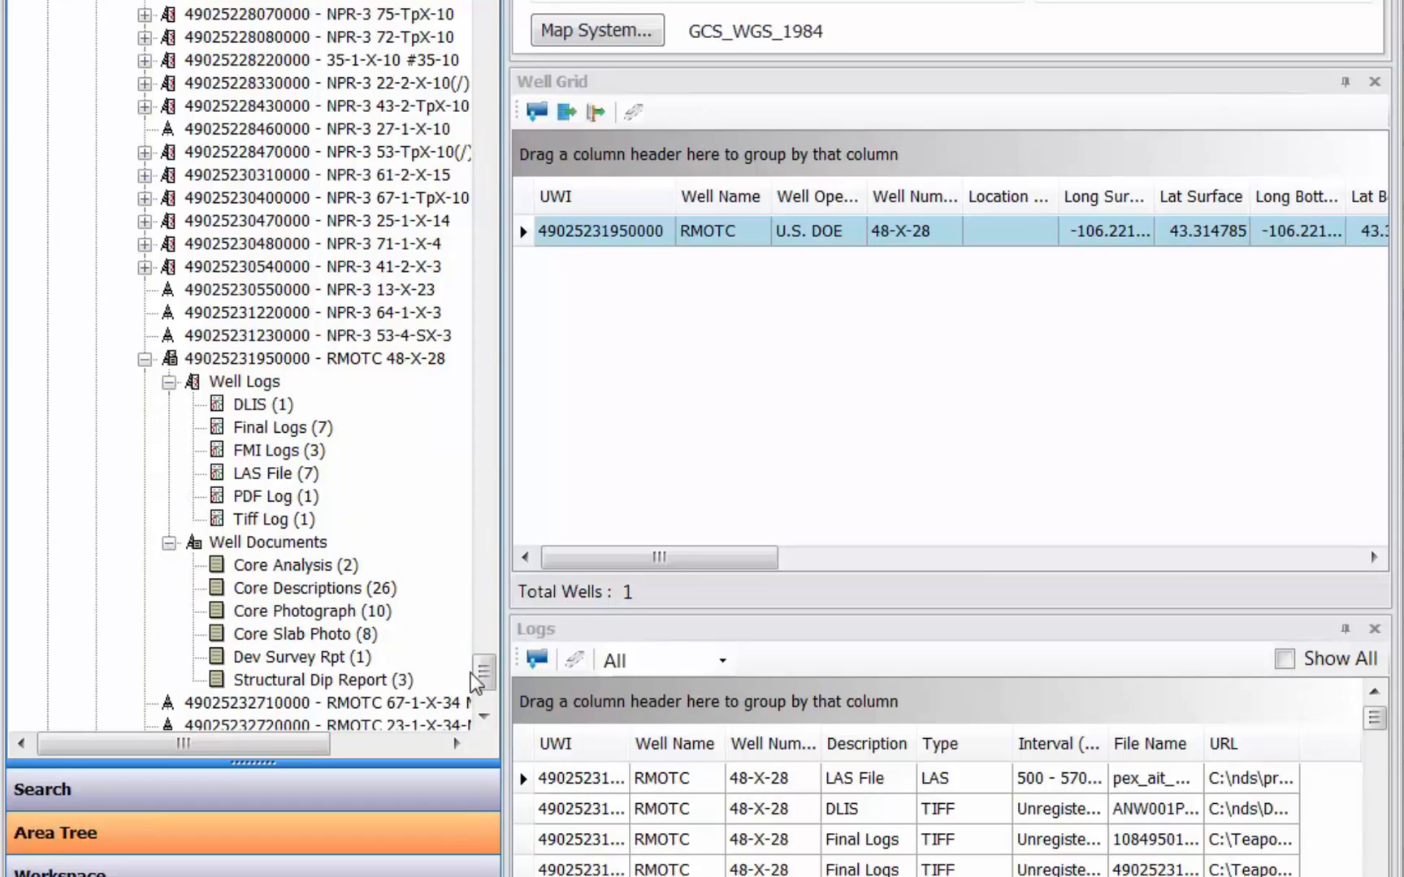
scroll("down", 3)
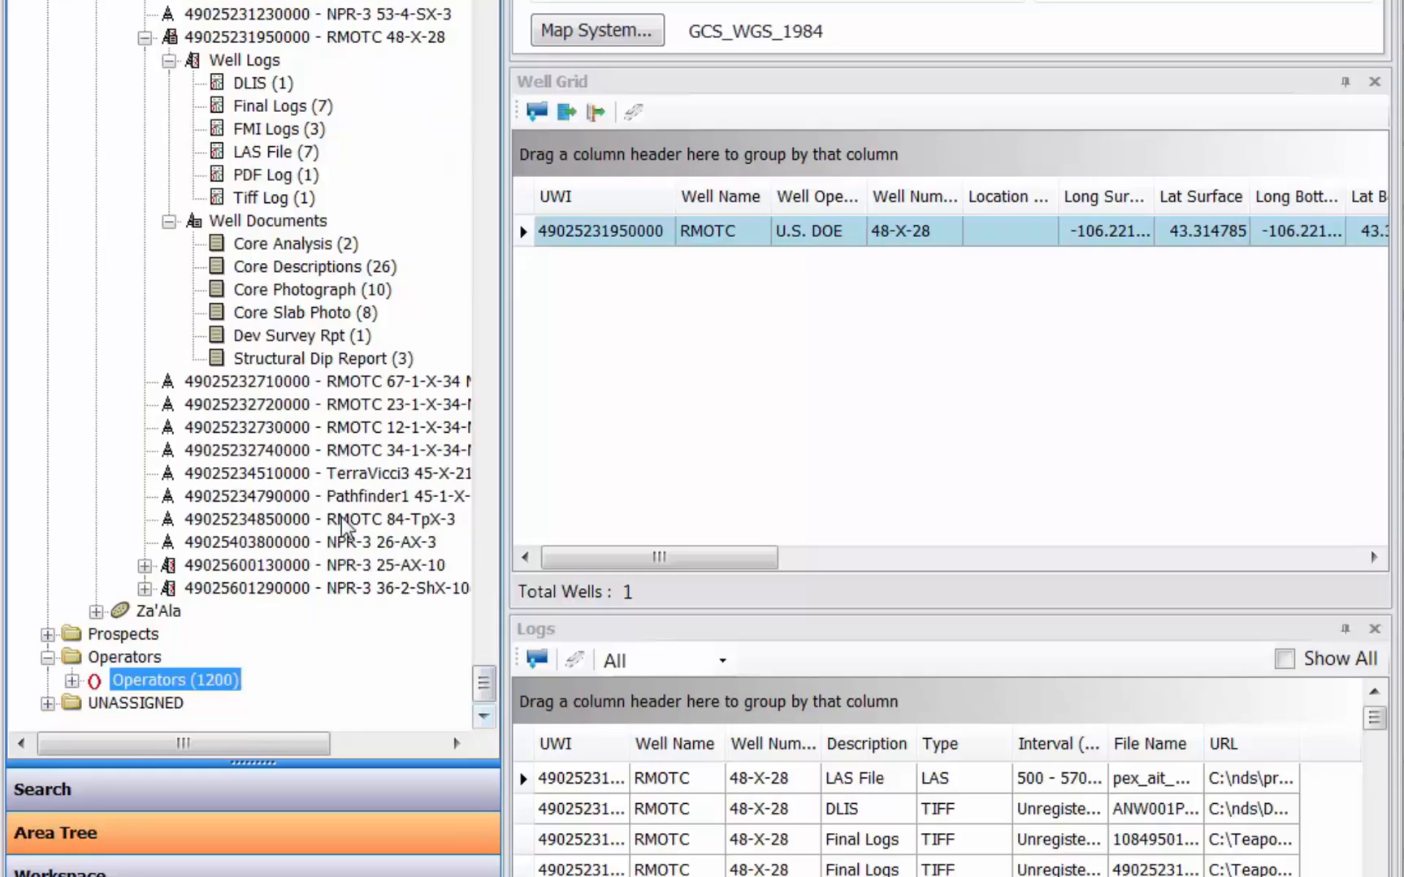
mouse_move(264, 298)
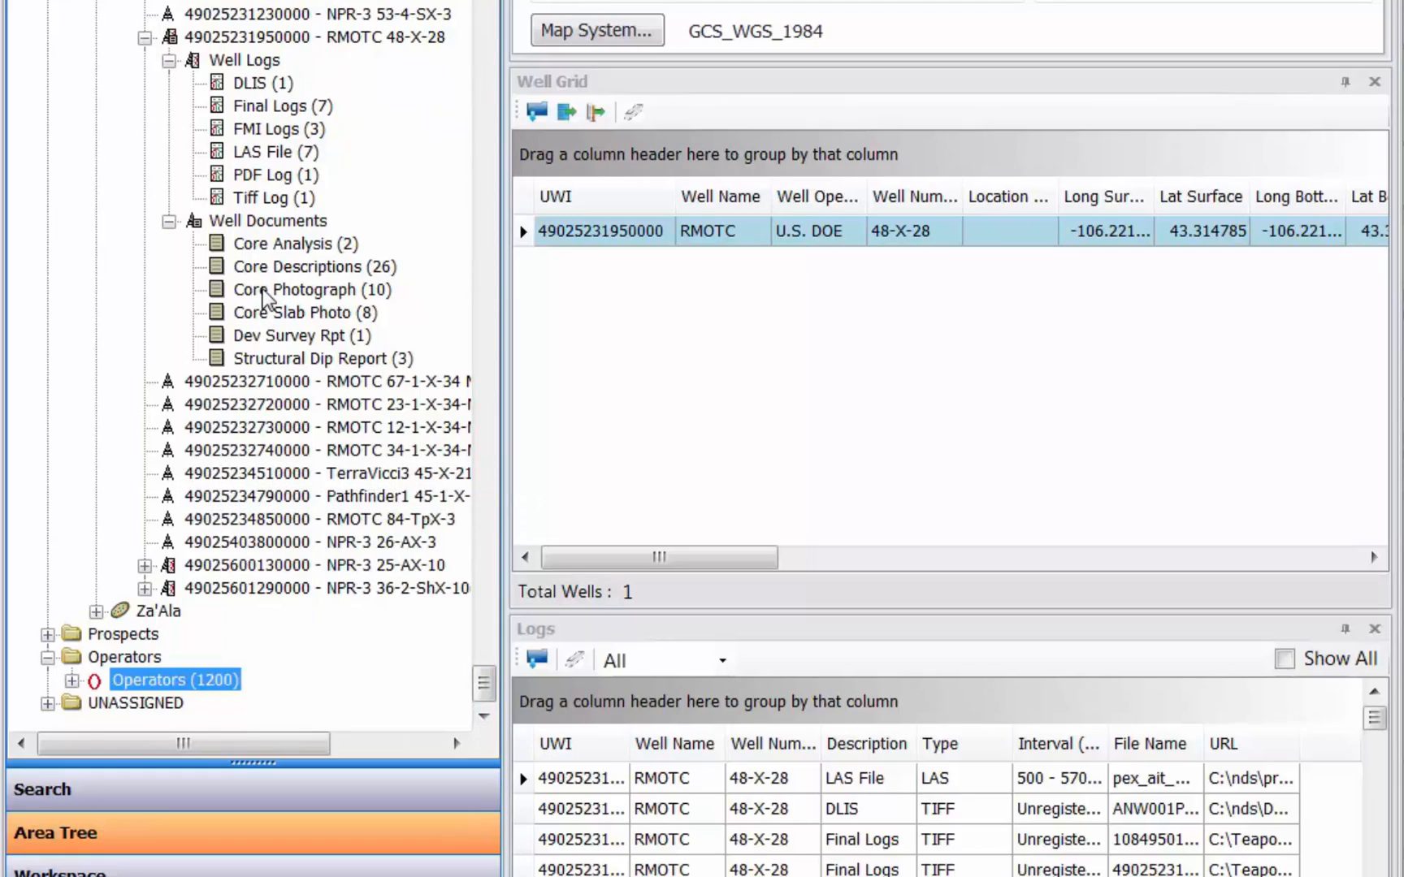
- List the ten Core Photograph documents and open 2004_0515a_teapotcore0002.JPG
left_click(293, 289)
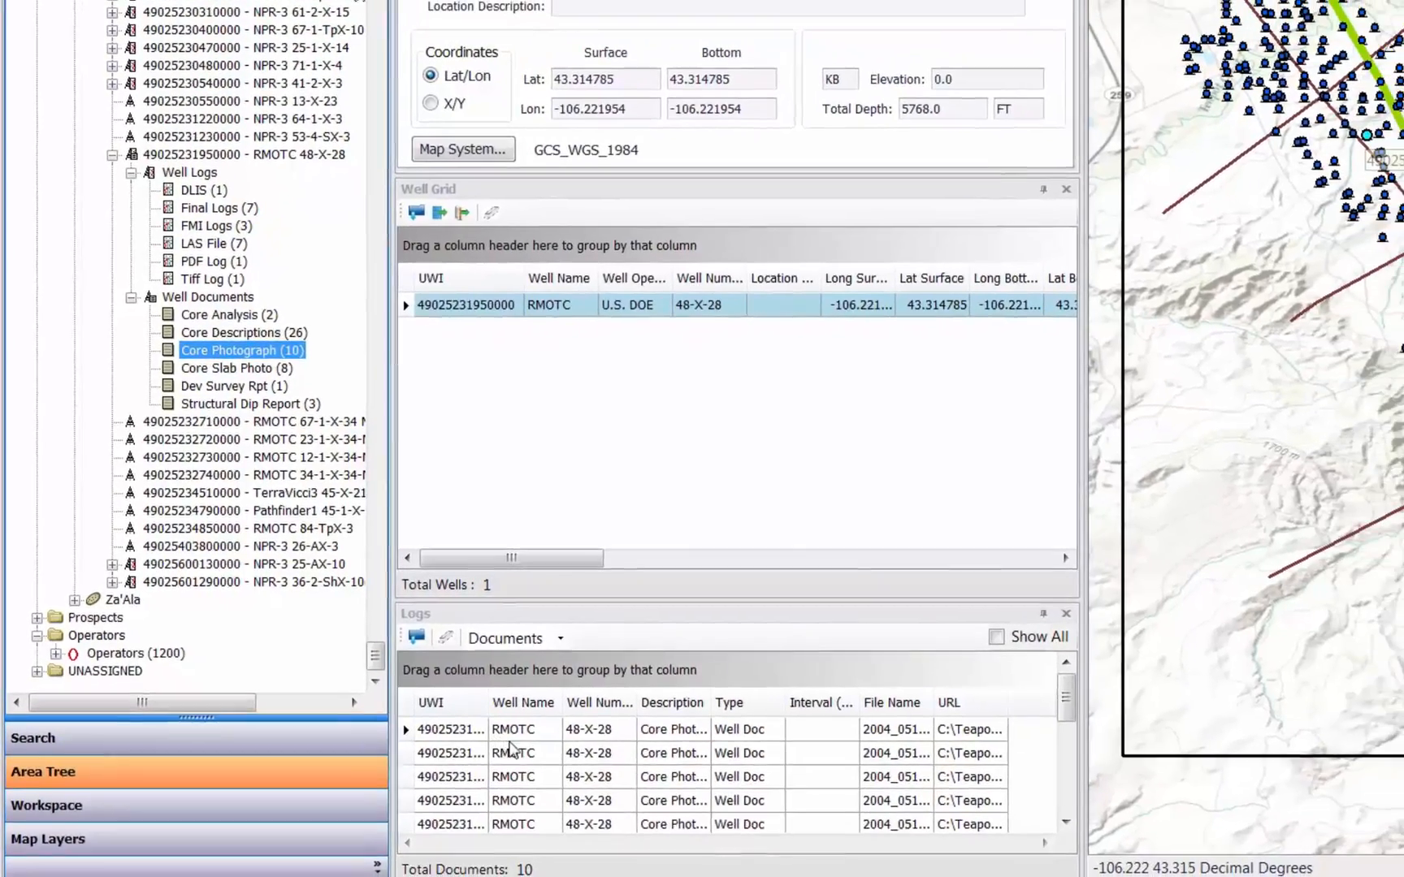
left_click(513, 753)
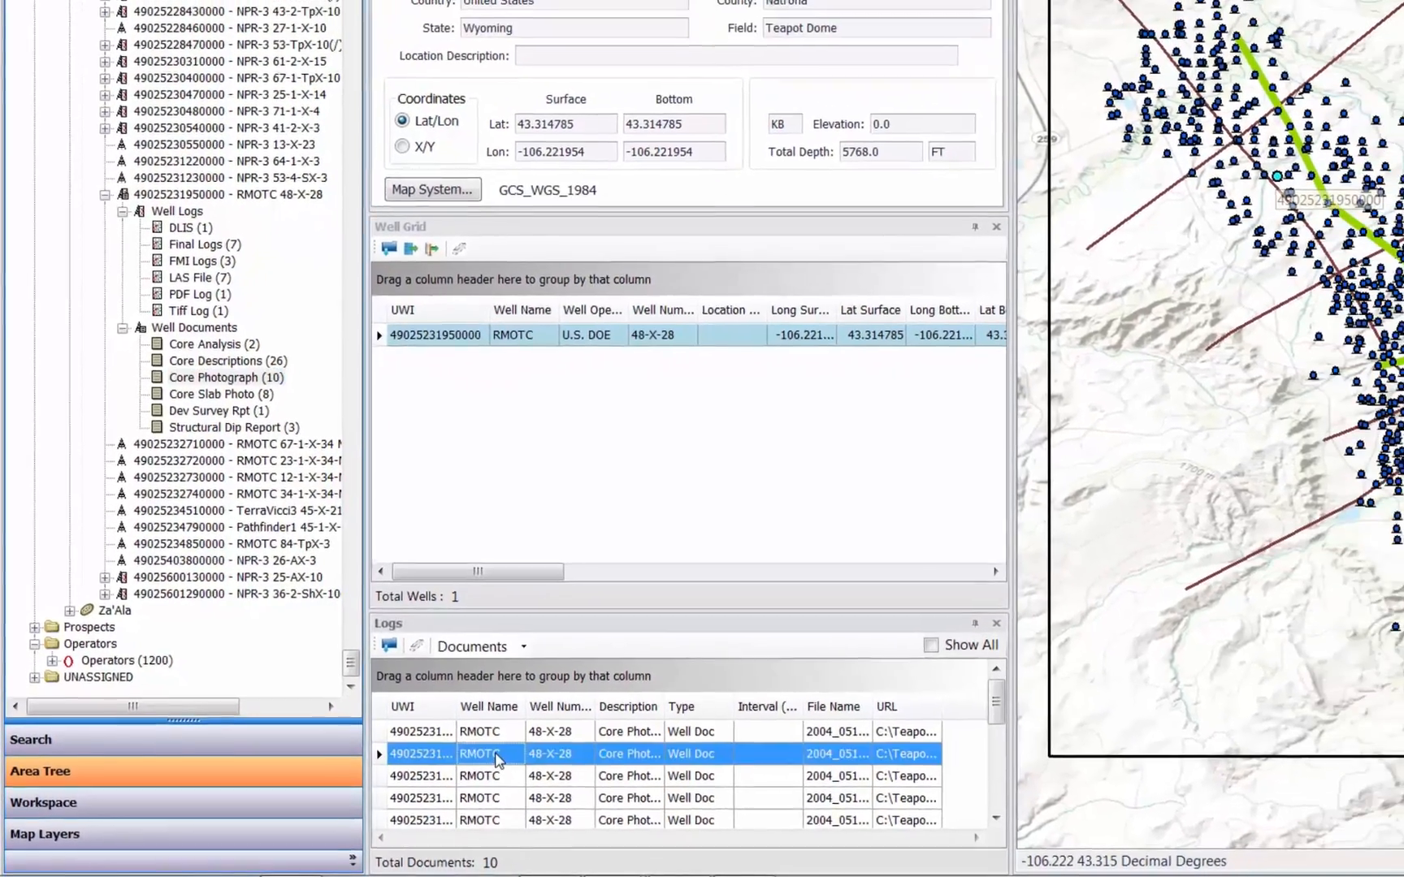
double_click(500, 753)
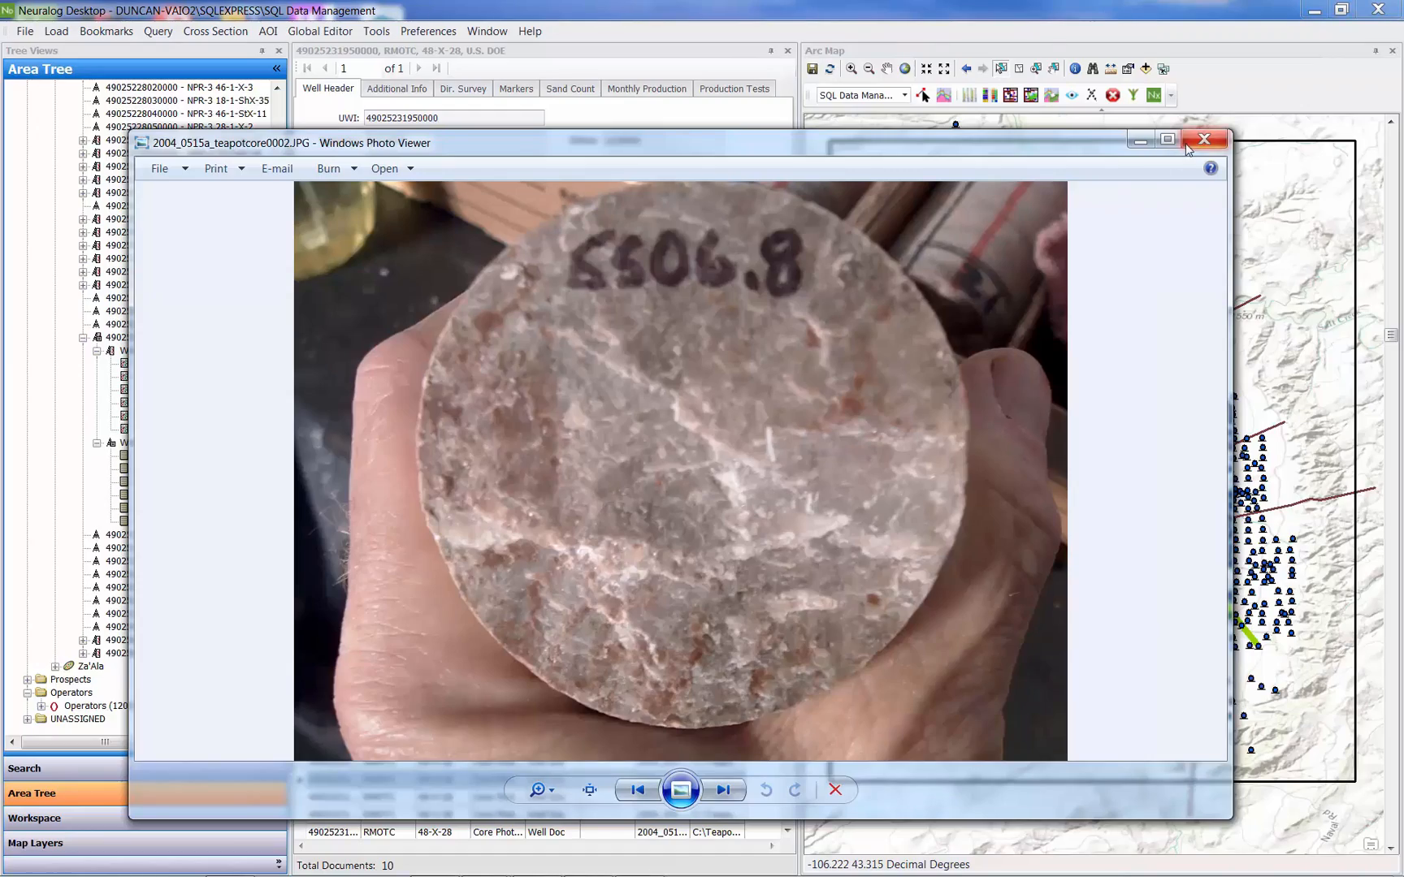
- Close the core sample photo in Windows Photo Viewer
left_click(1203, 139)
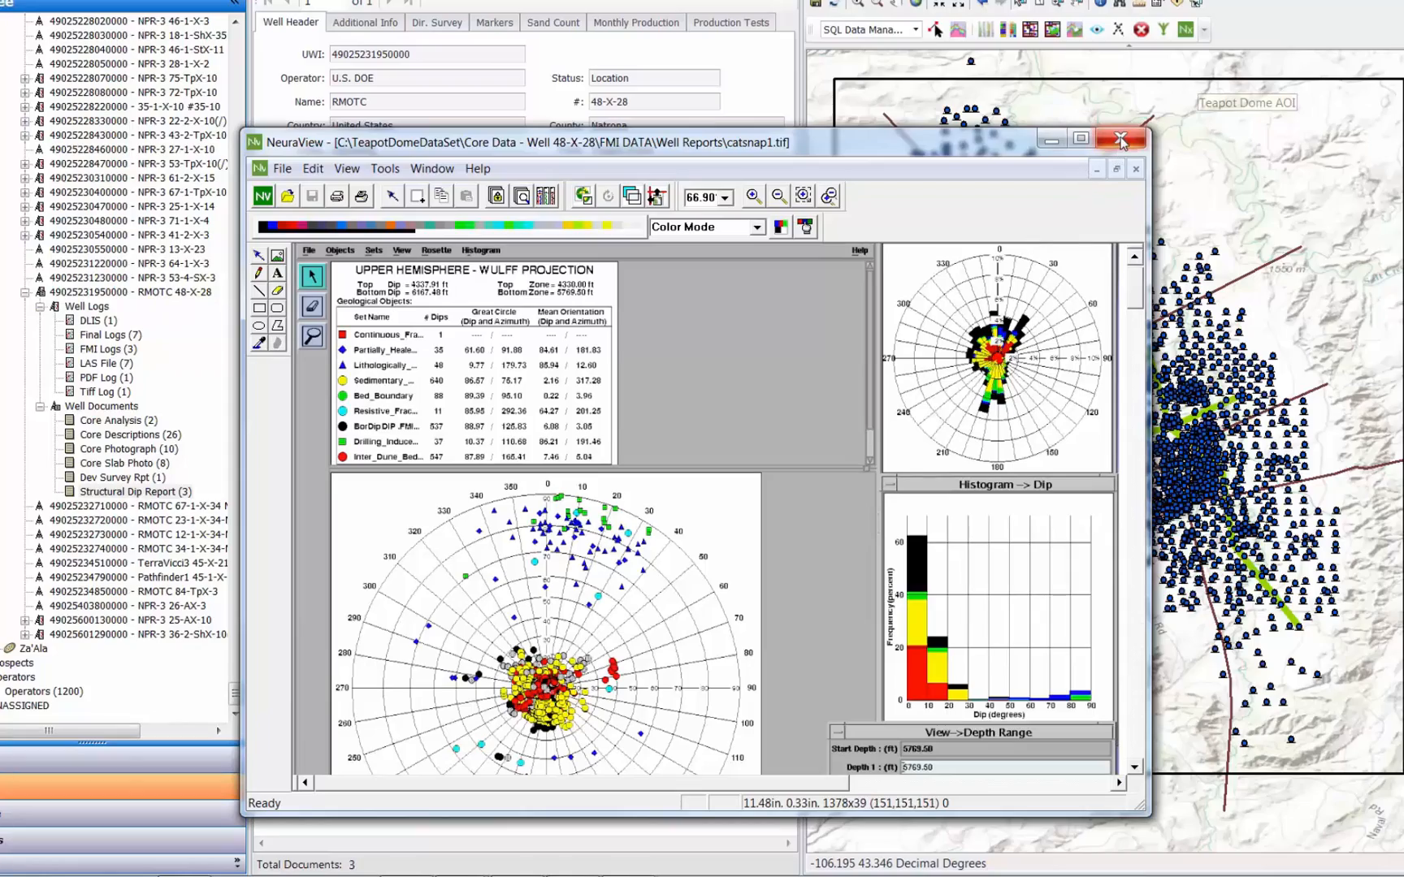
- Close the structural dip report and list the well's Final Logs (7) prints
left_click(1121, 139)
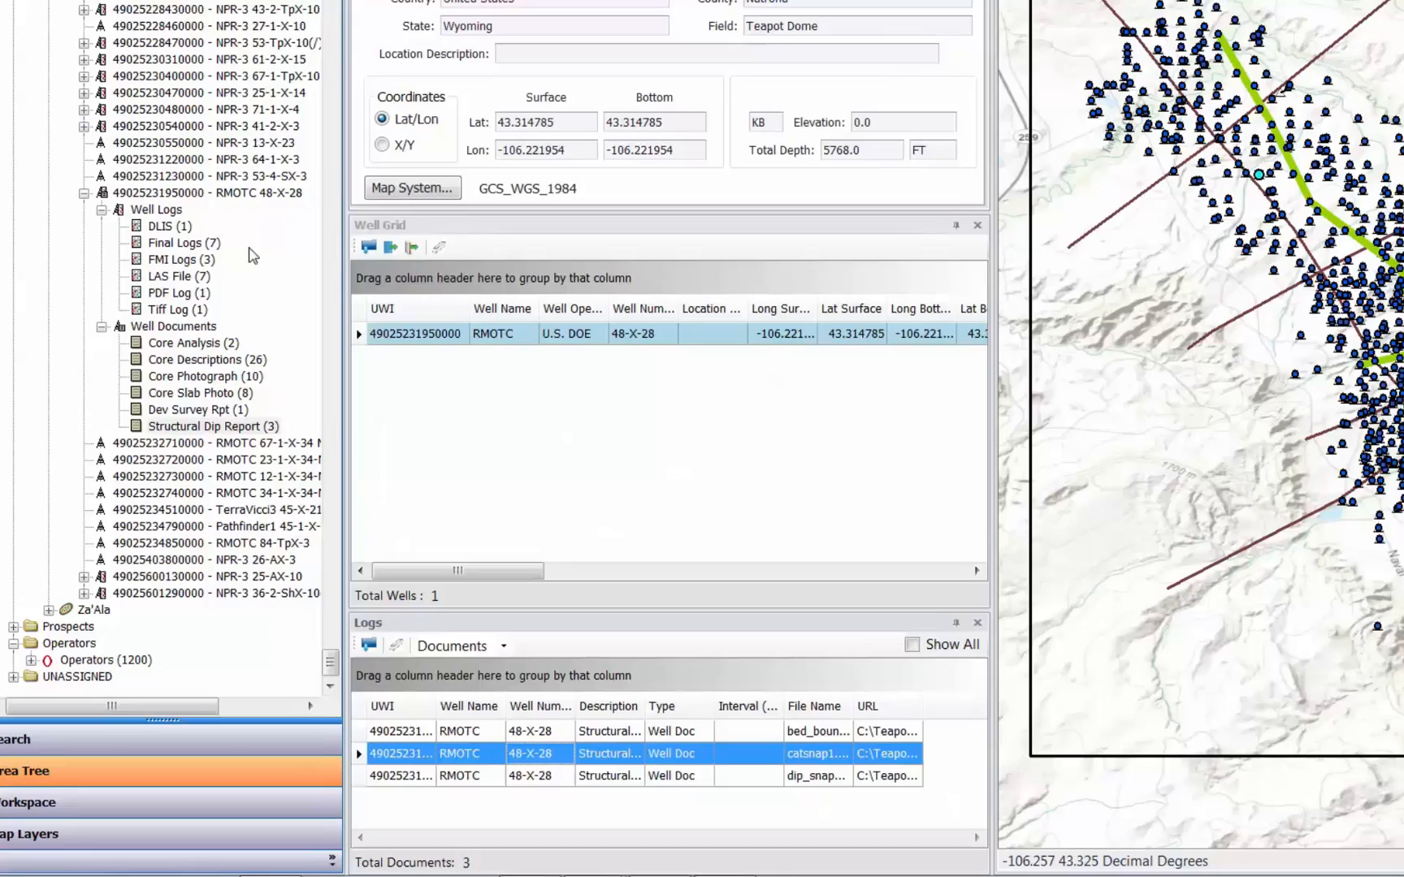
left_click(182, 242)
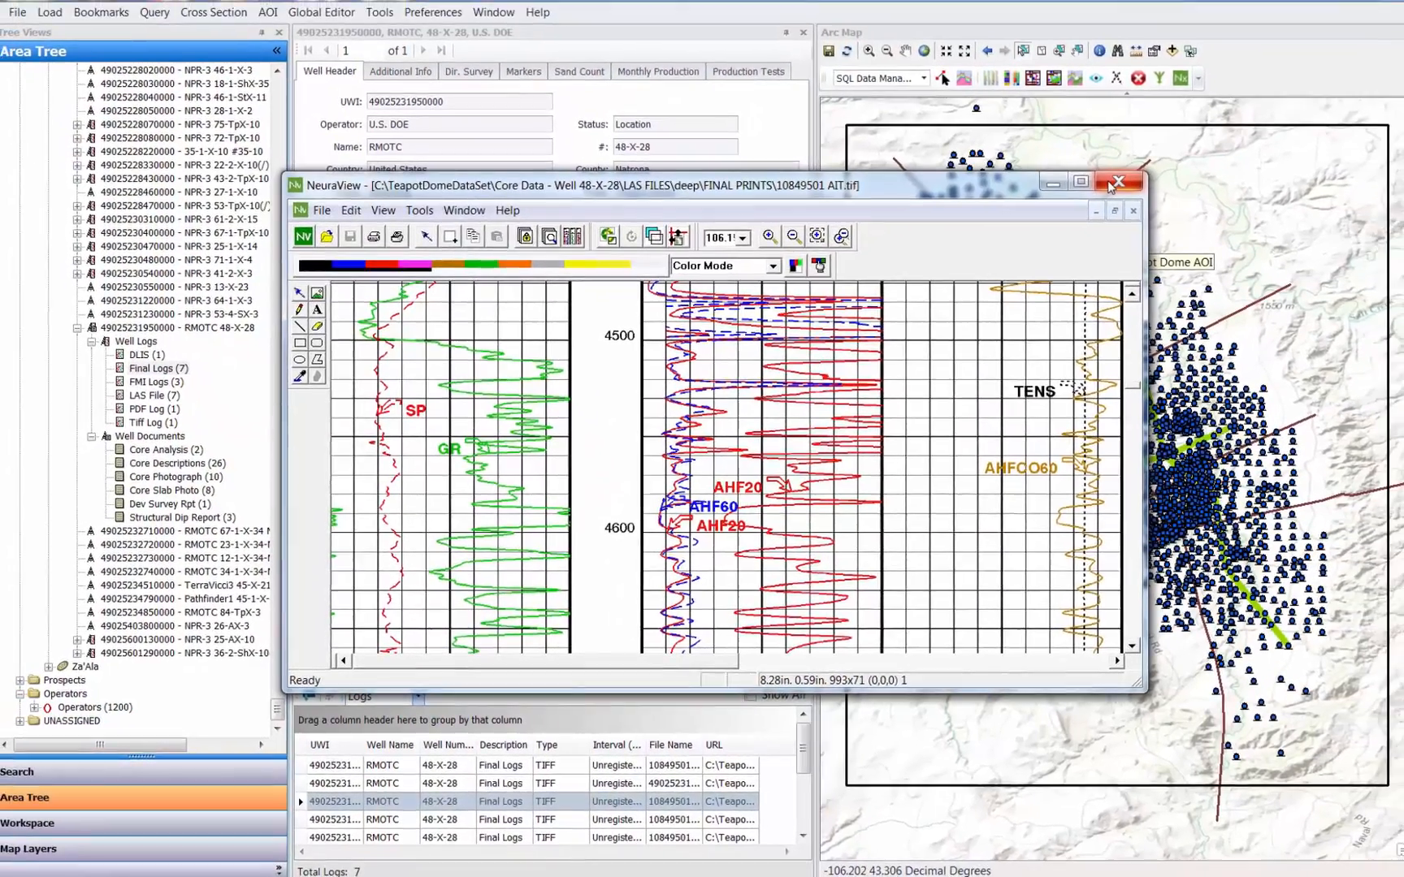
- Close the final print, then view and close the FMI sonic LAS file
left_click(1116, 181)
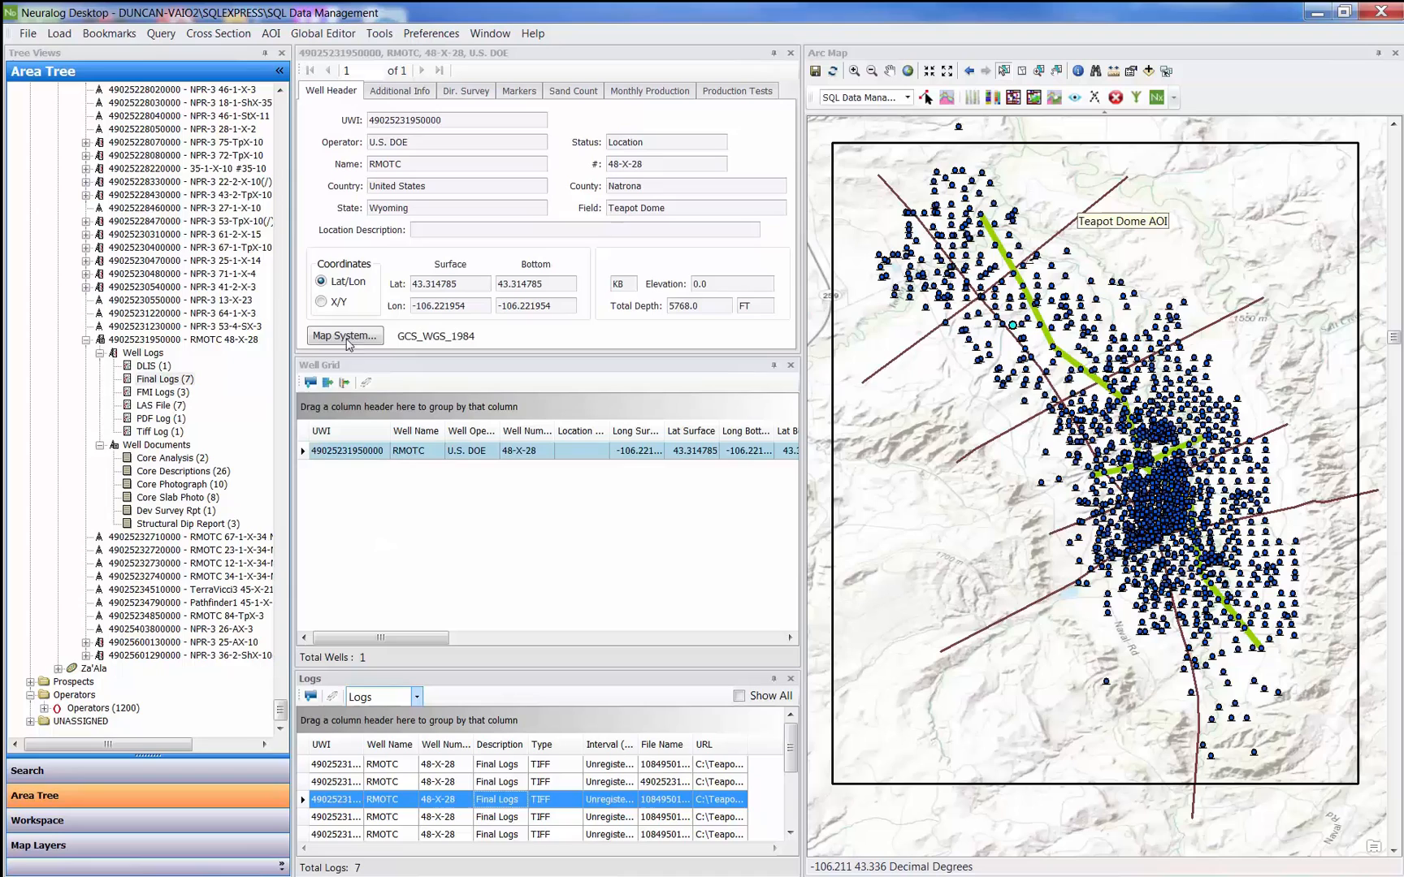
left_click(154, 404)
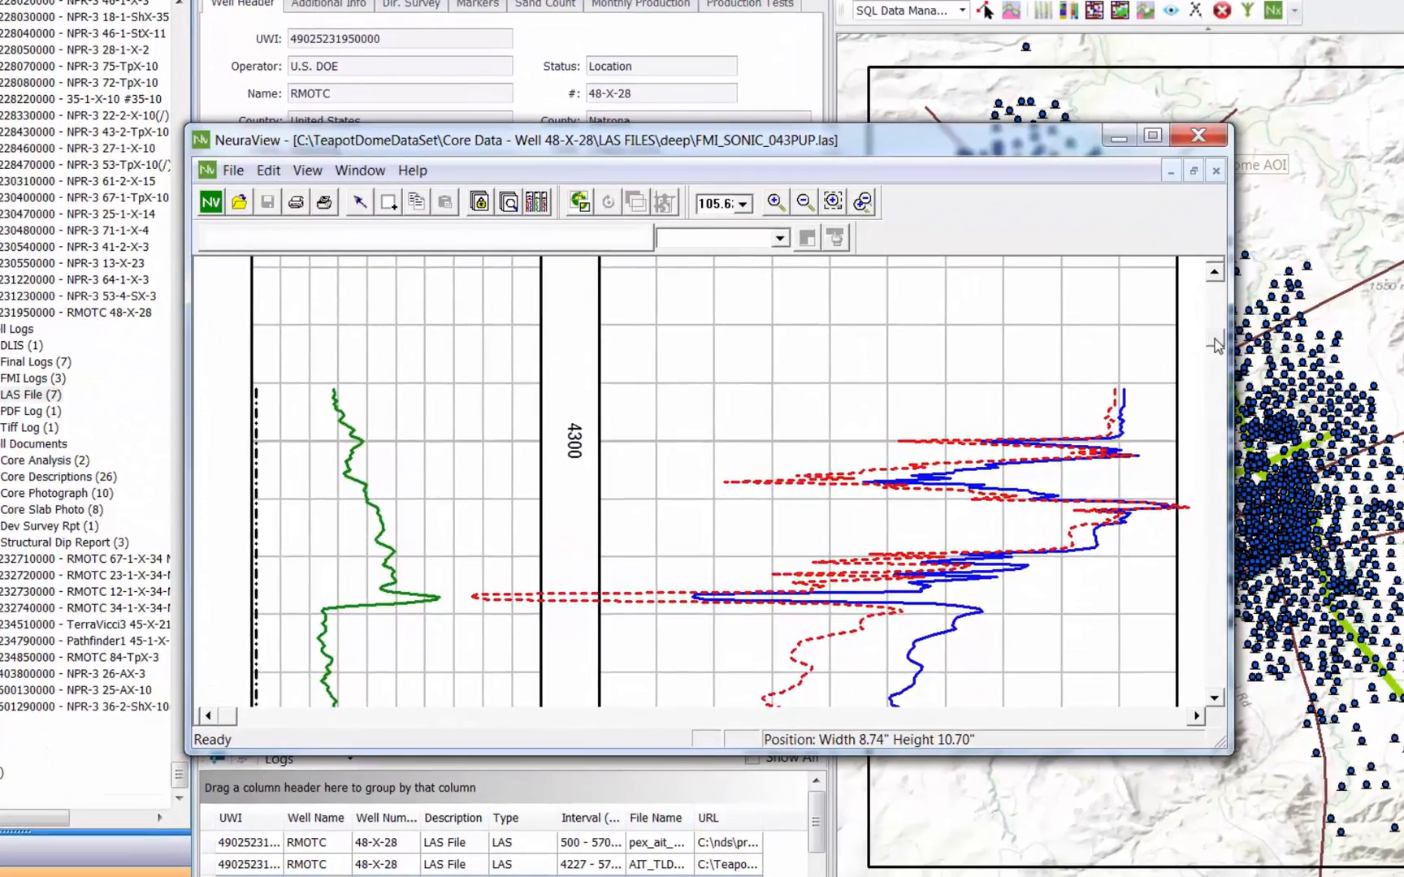
scroll("down", 3)
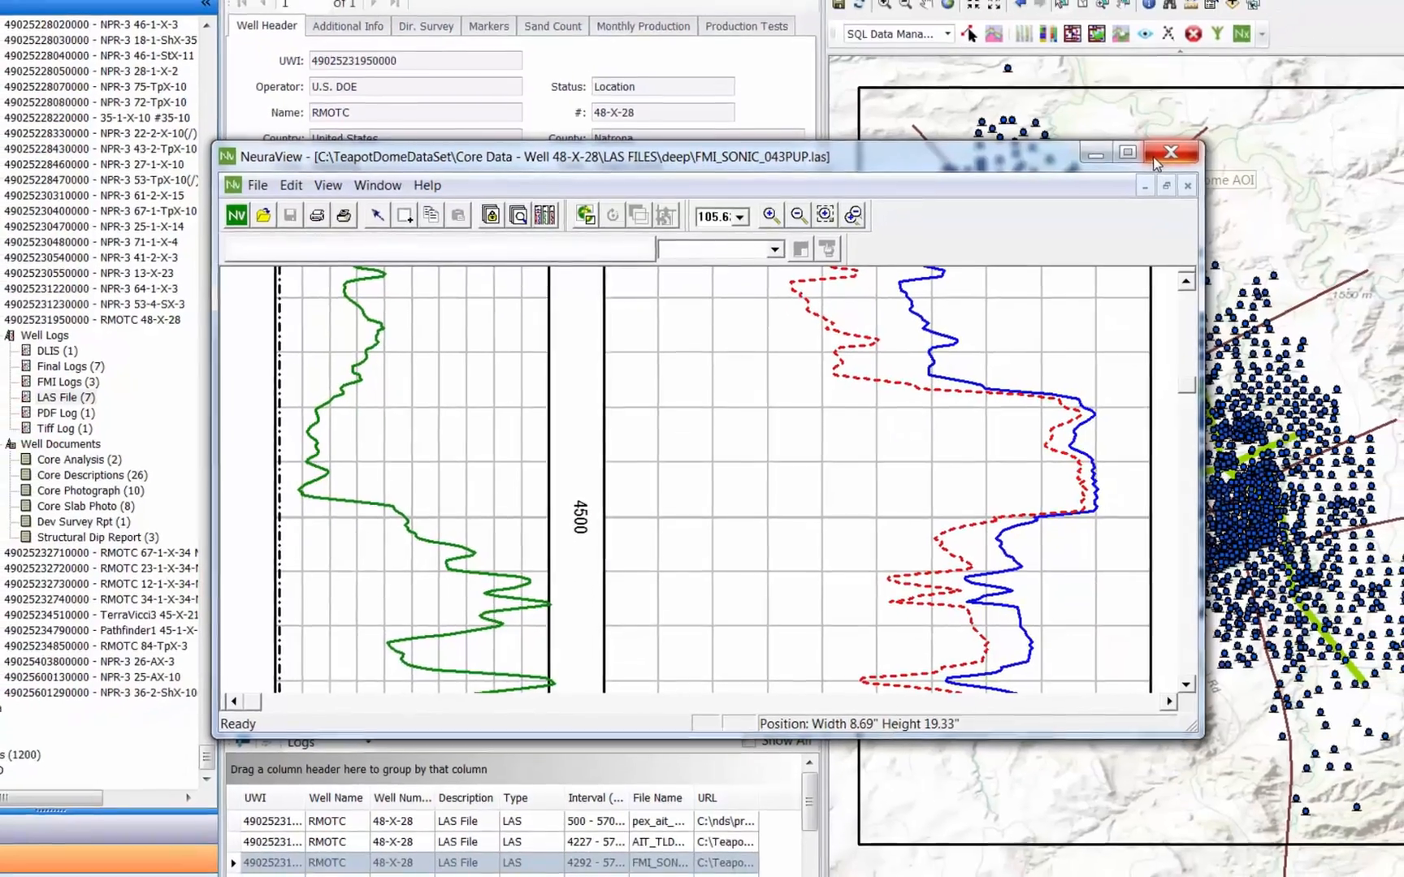
left_click(1170, 153)
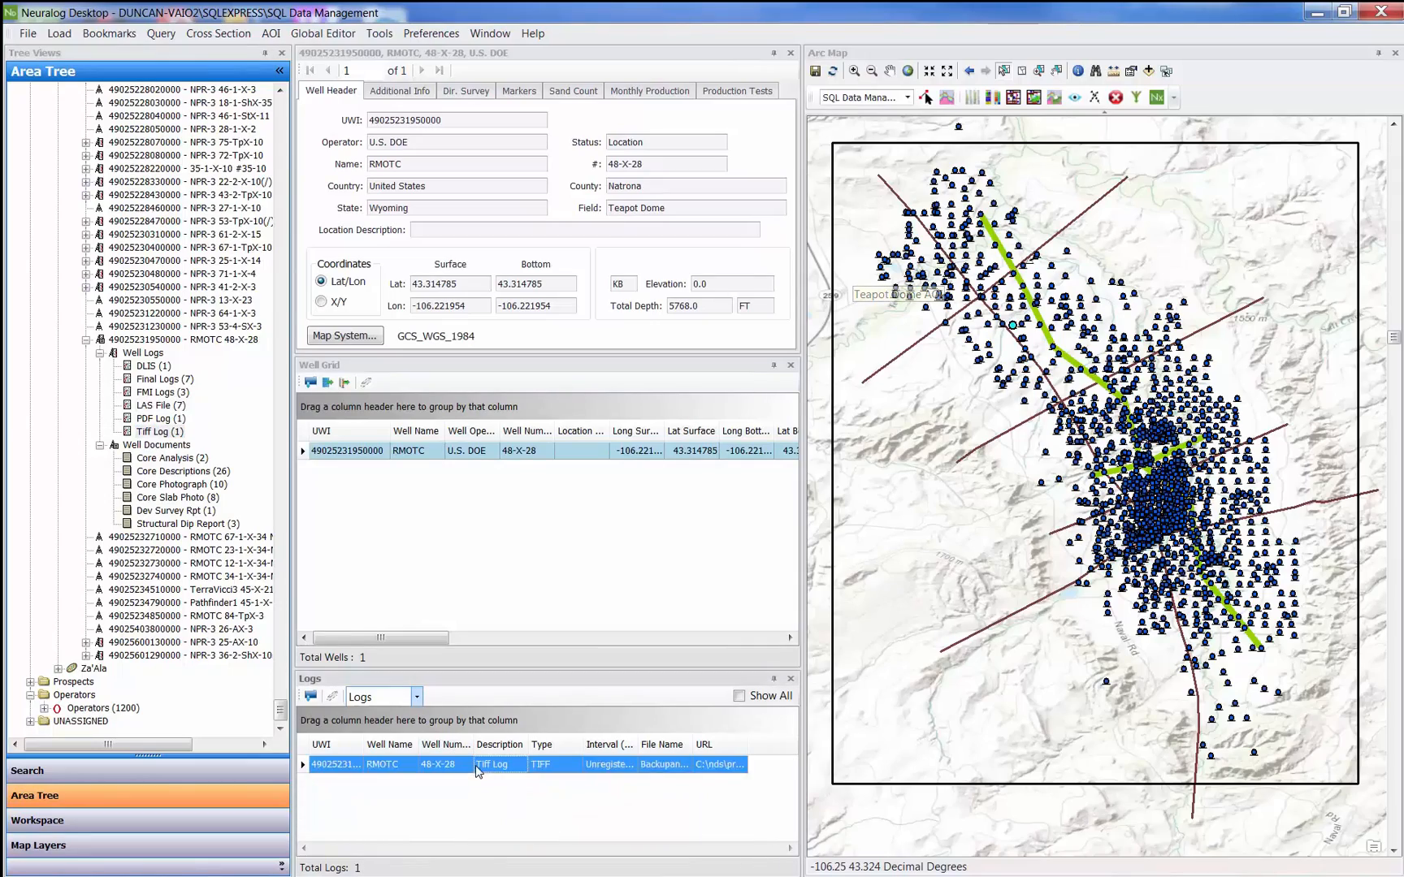
double_click(492, 765)
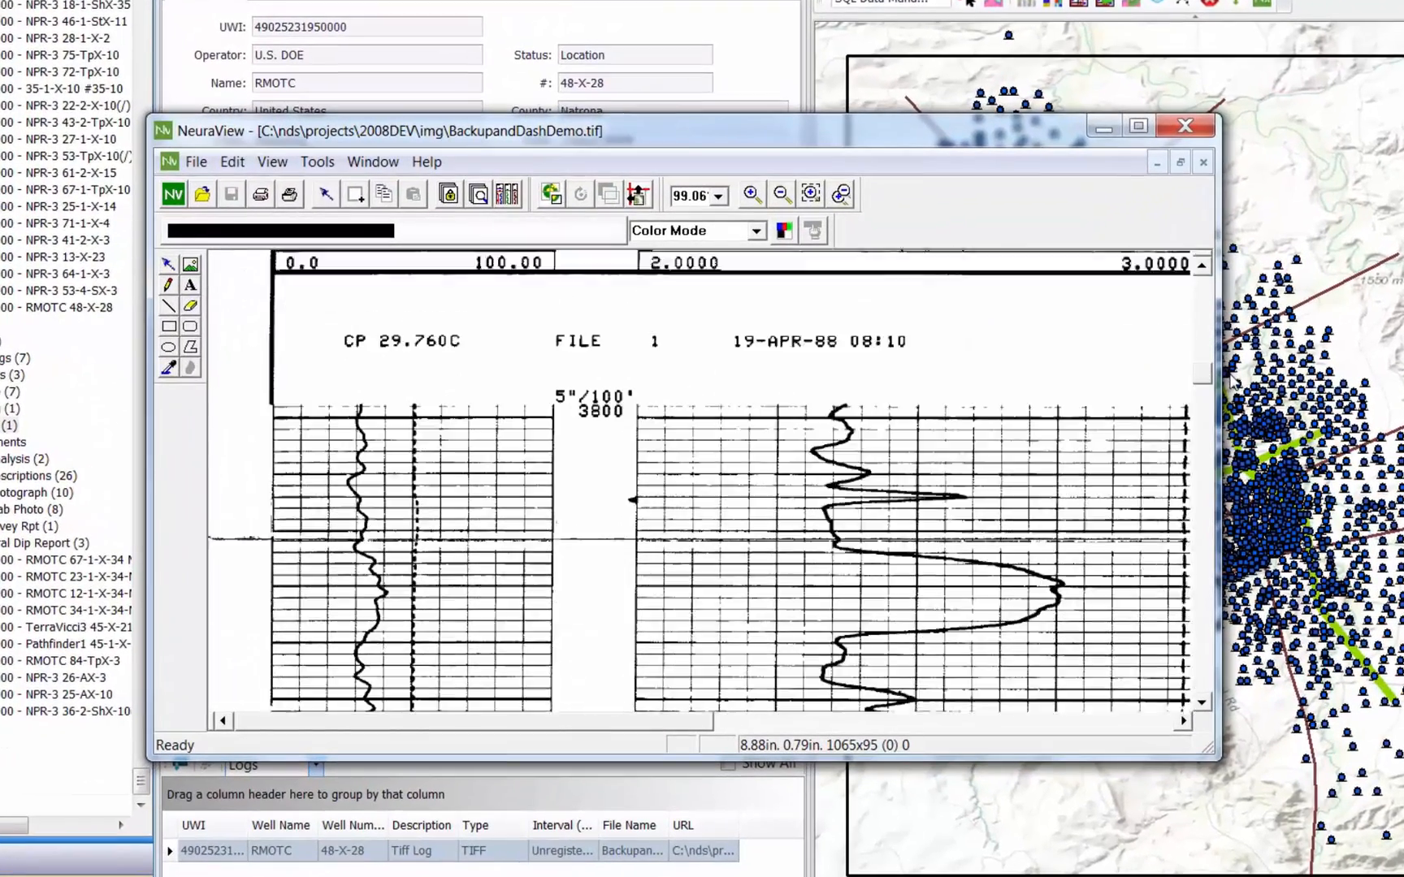
scroll("down", 3)
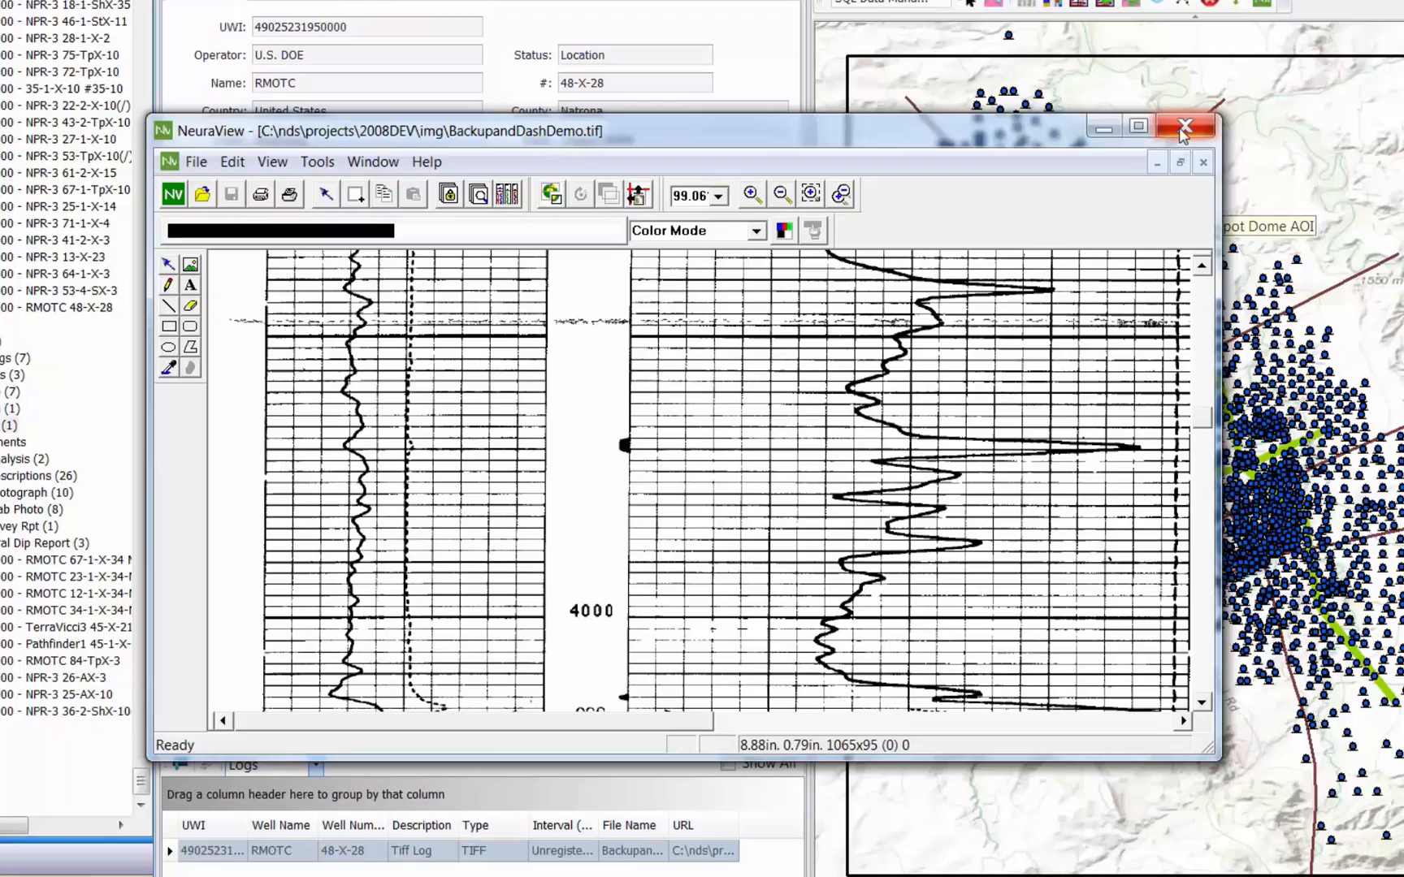
left_click(1184, 126)
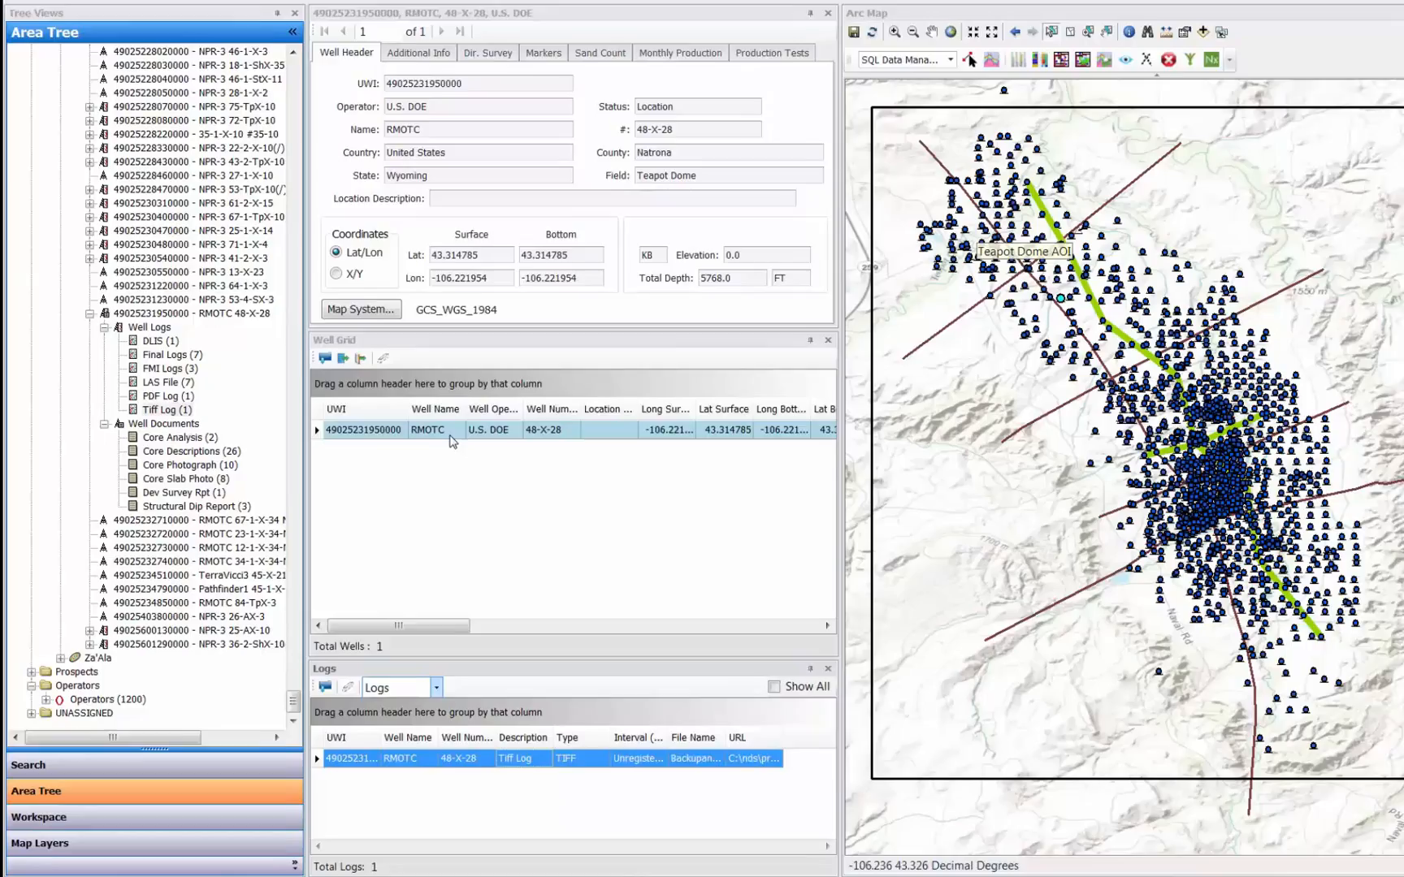
right_click(453, 429)
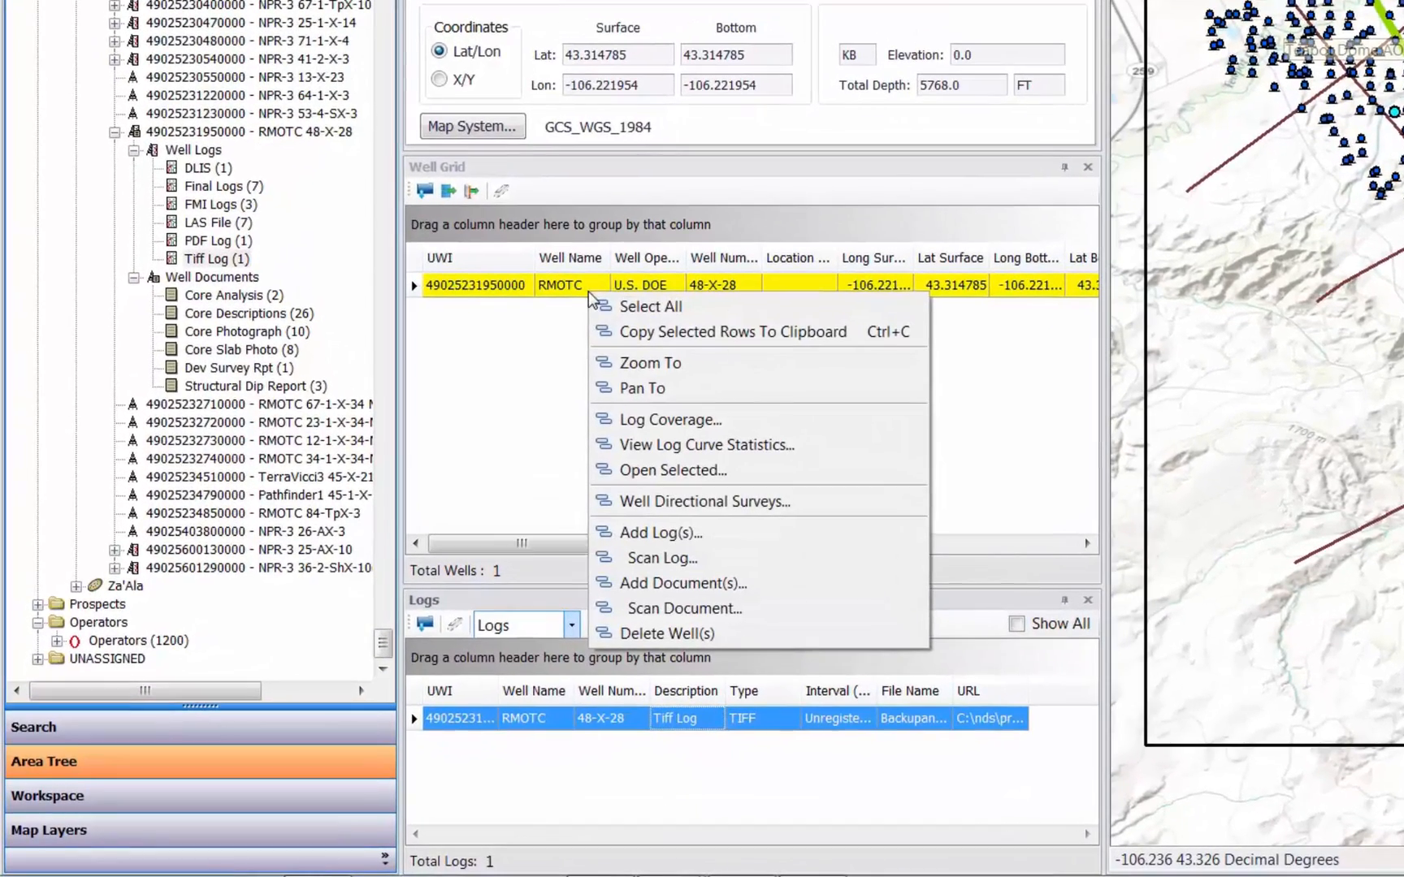
mouse_move(669, 420)
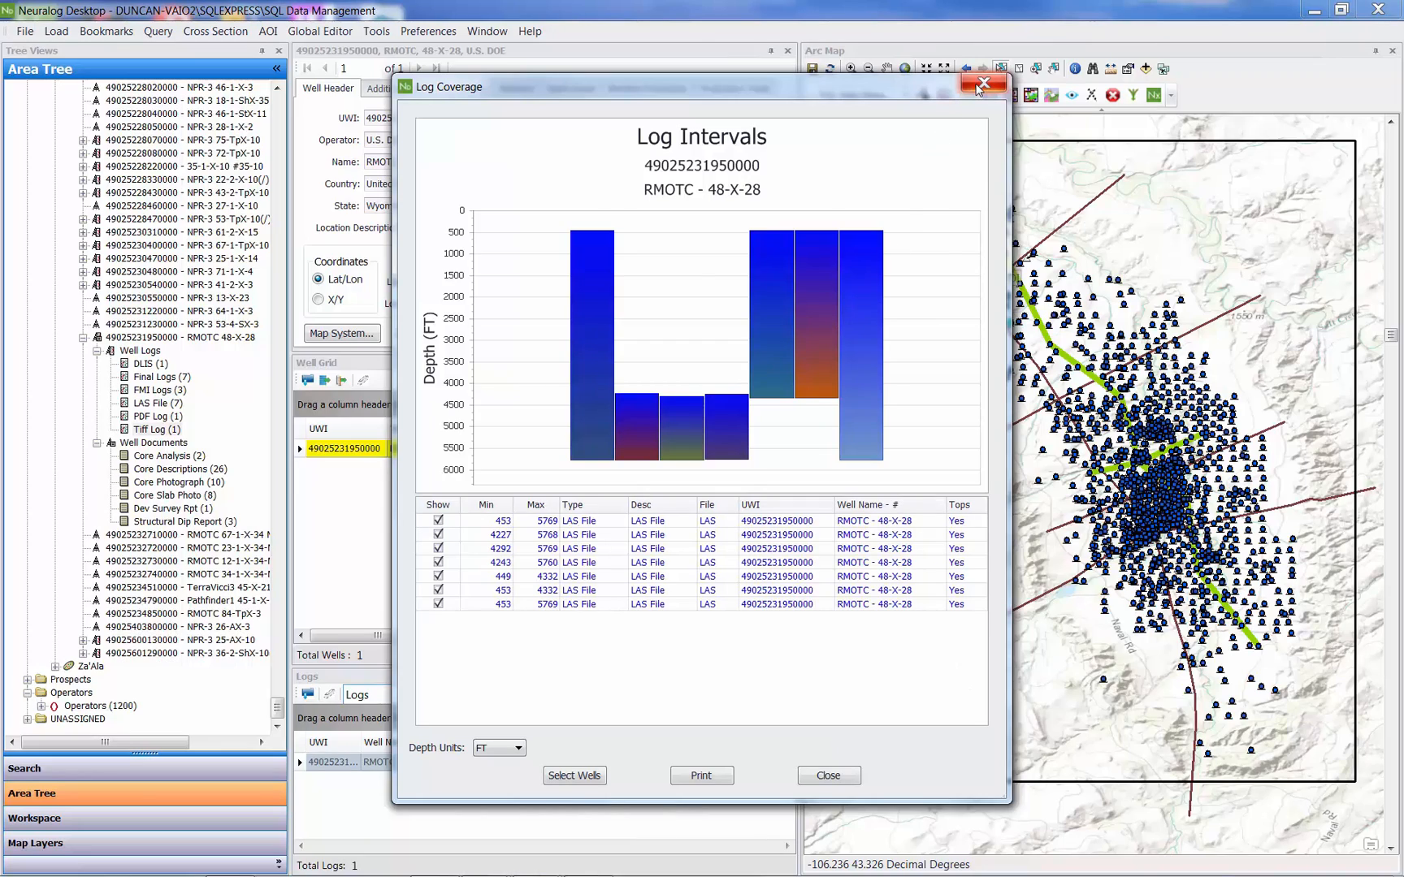
left_click(980, 83)
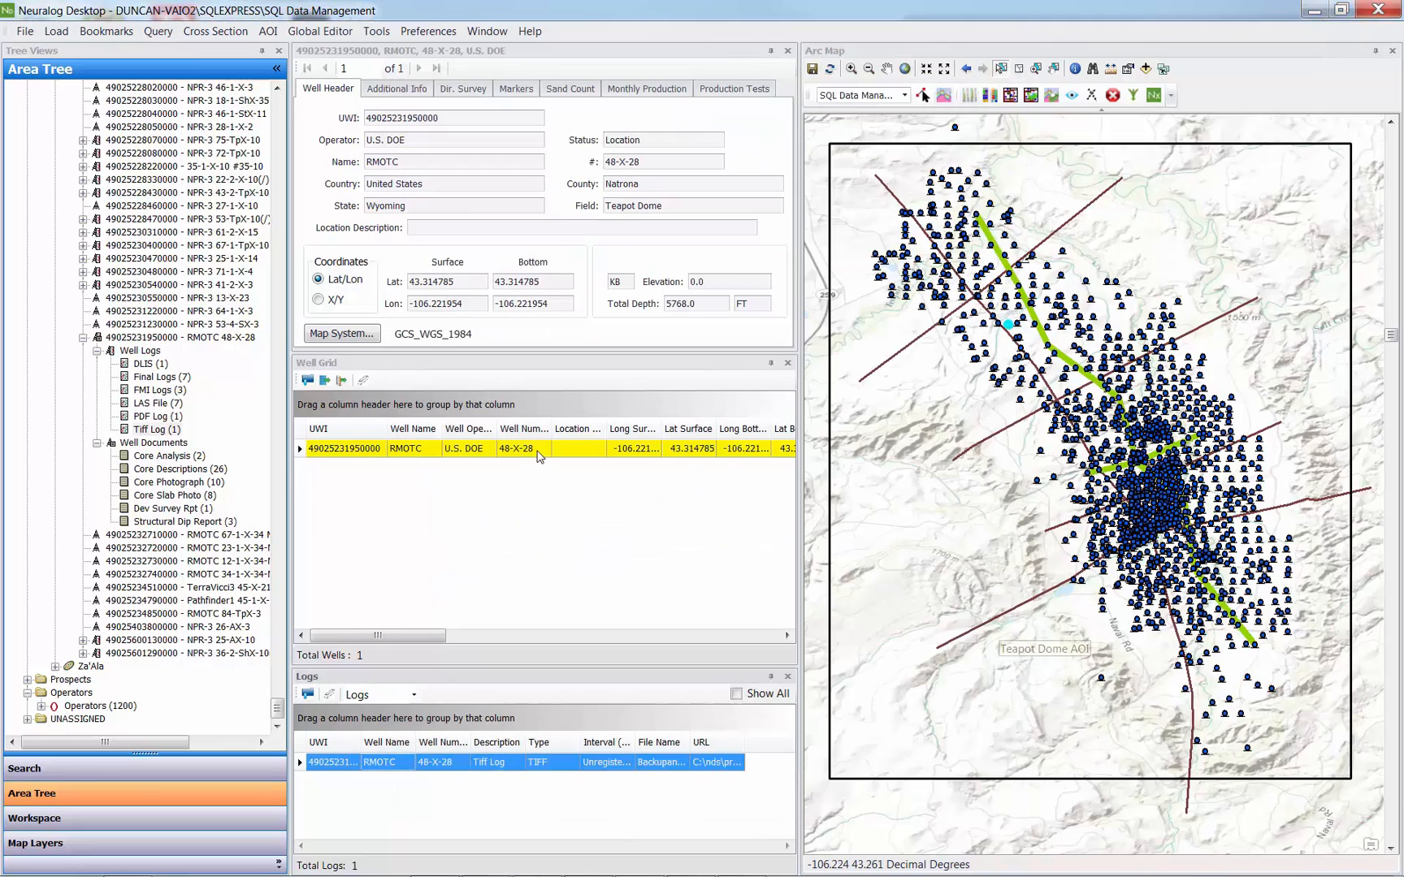
right_click(539, 449)
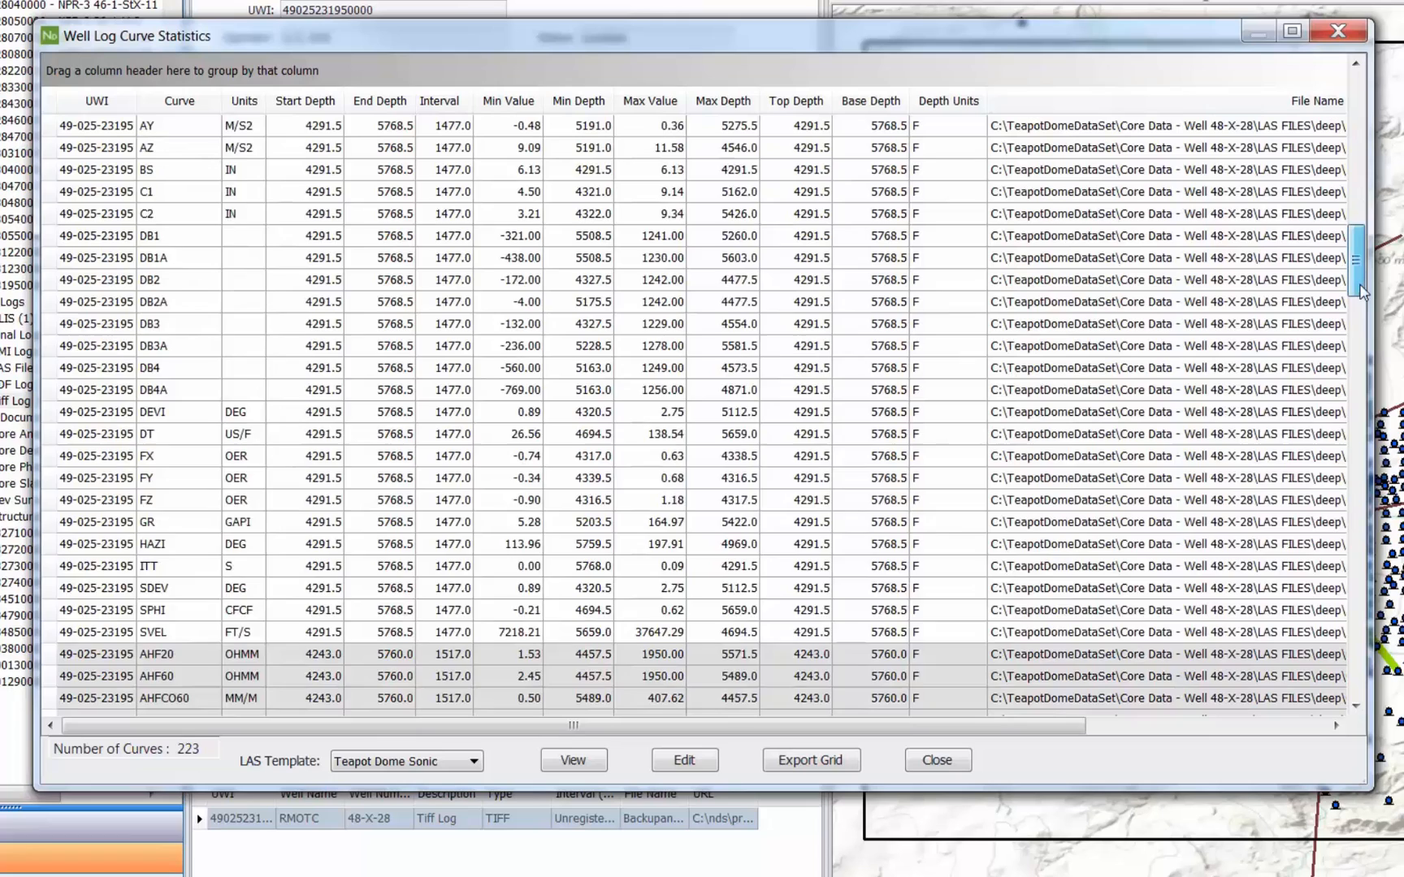
scroll("down", 3)
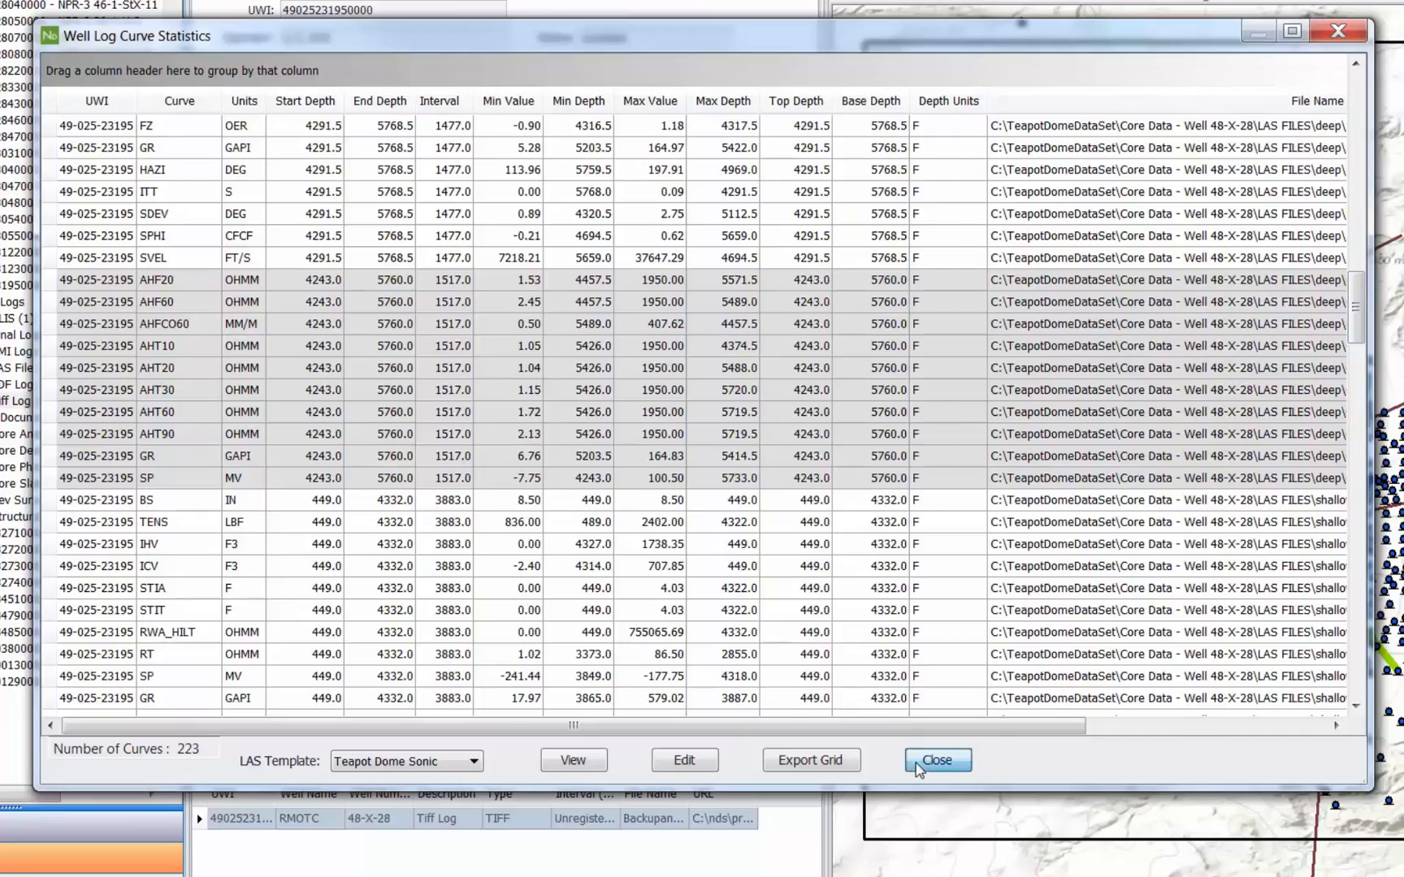
left_click(936, 760)
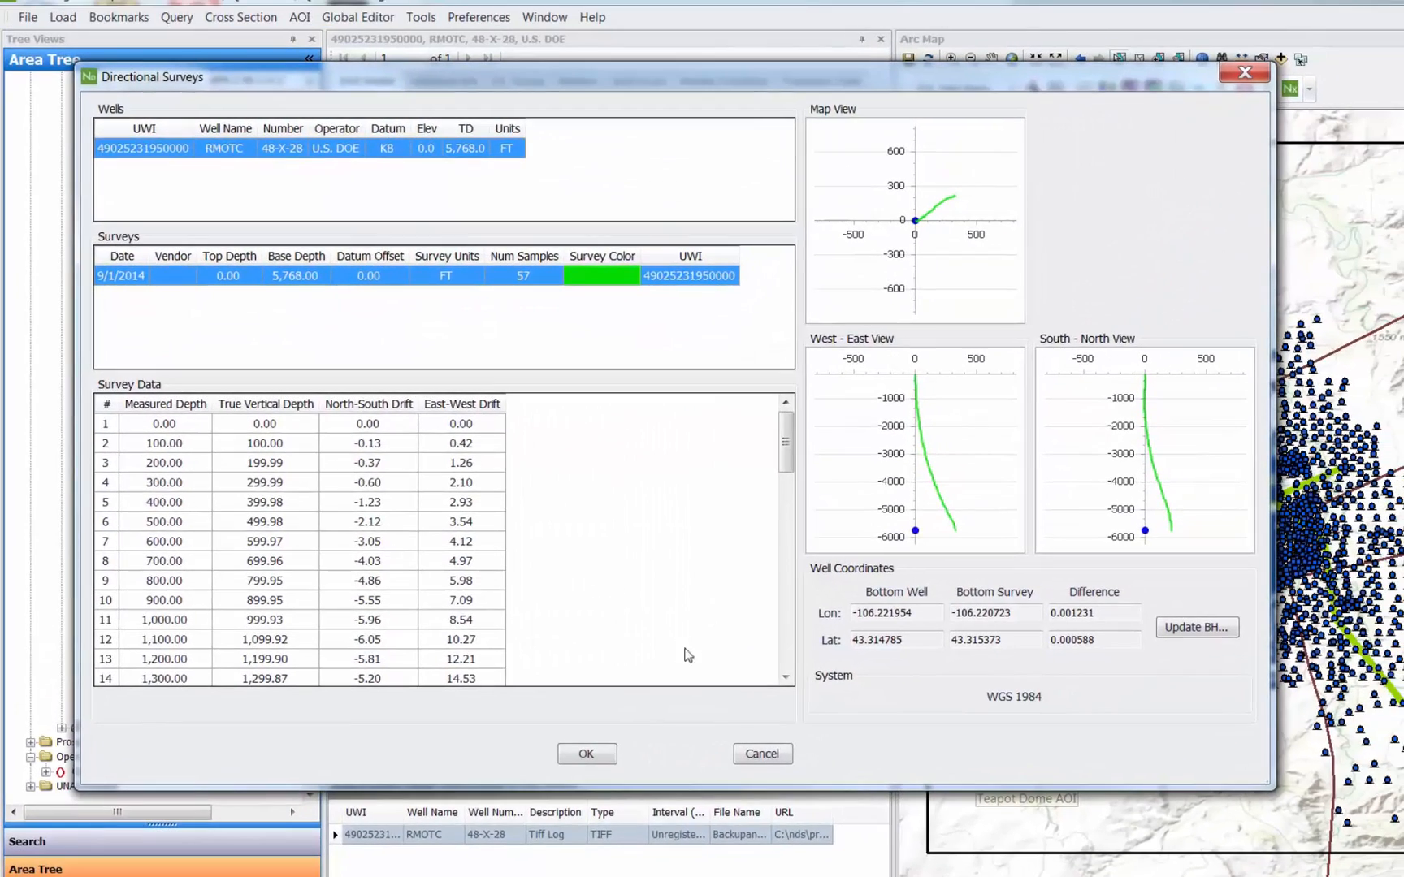
mouse_move(956, 534)
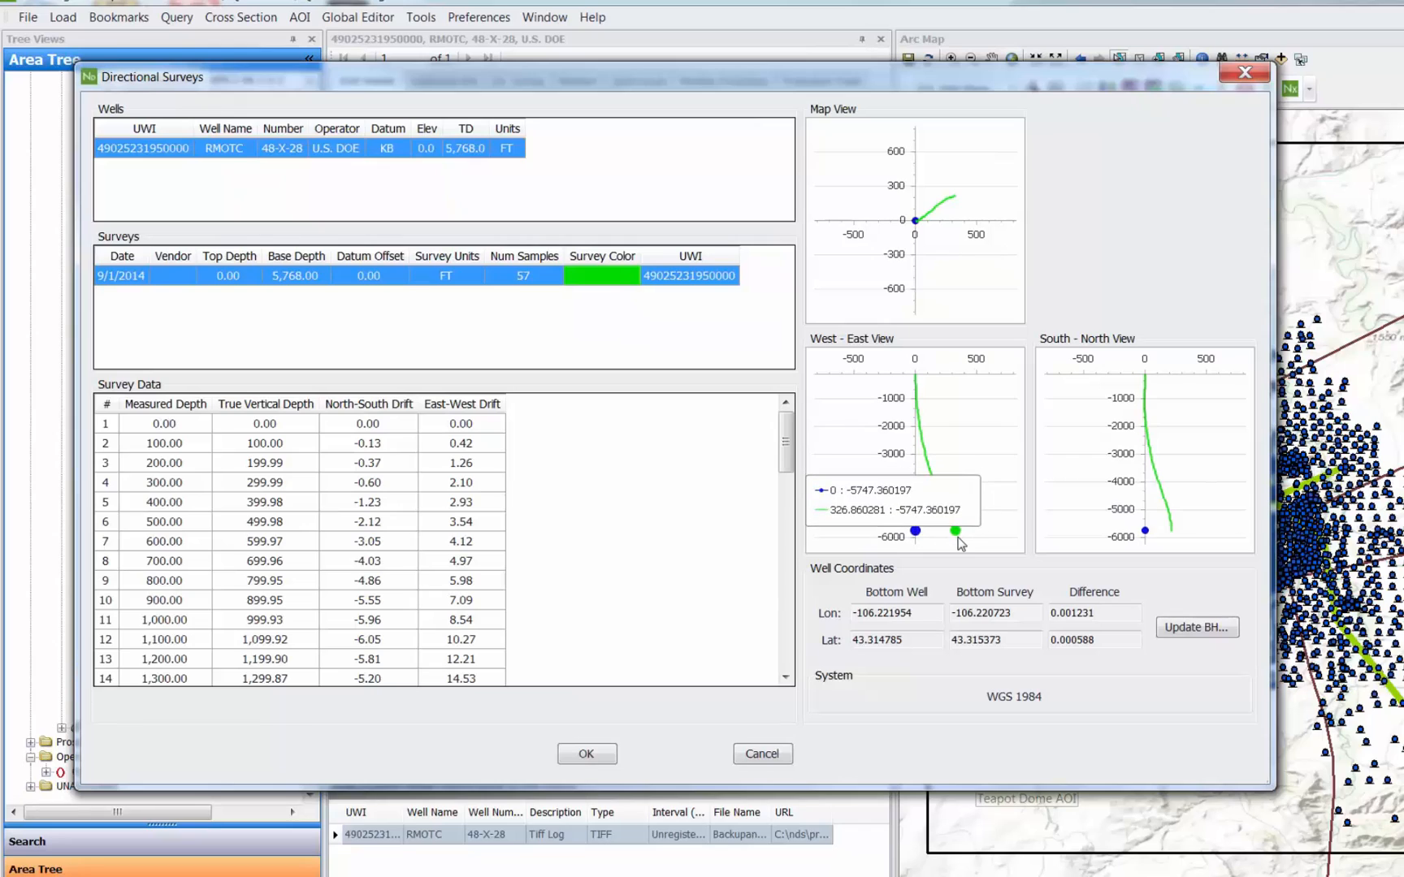
mouse_move(1174, 539)
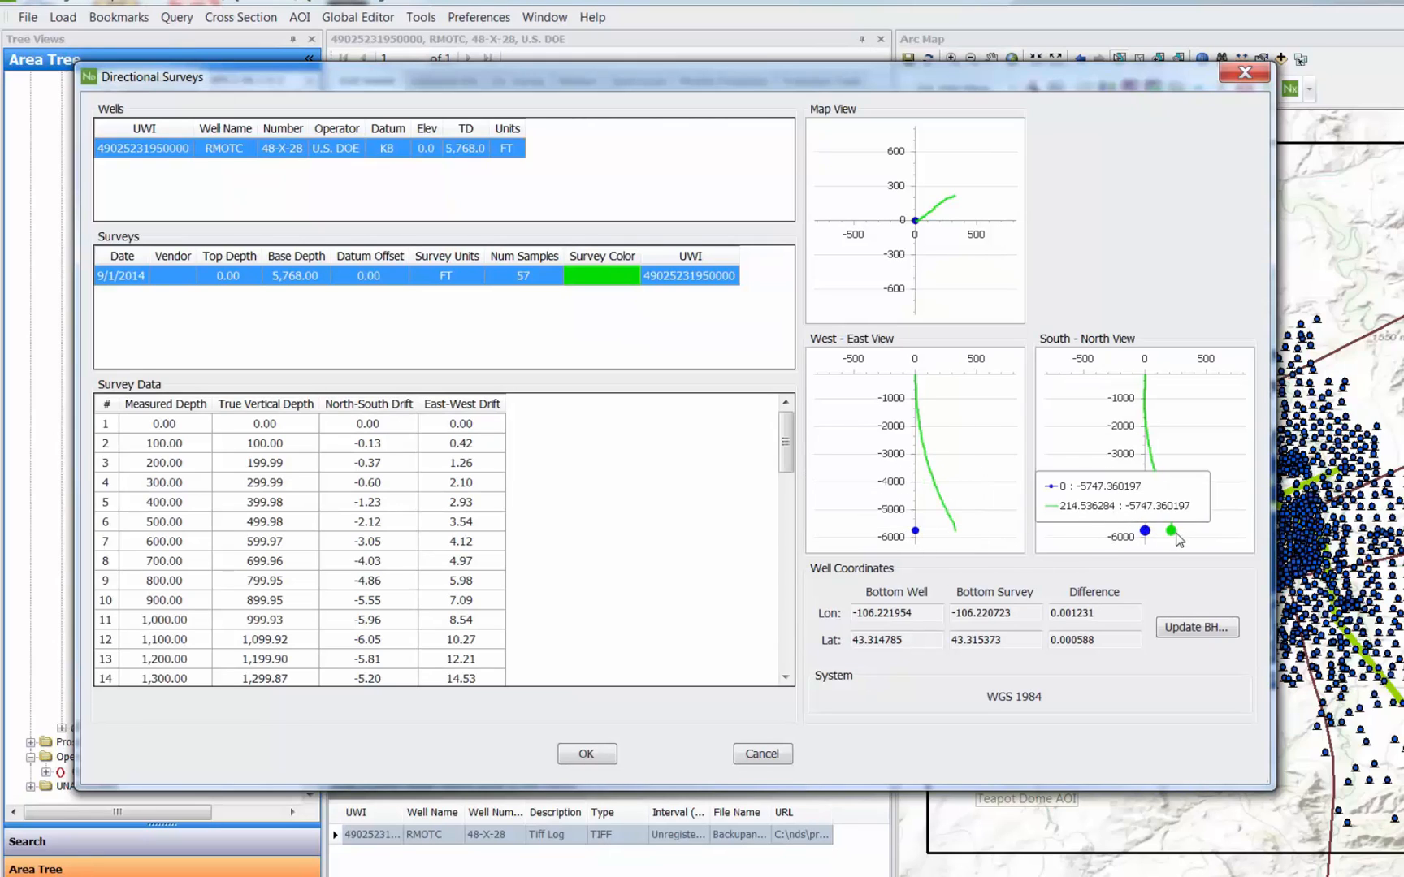
mouse_move(1188, 632)
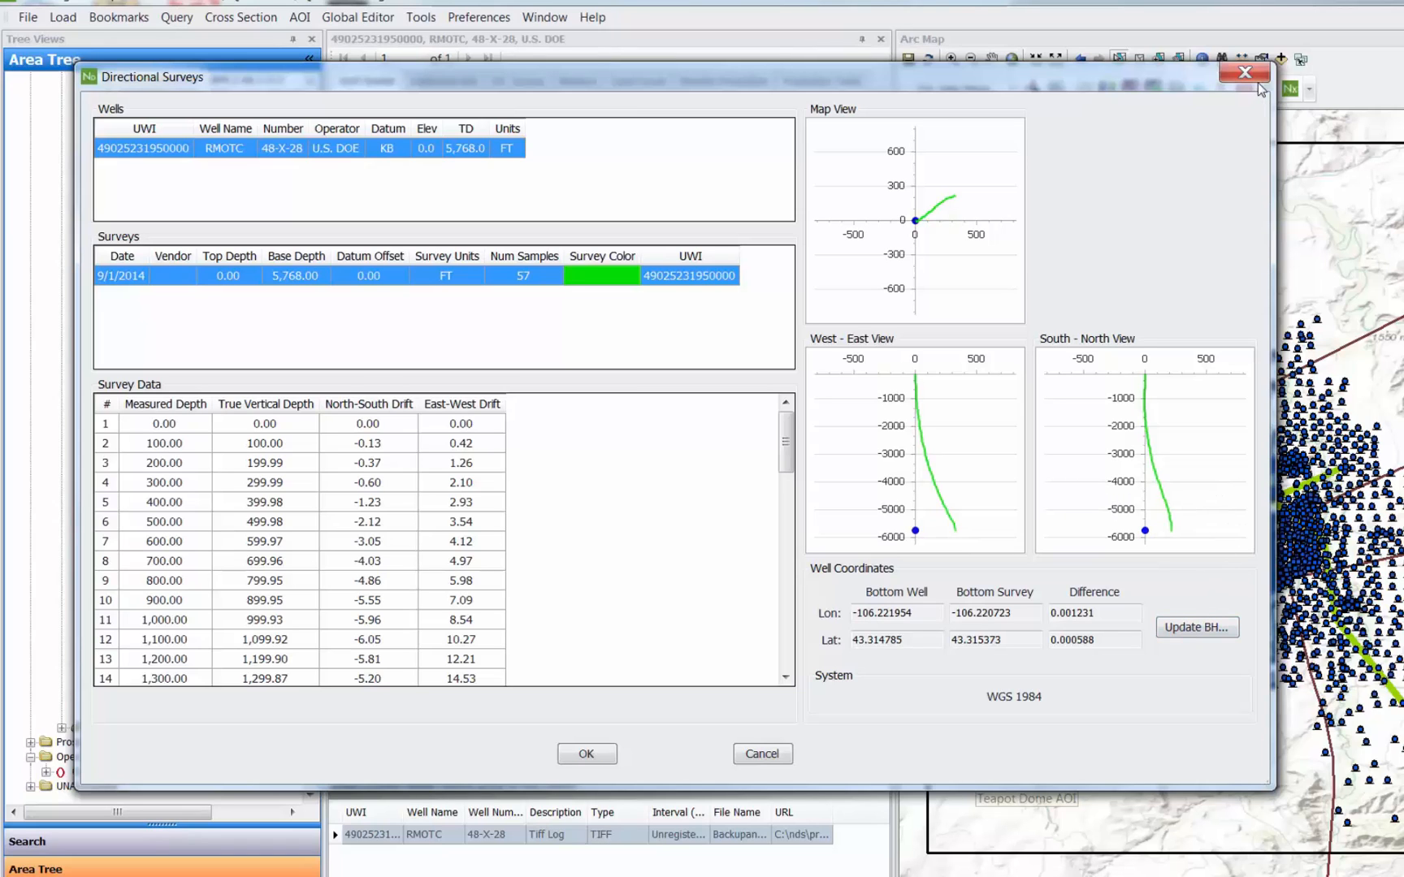
- Close the Directional Surveys window to return to the Well Header
left_click(1239, 72)
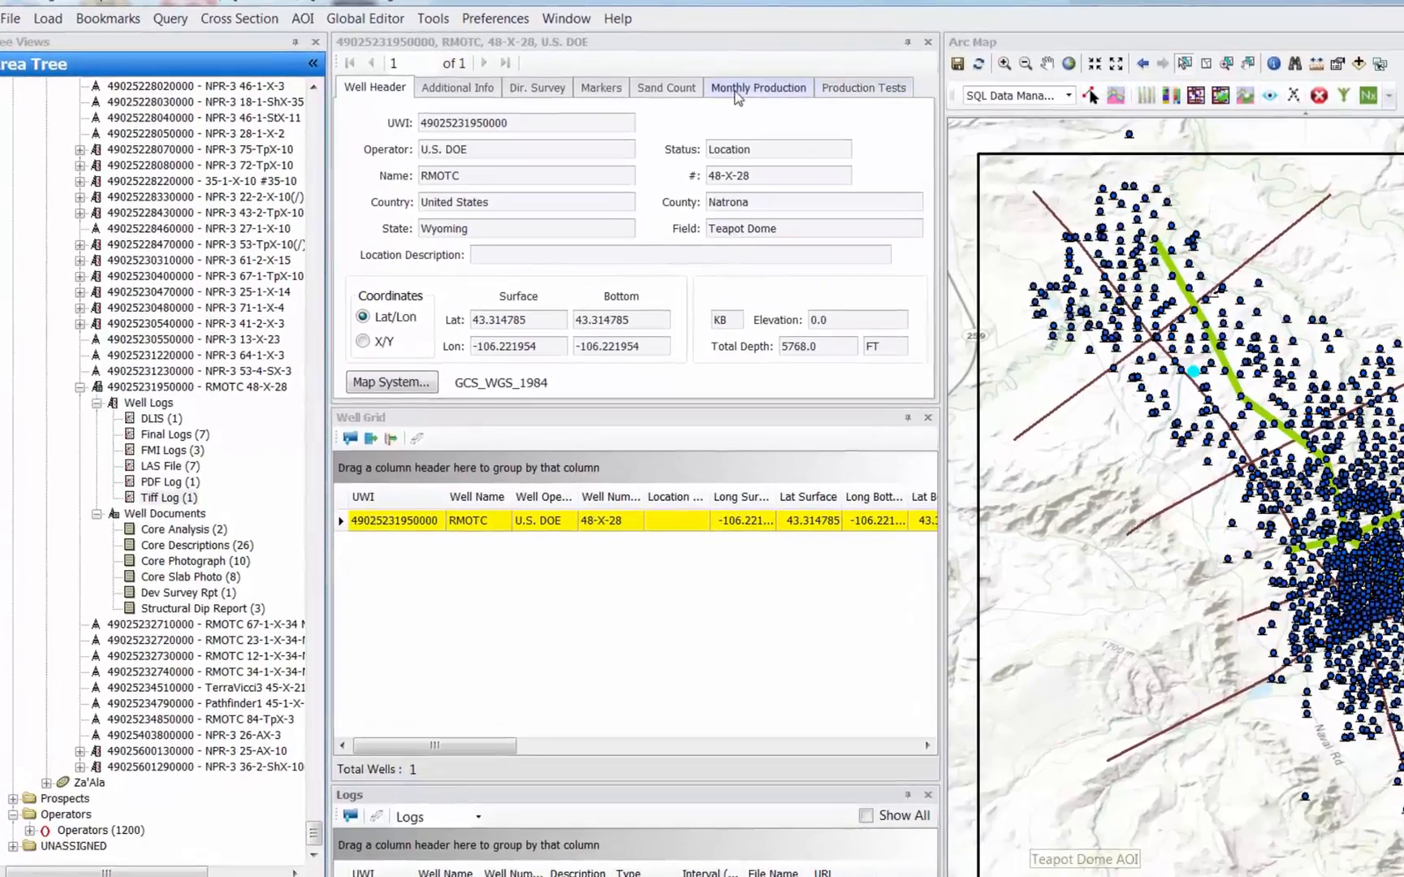
- Review Additional Info and Markers, then show Monthly Production (oil 1274 from July 1982)
left_click(457, 87)
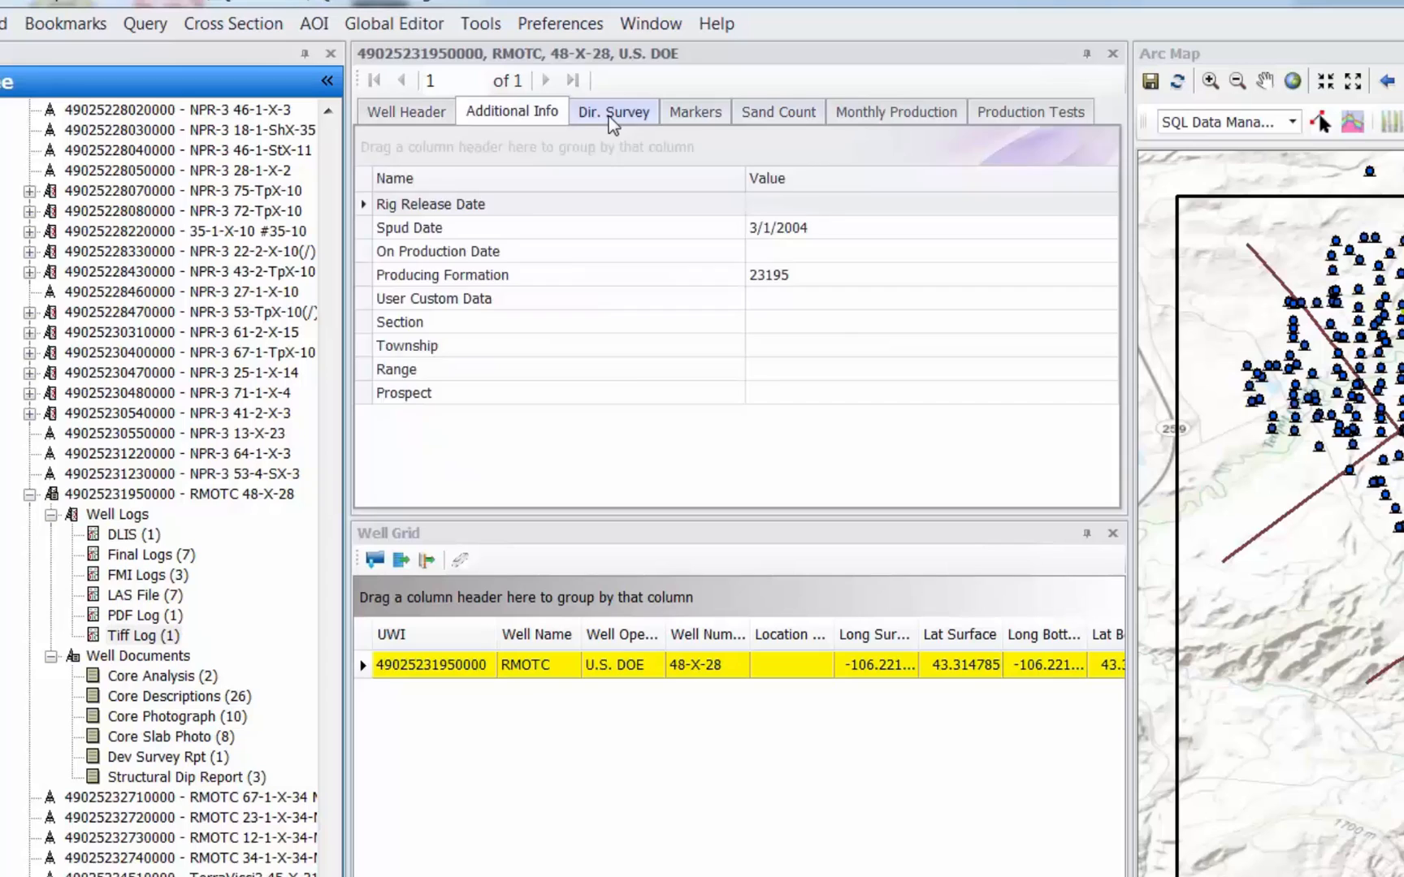
left_click(695, 111)
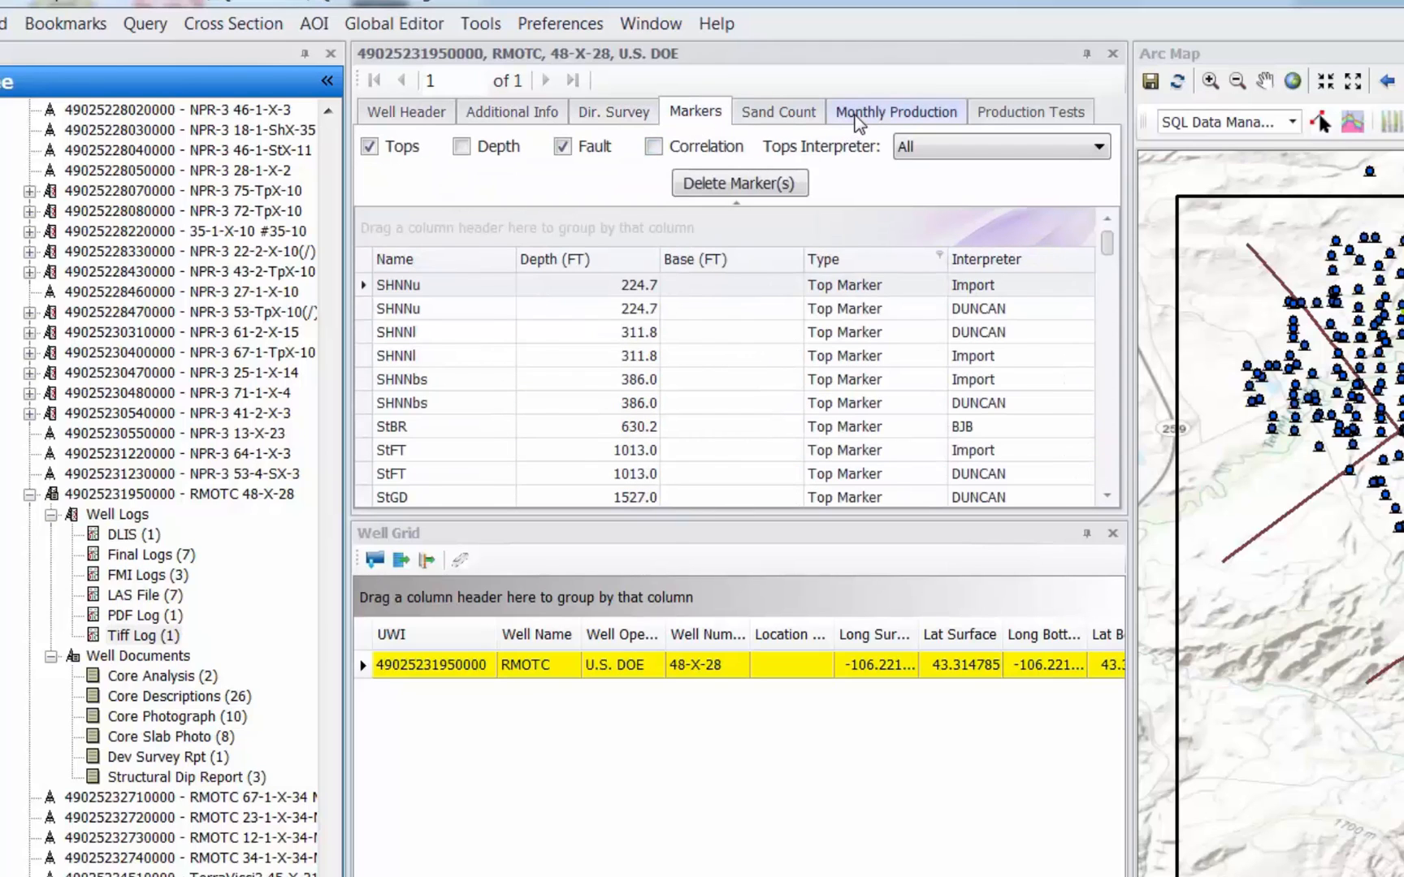
left_click(895, 112)
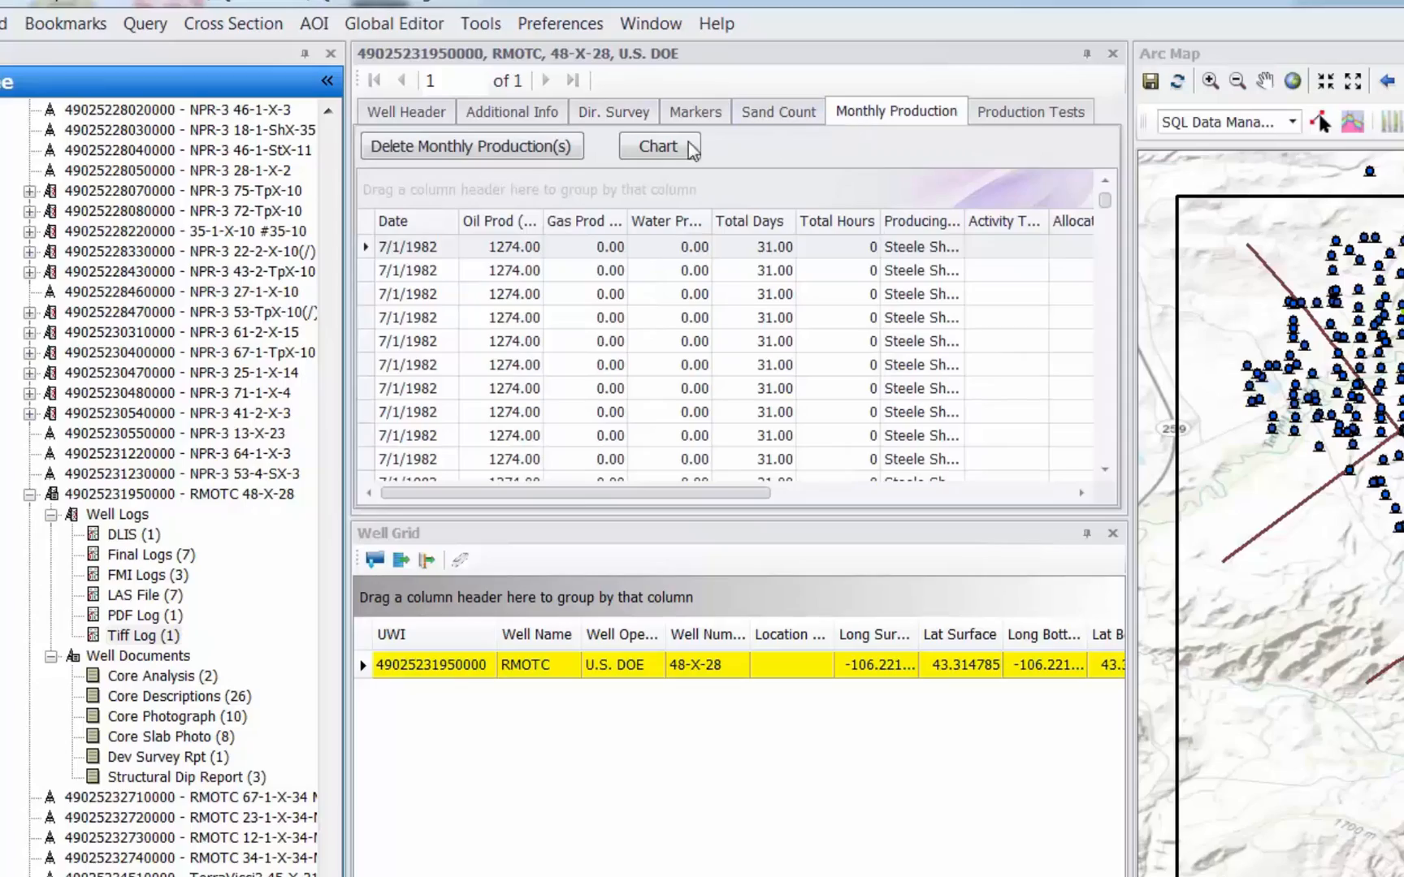
left_click(657, 146)
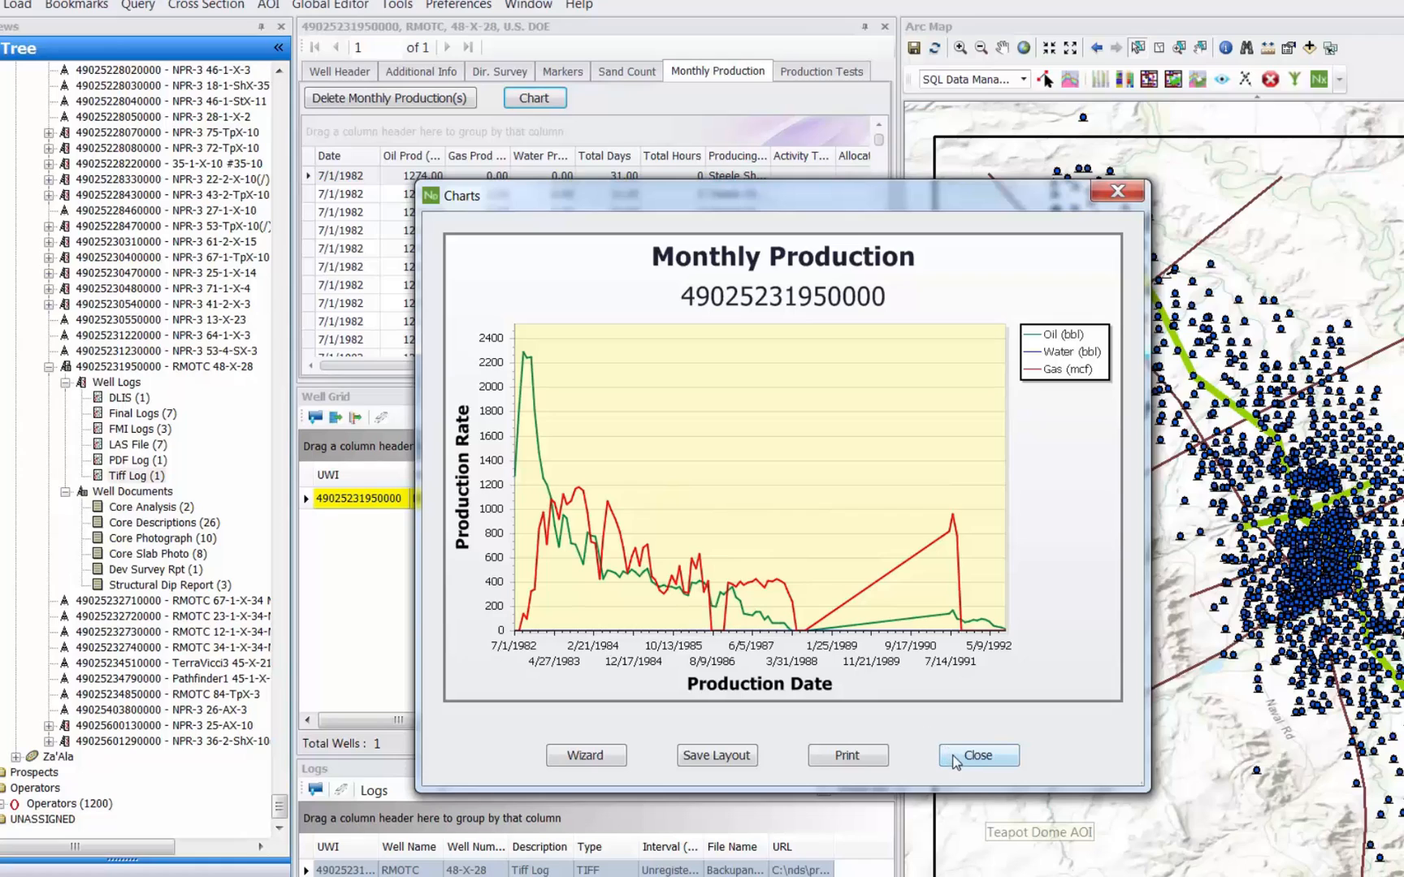
mouse_move(955, 757)
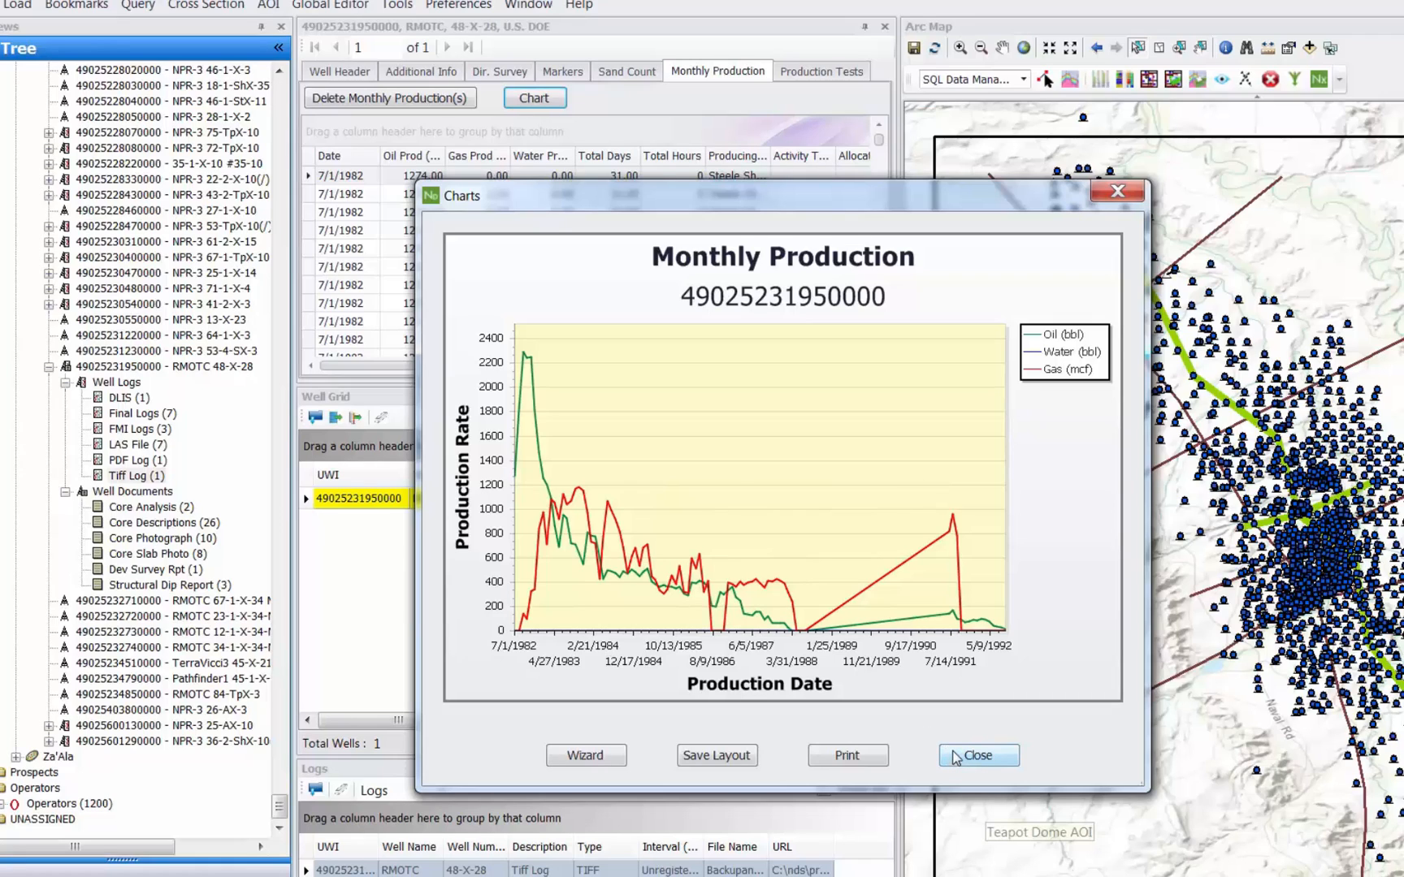
left_click(979, 755)
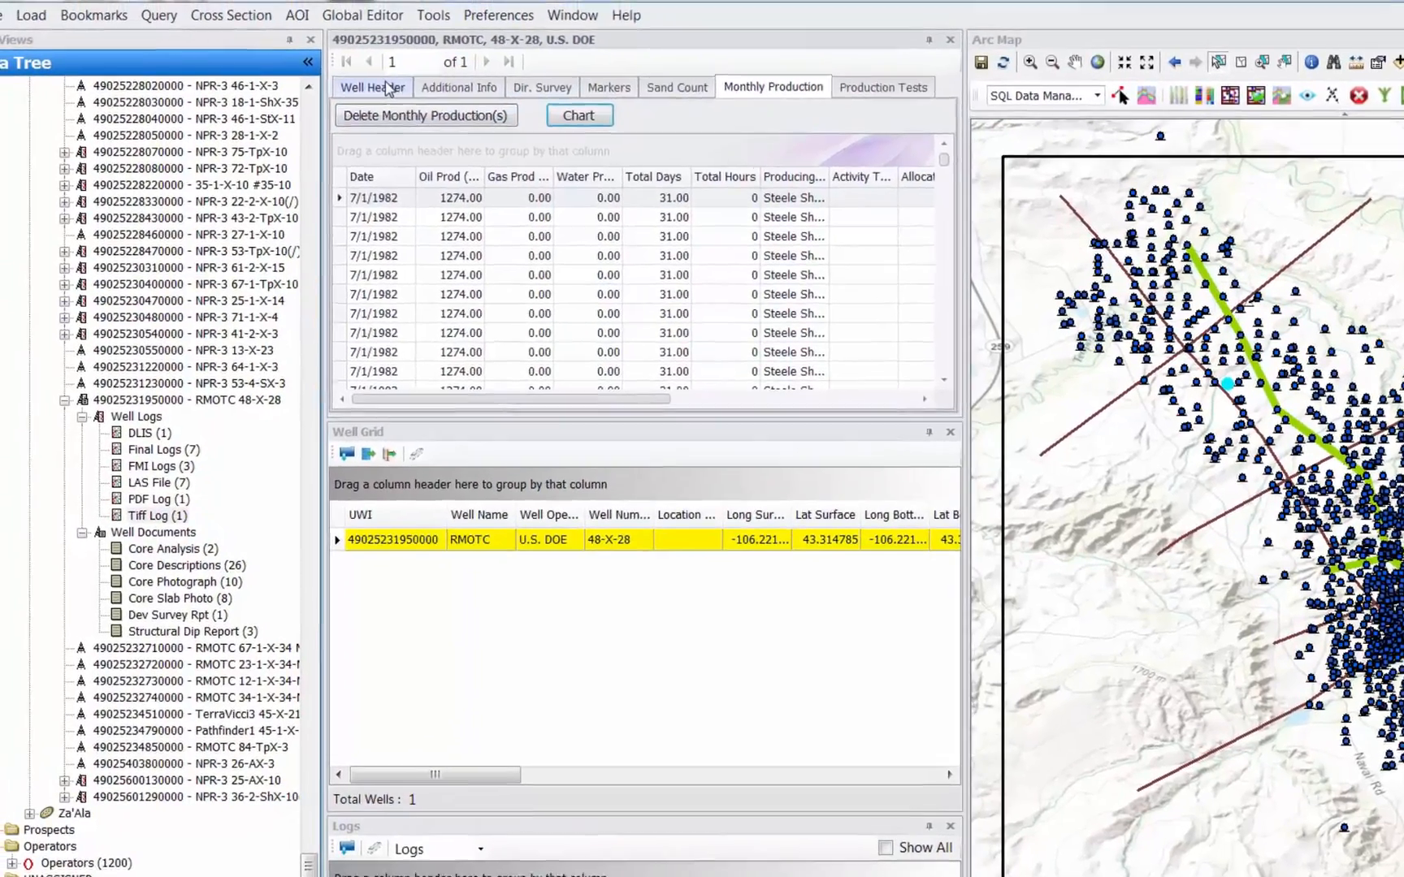
- Return to the Well Header and add 'Daily Drilling Report' in Preferences > Manage Document Types
left_click(371, 86)
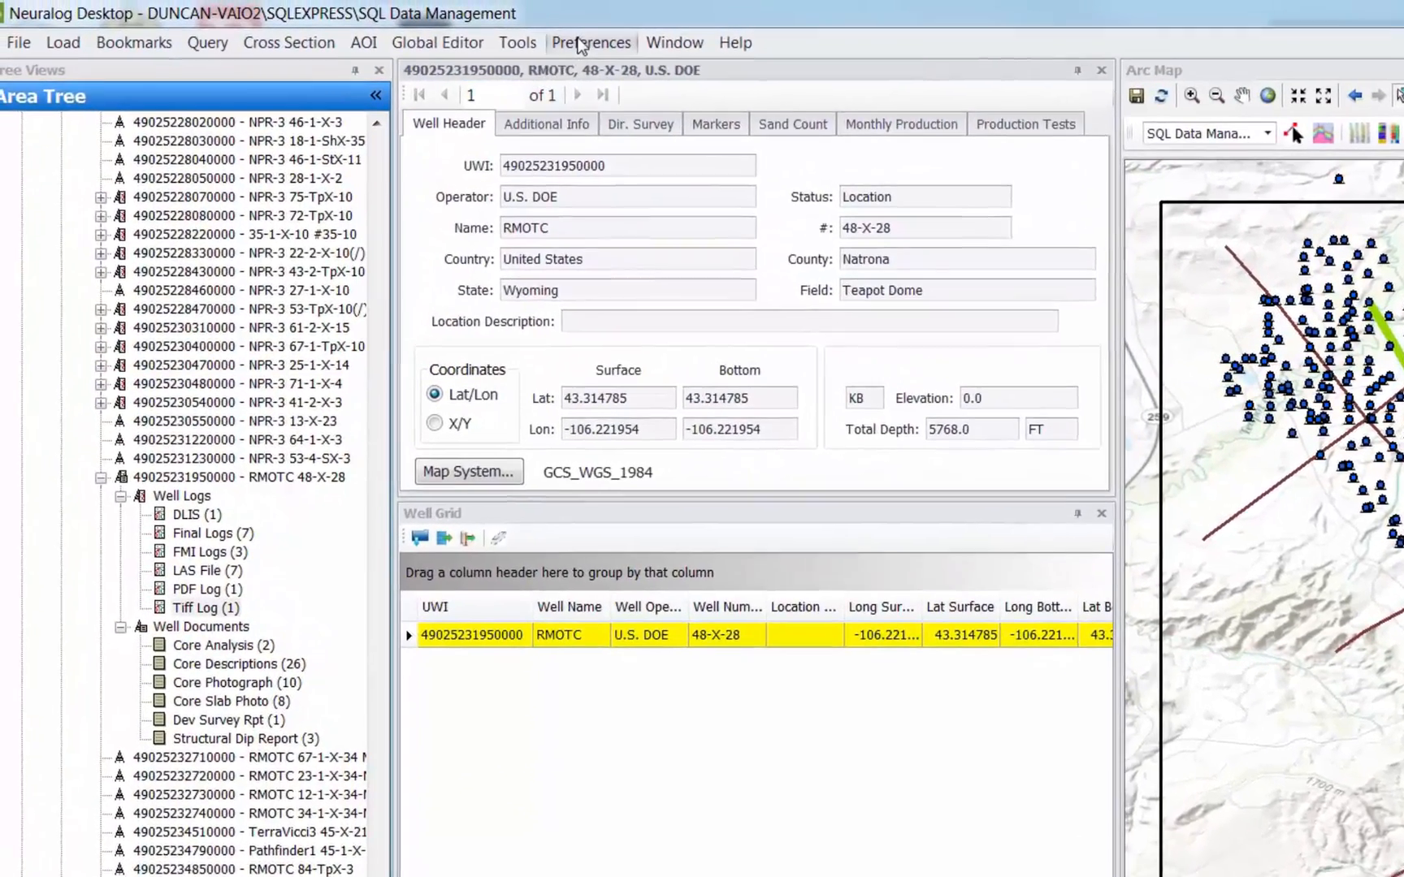
left_click(591, 42)
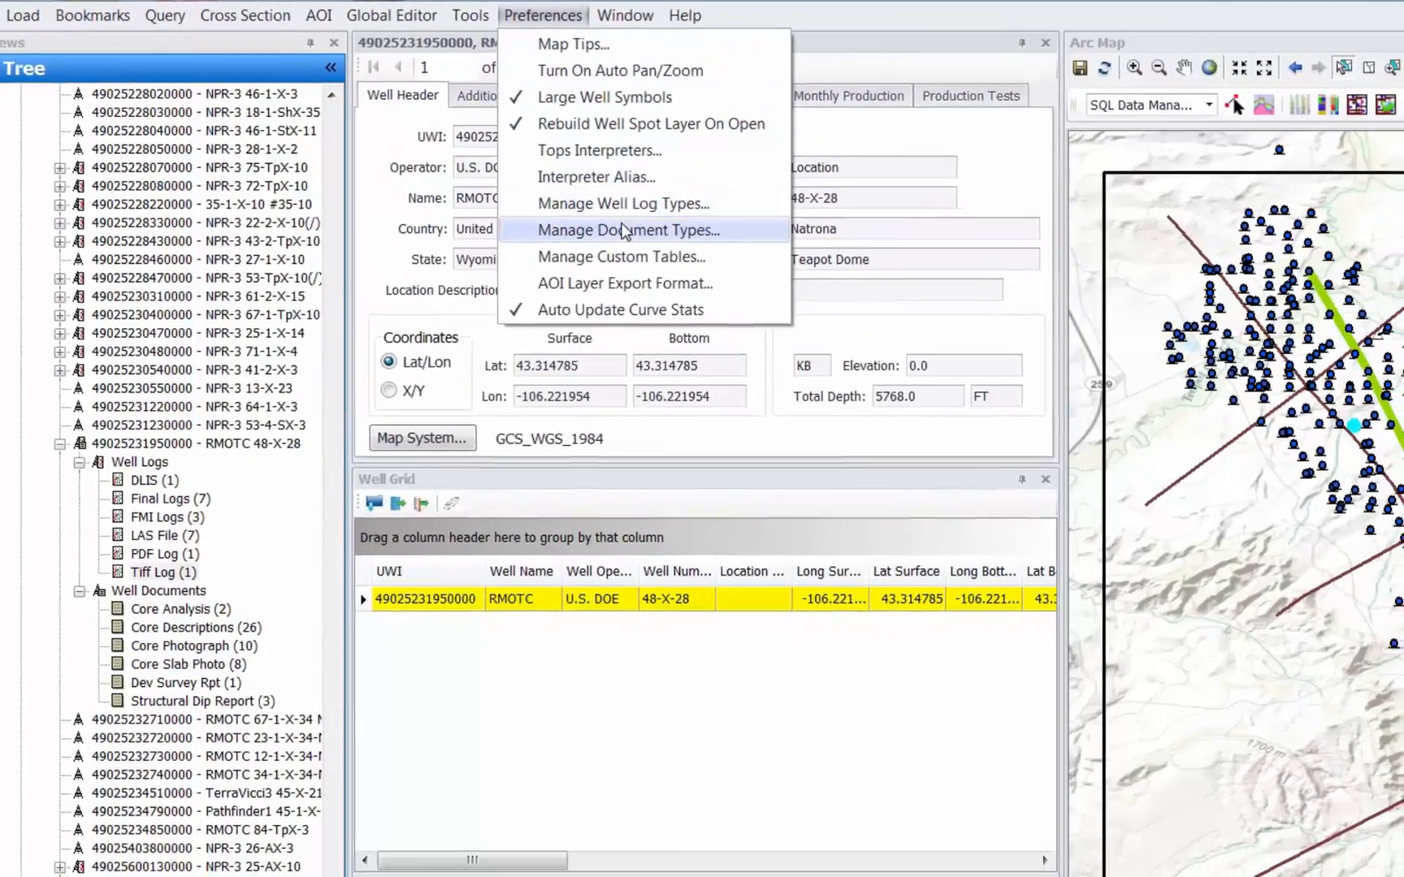
left_click(625, 230)
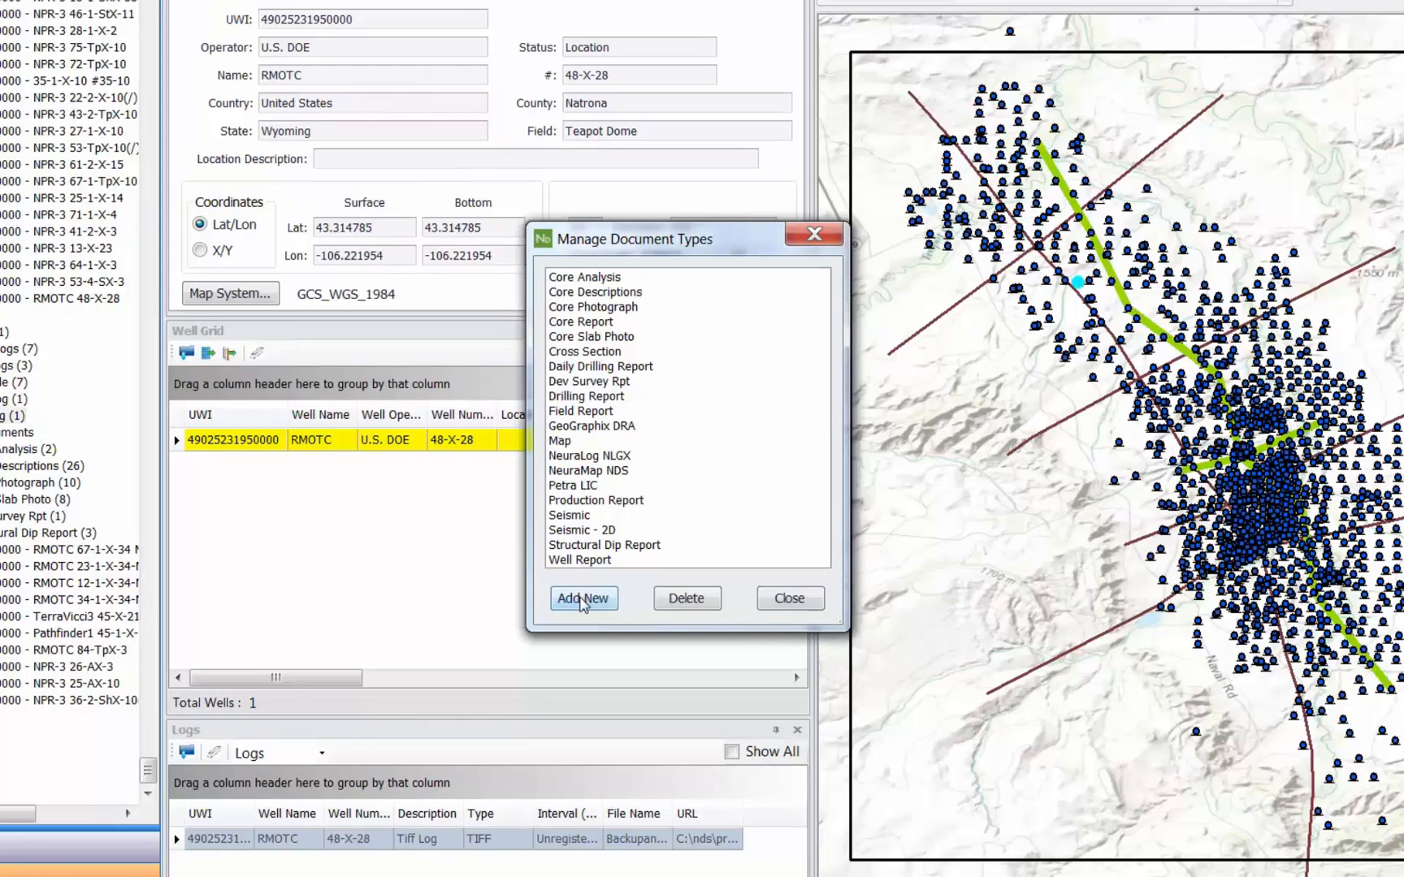
left_click(583, 598)
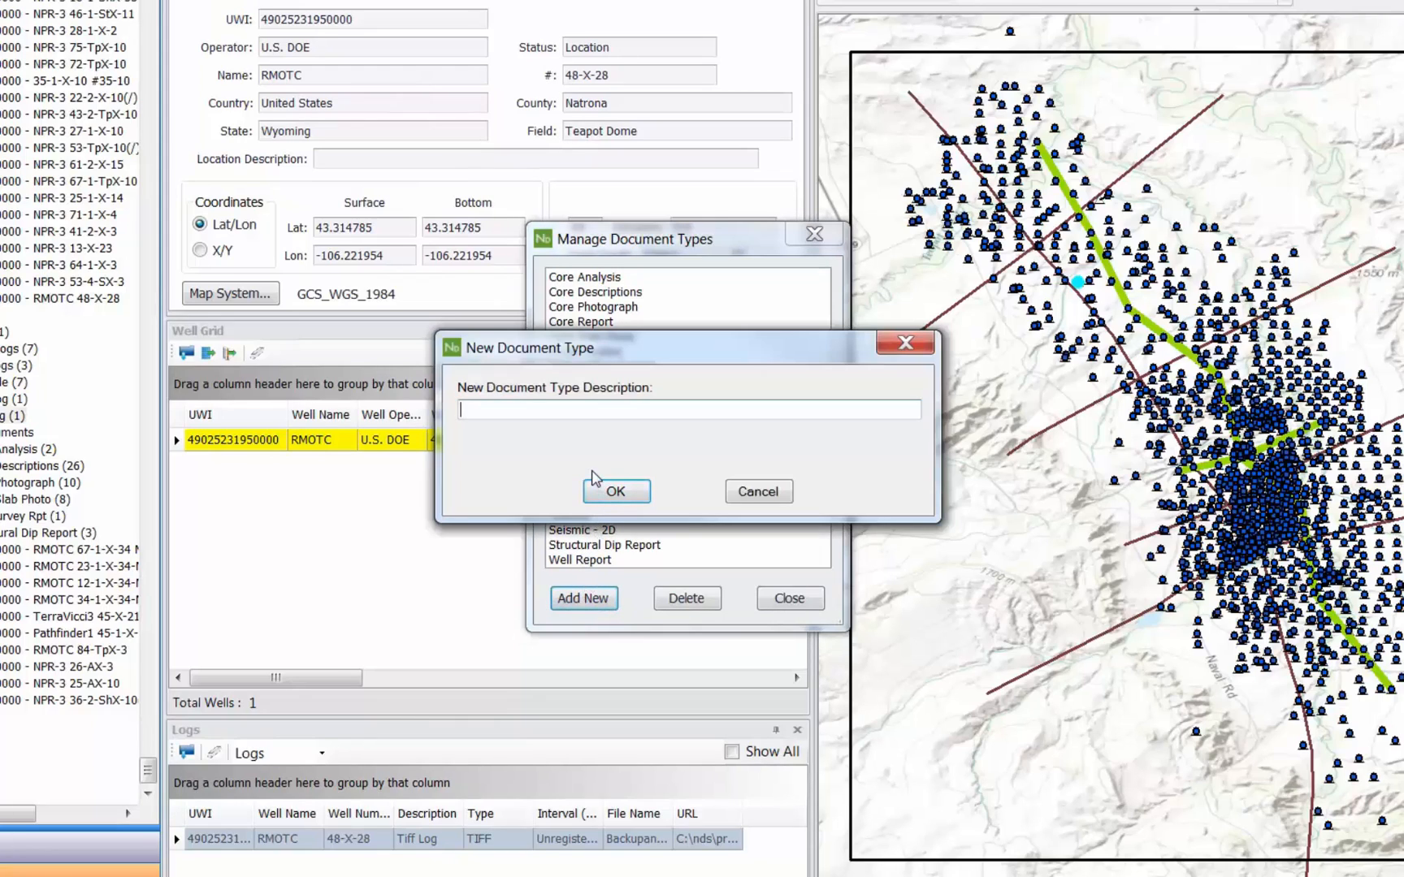
type("Daily Drilling Report")
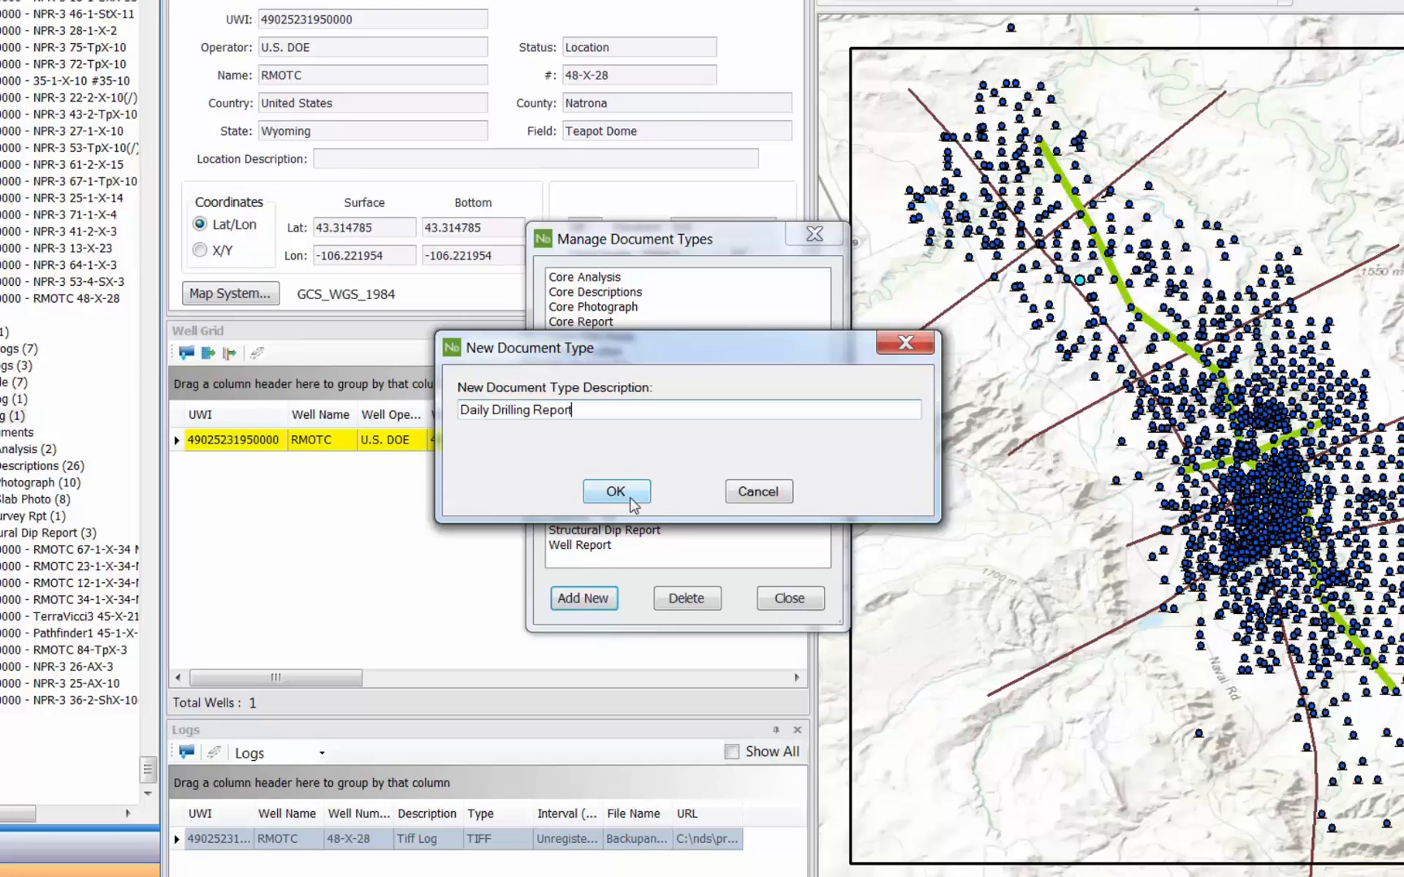
left_click(616, 491)
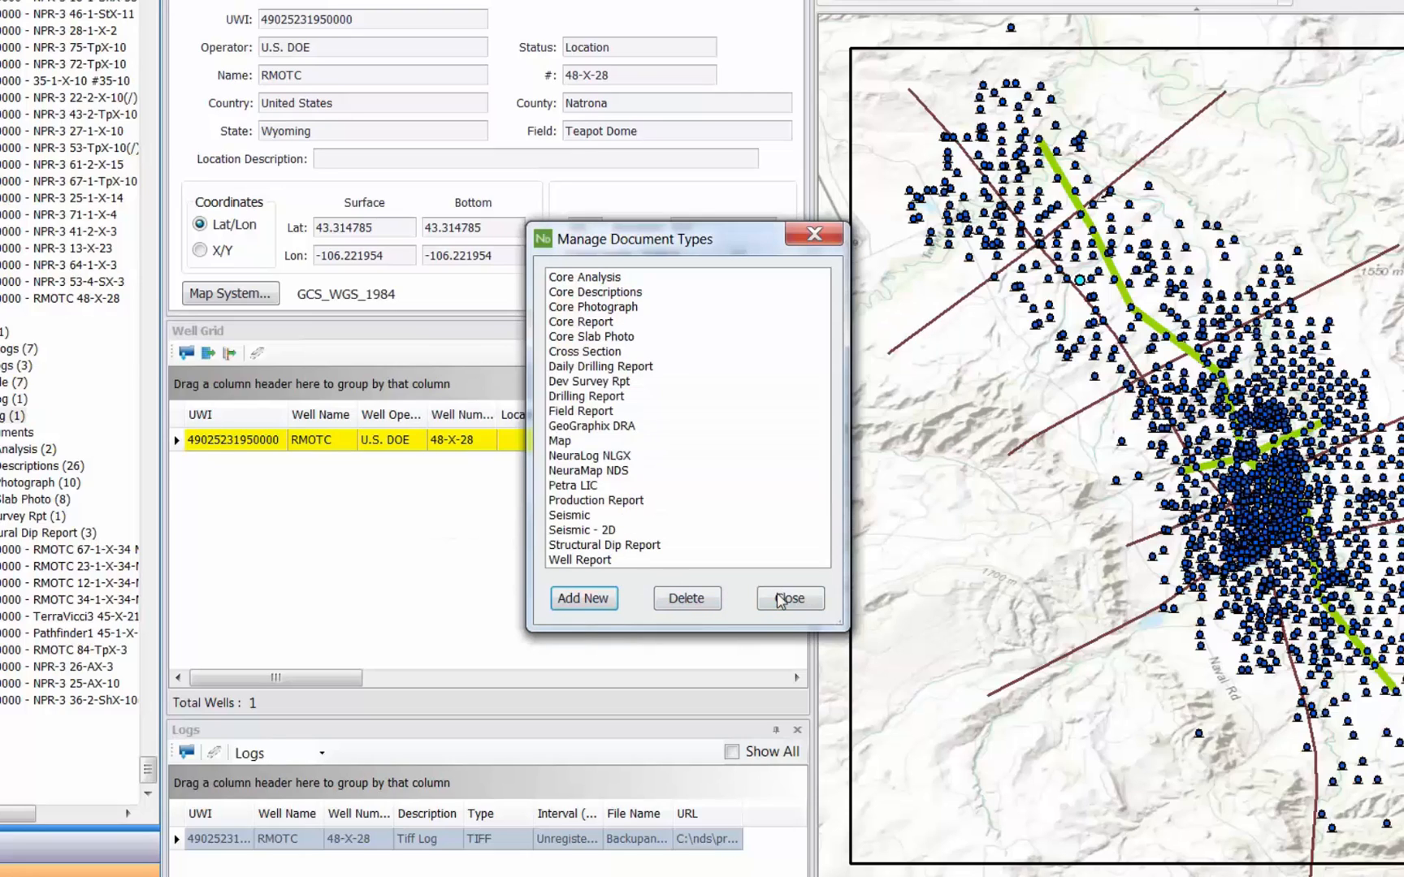
- Close the type manager and add May1804.doc to 48-X-28, typed as Daily Drilling Report
left_click(790, 598)
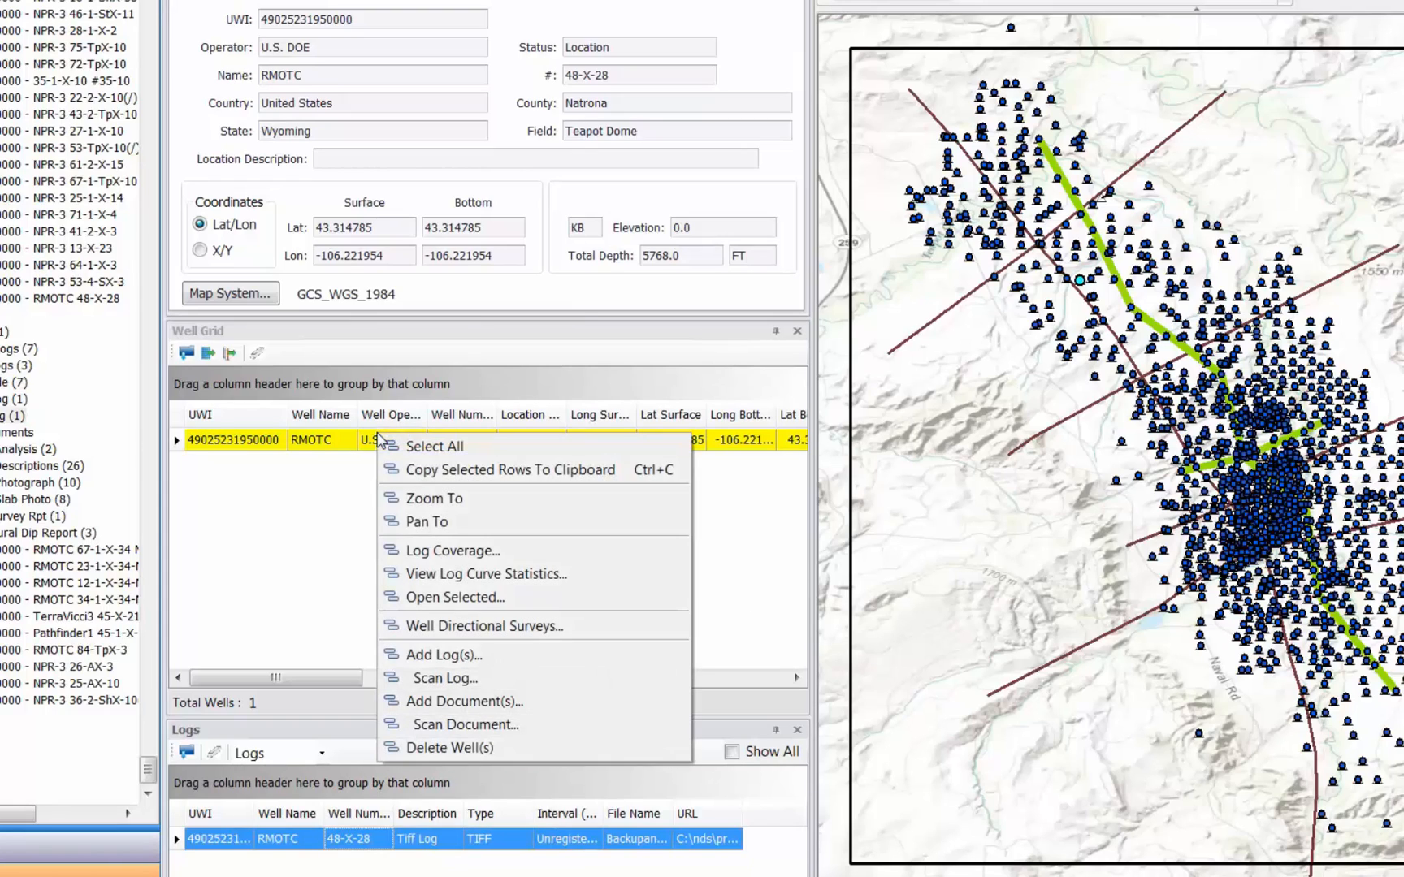
mouse_move(446, 701)
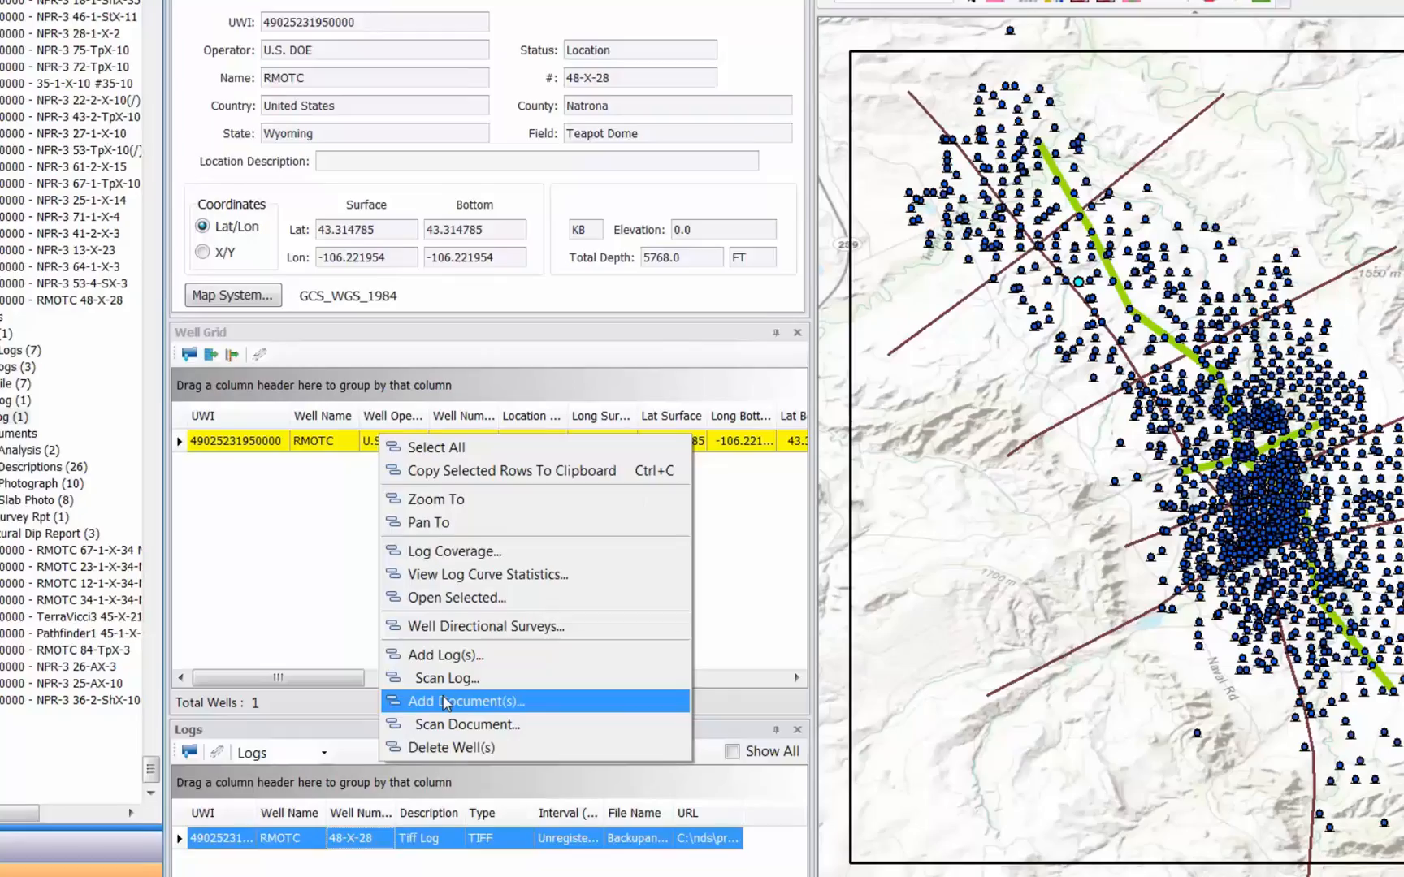
left_click(466, 701)
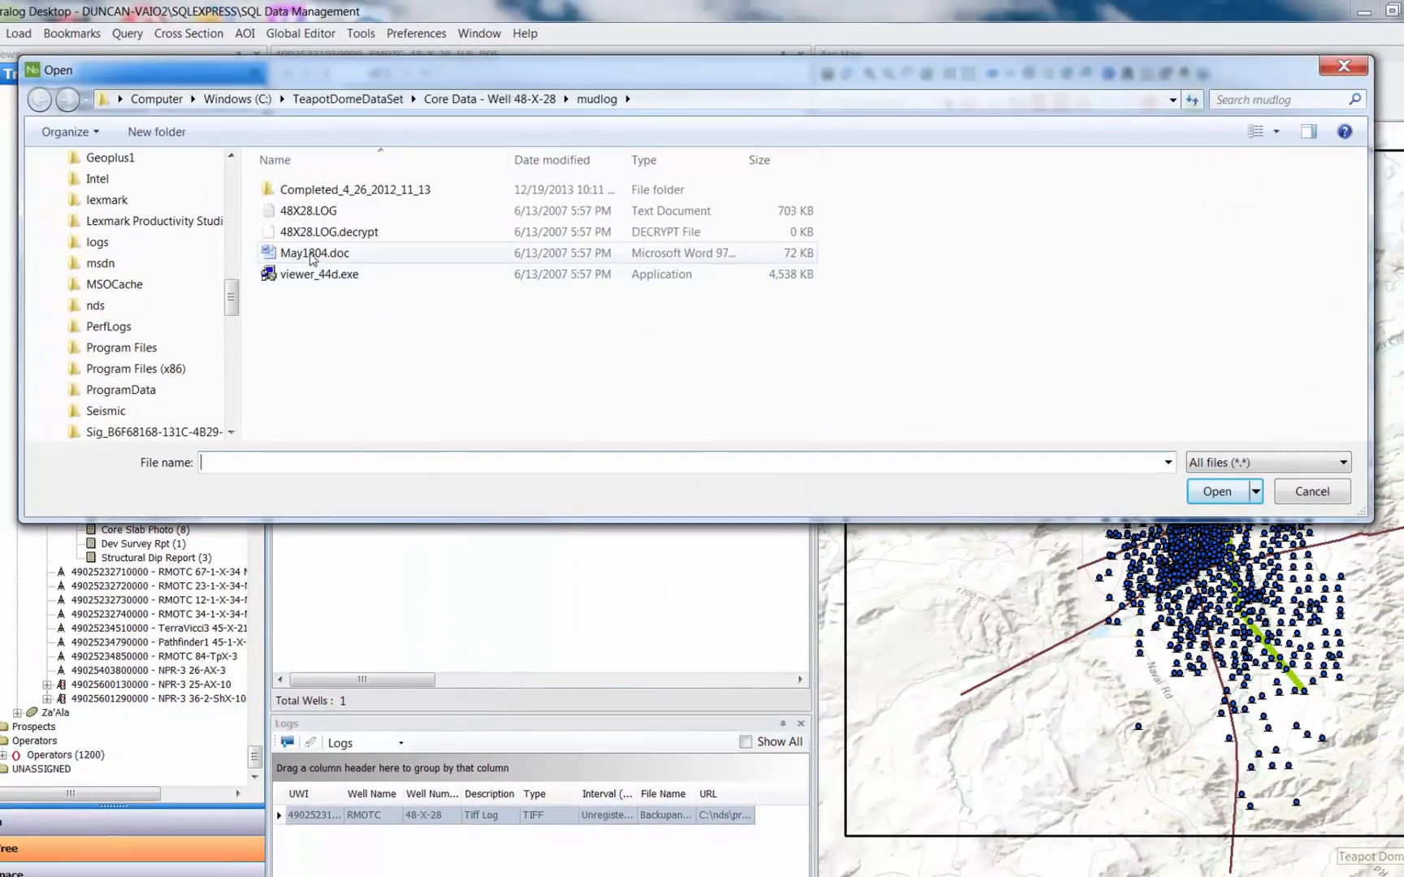
left_click(313, 253)
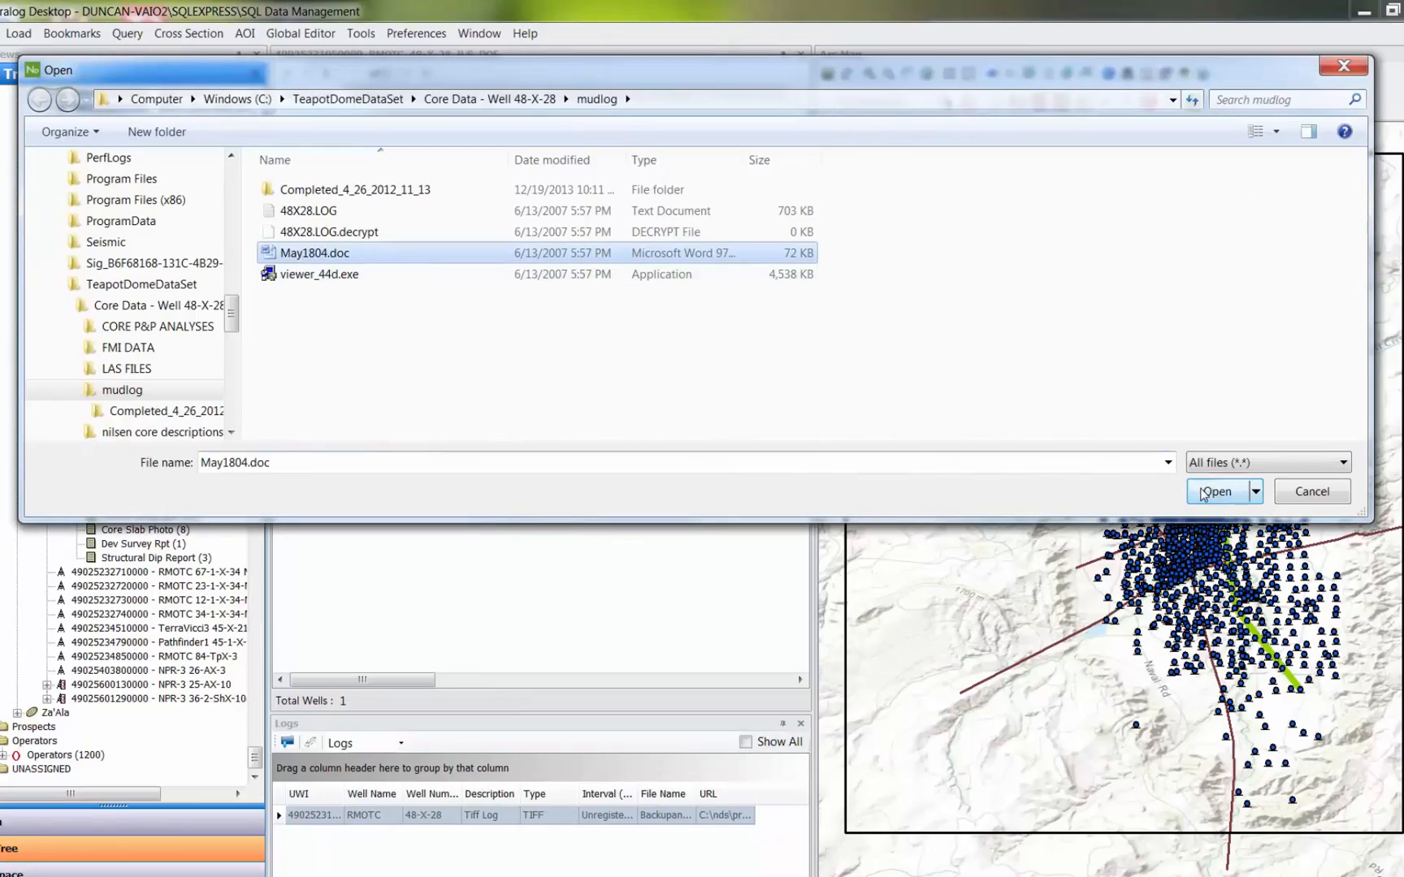
left_click(1219, 492)
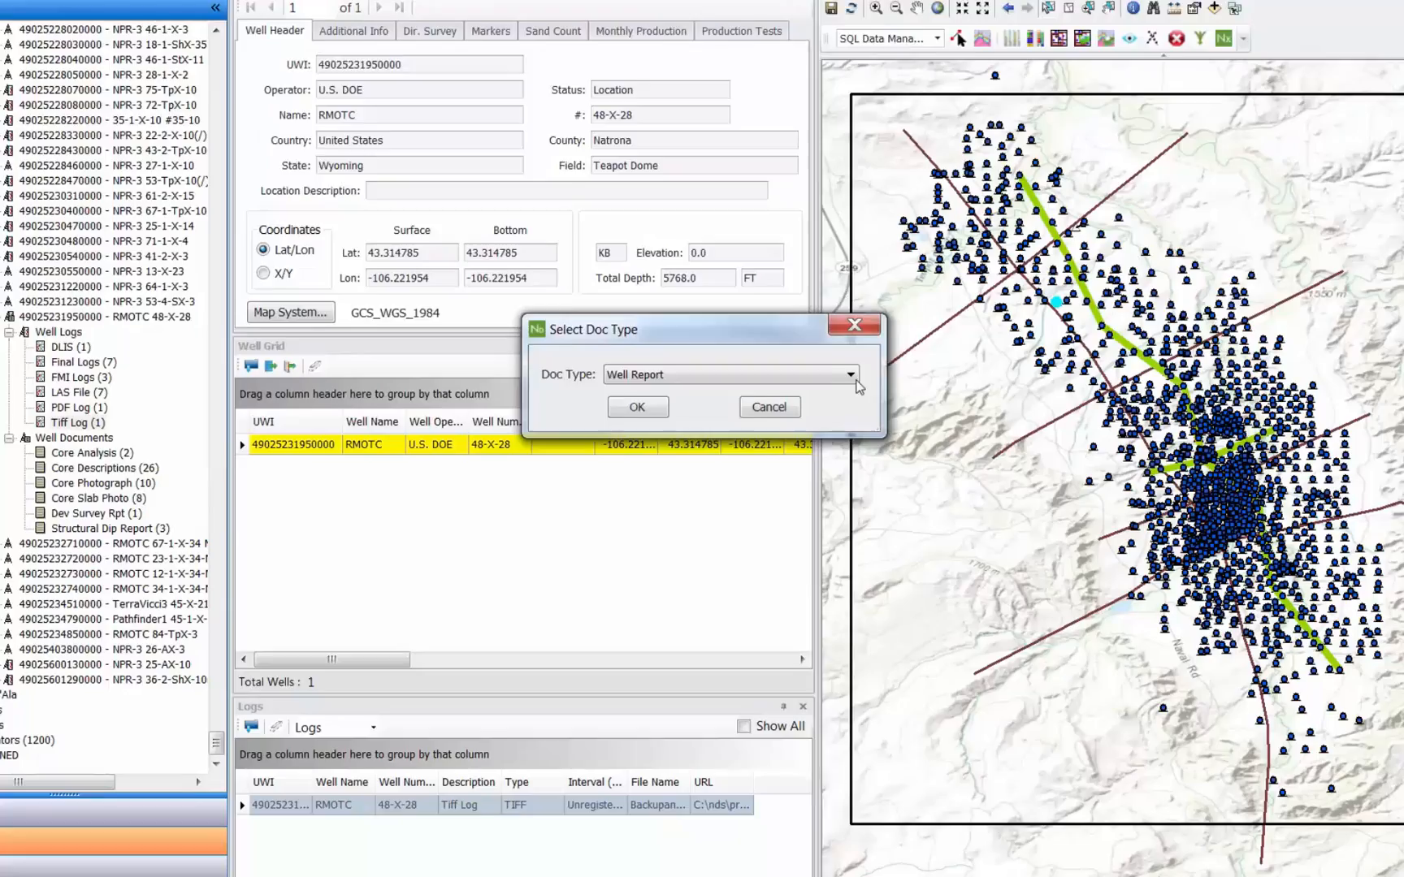
left_click(849, 374)
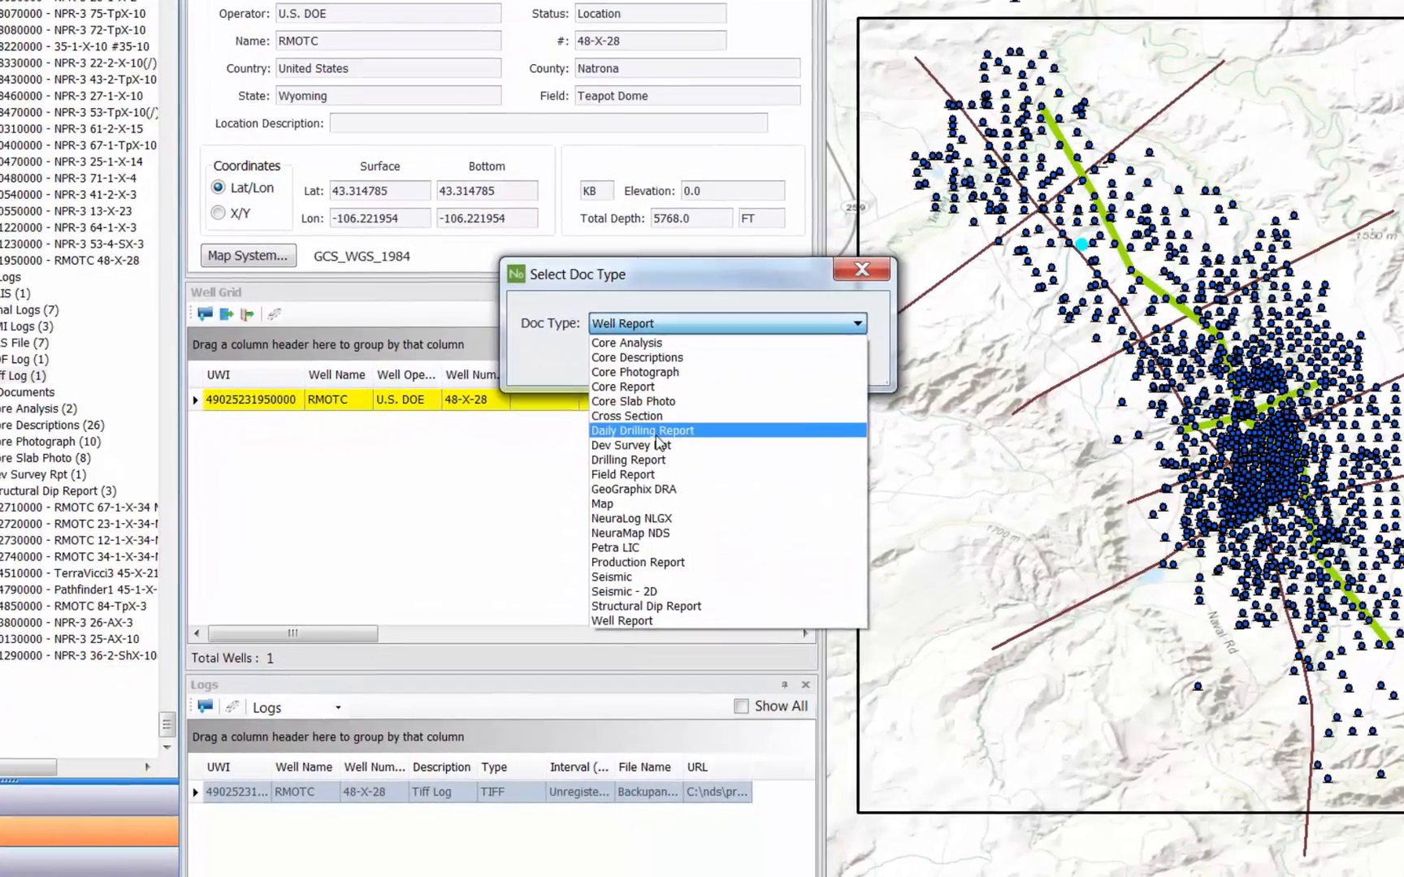
left_click(641, 430)
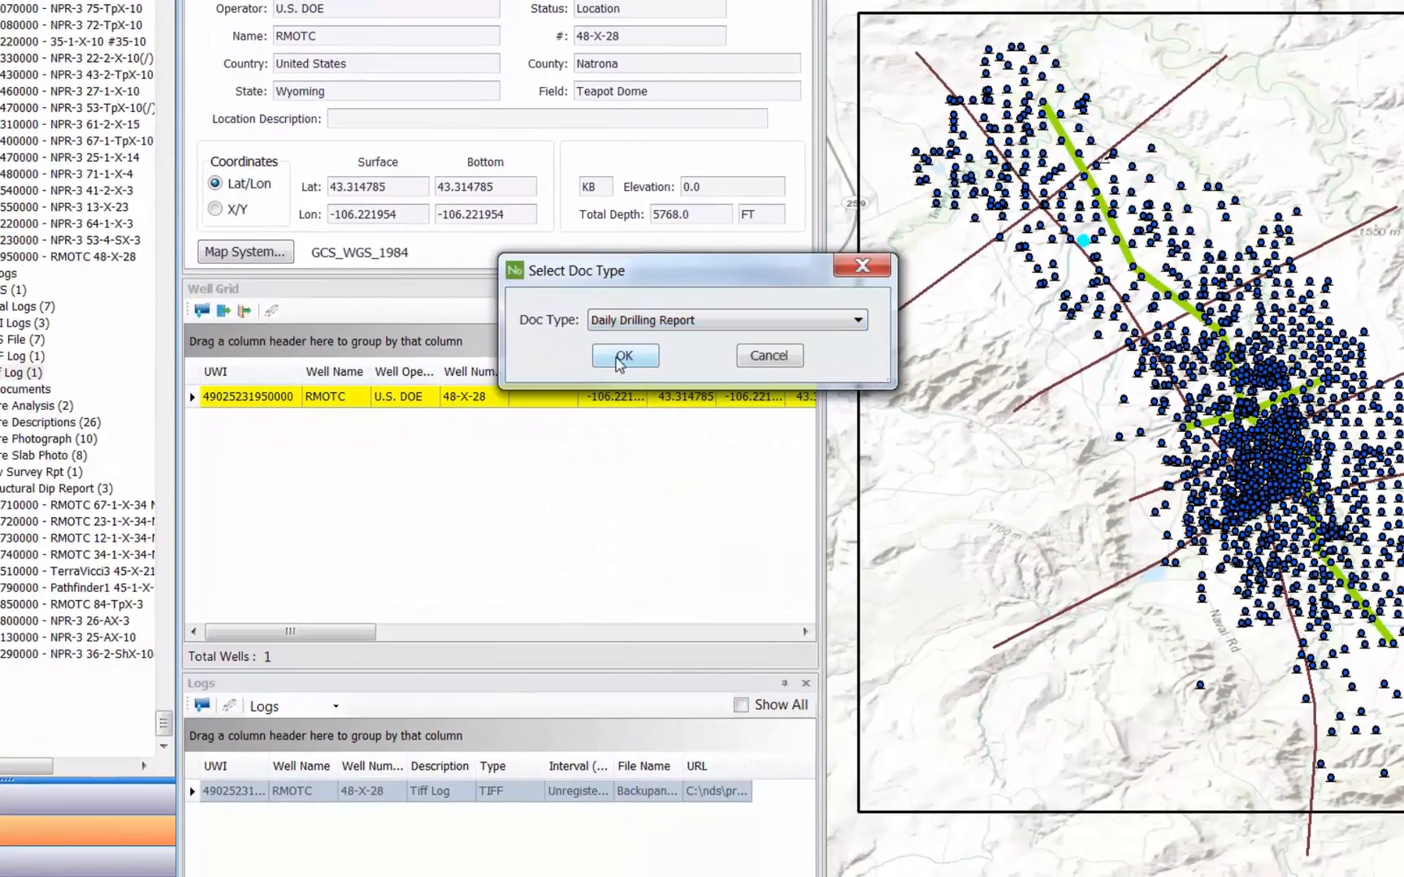
left_click(624, 356)
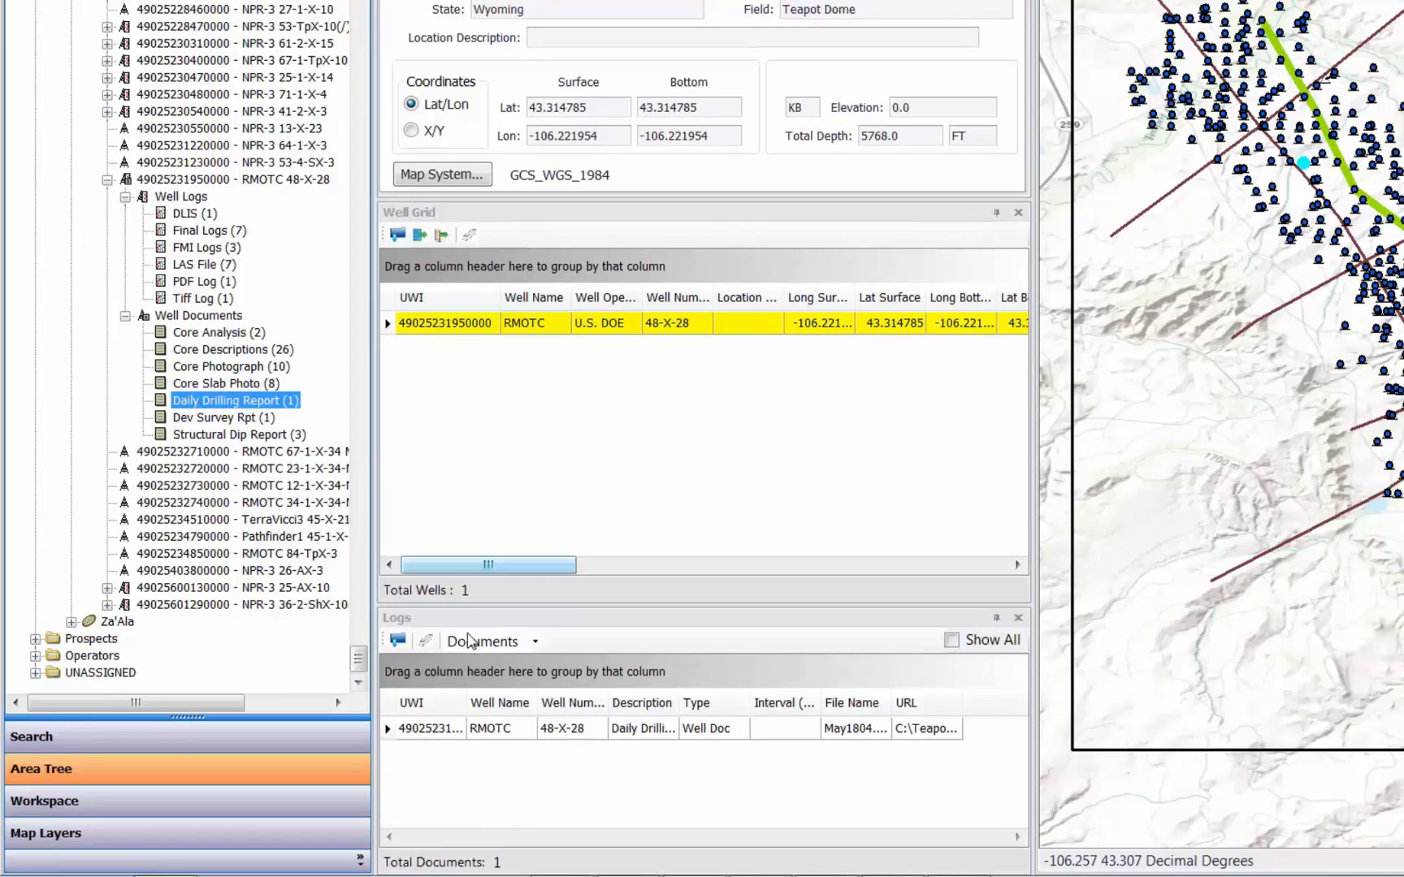
left_click(627, 731)
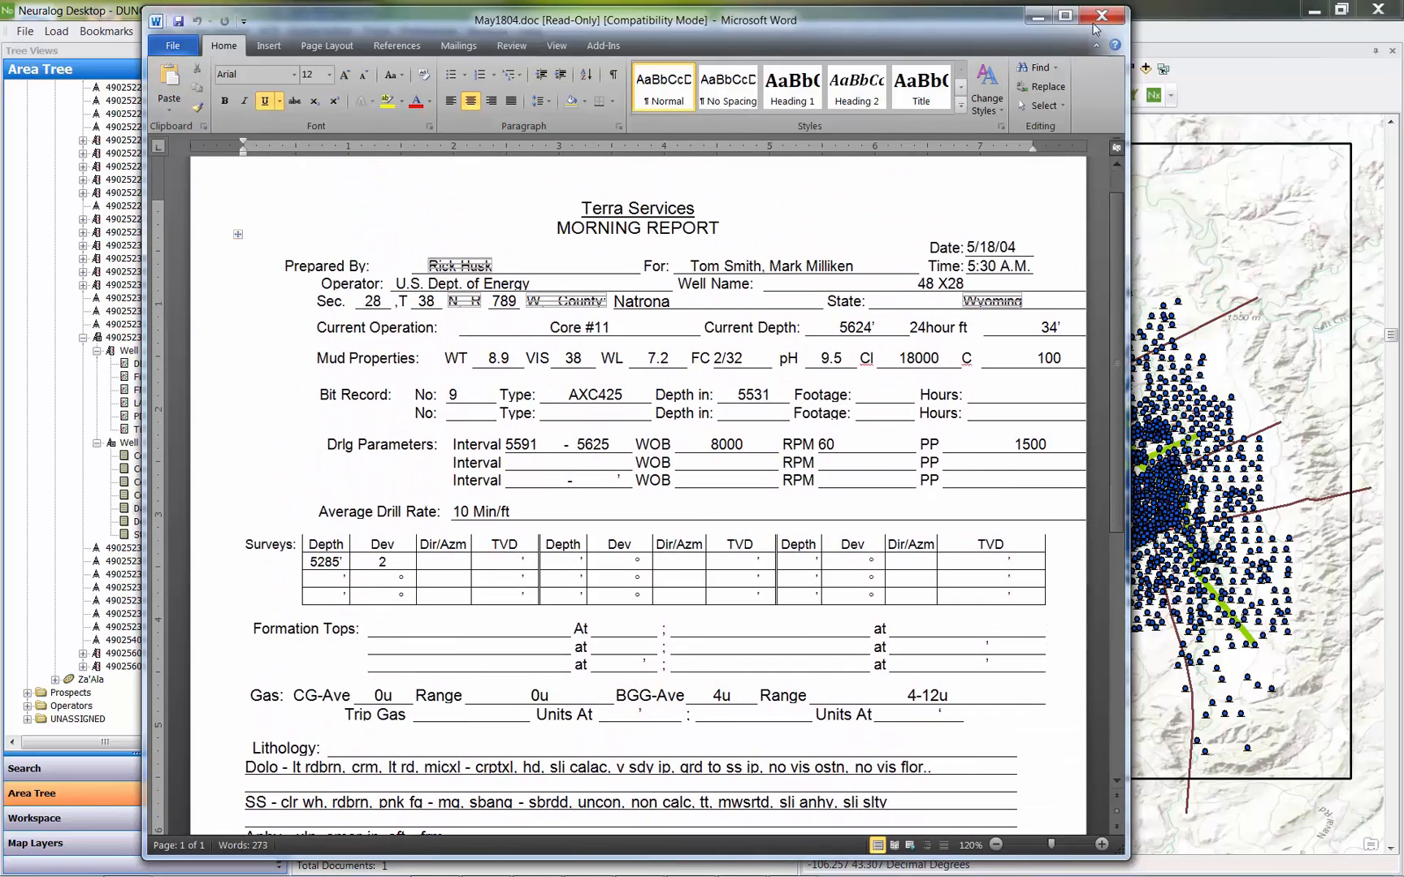
left_click(1097, 15)
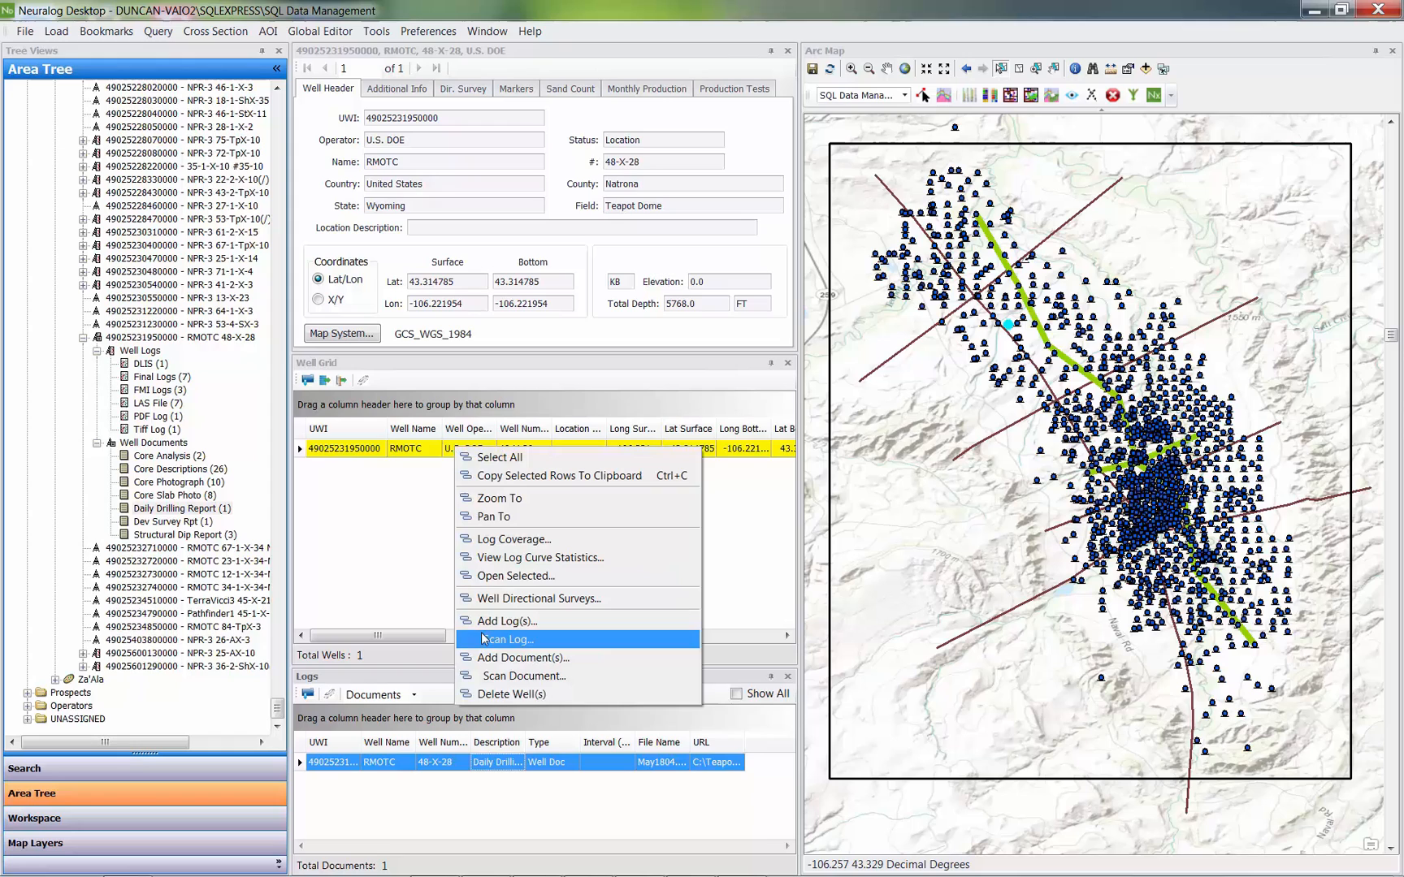
- Select Field Report under Teapot Dome to retrieve its field documents
left_click(506, 639)
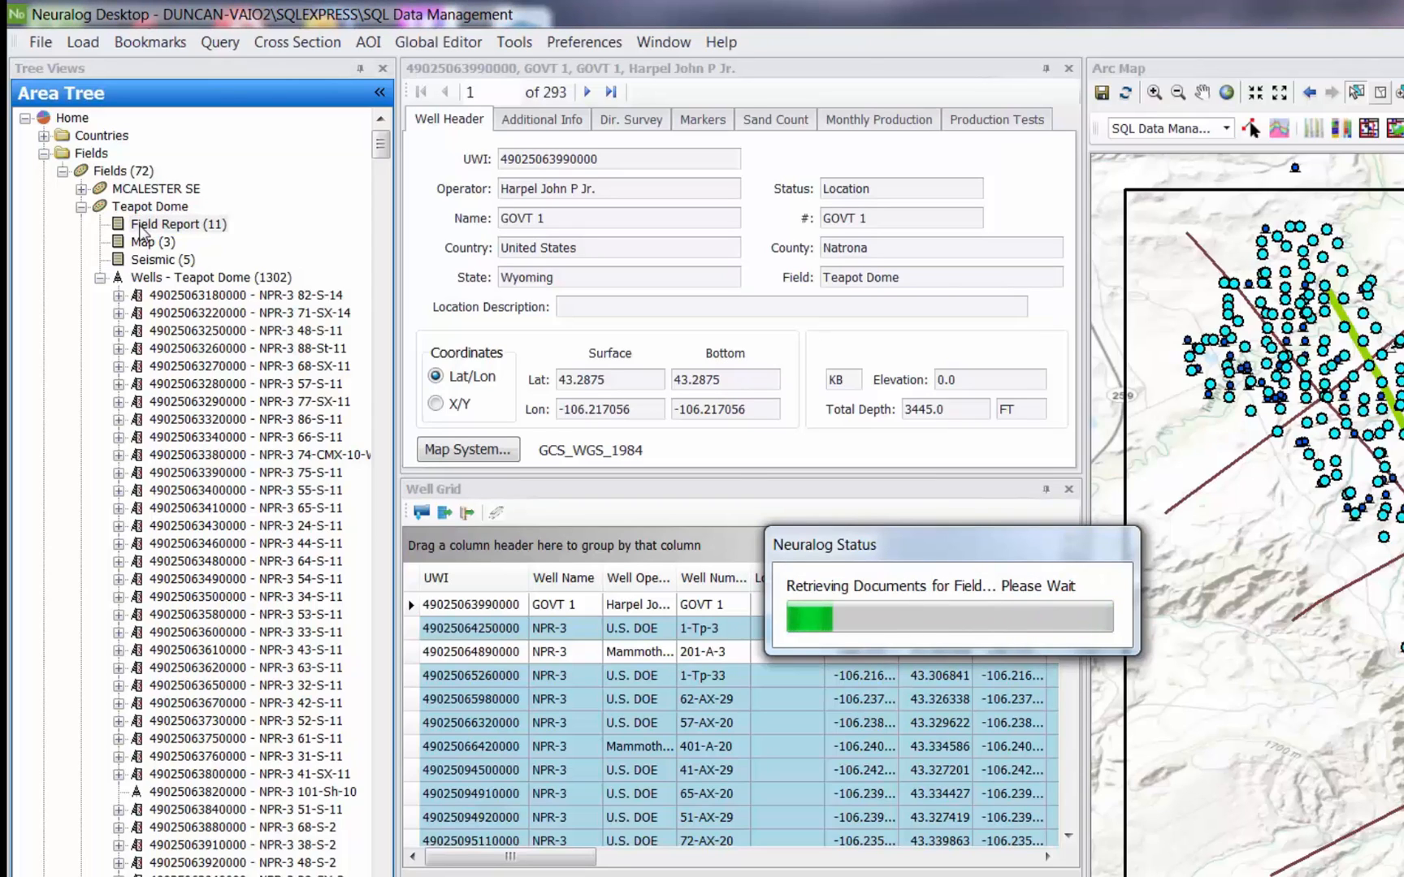
- Show the Teapot Dome field reports and scroll down to the Map (3) documents
left_click(177, 225)
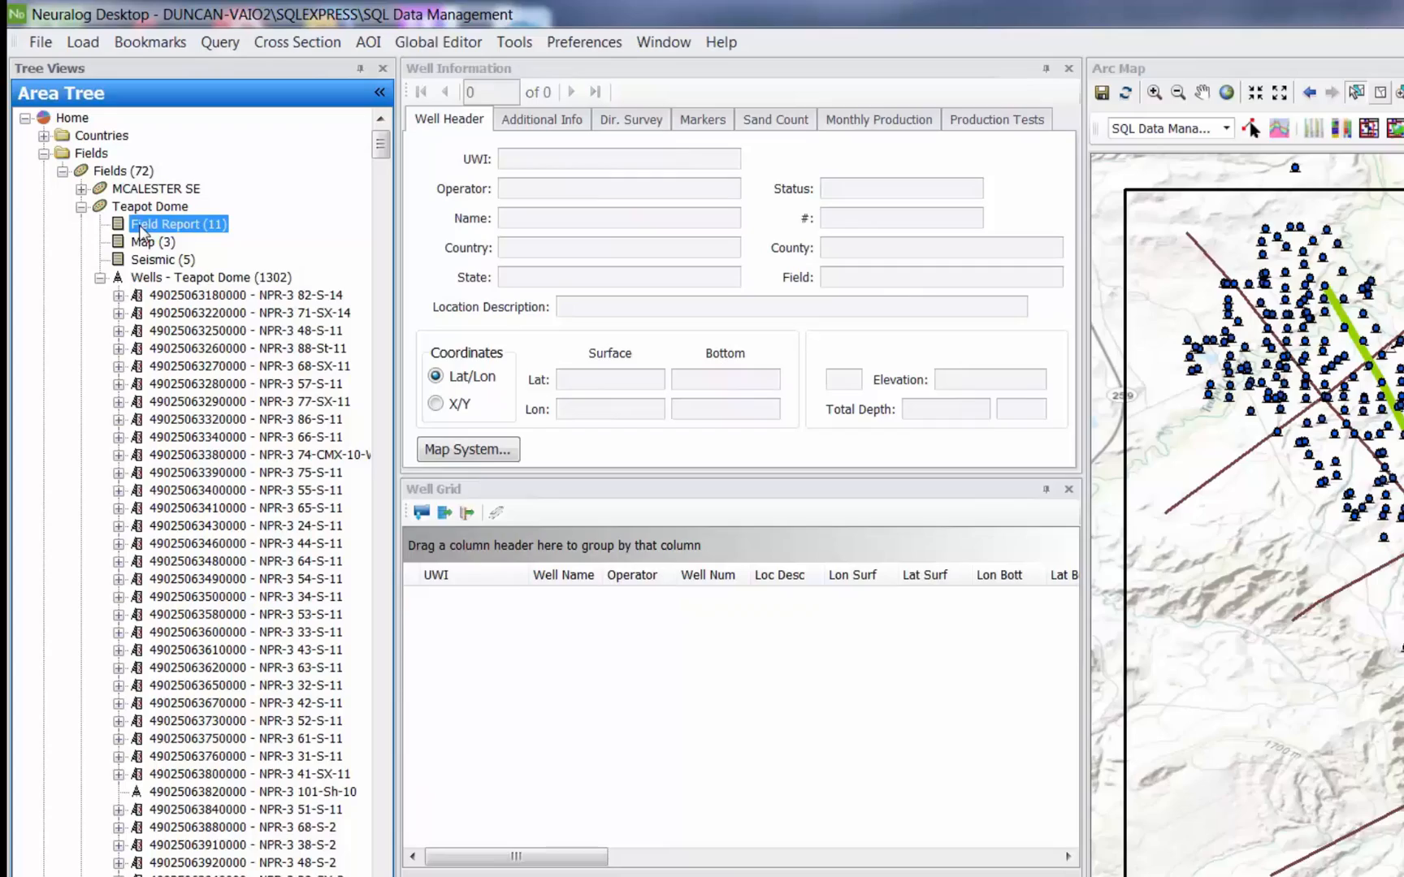
scroll("down", 3)
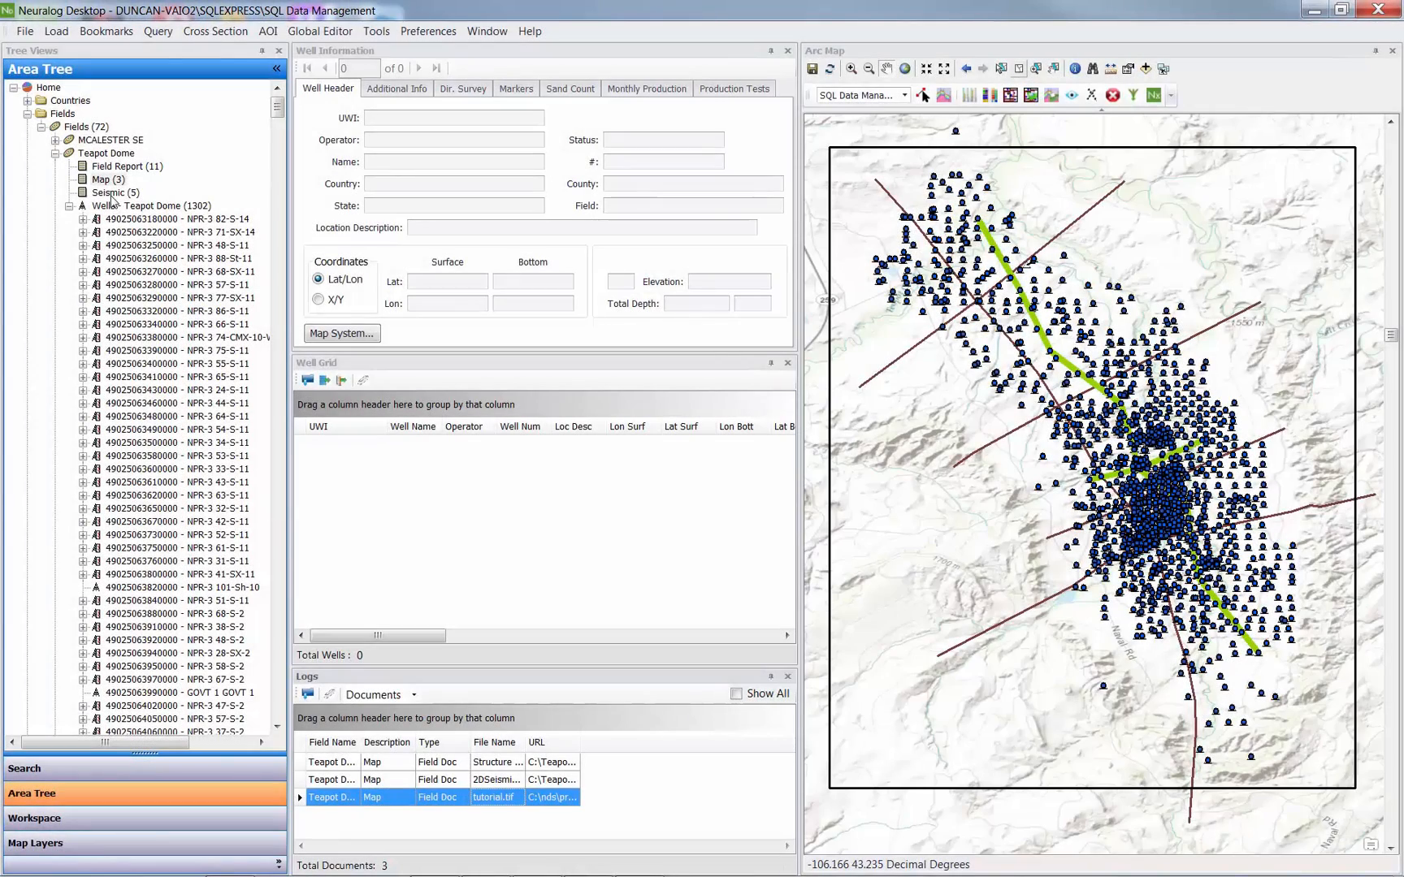
- List the five Teapot Dome seismic lines, view lineB.sgy, then close the viewer
left_click(114, 192)
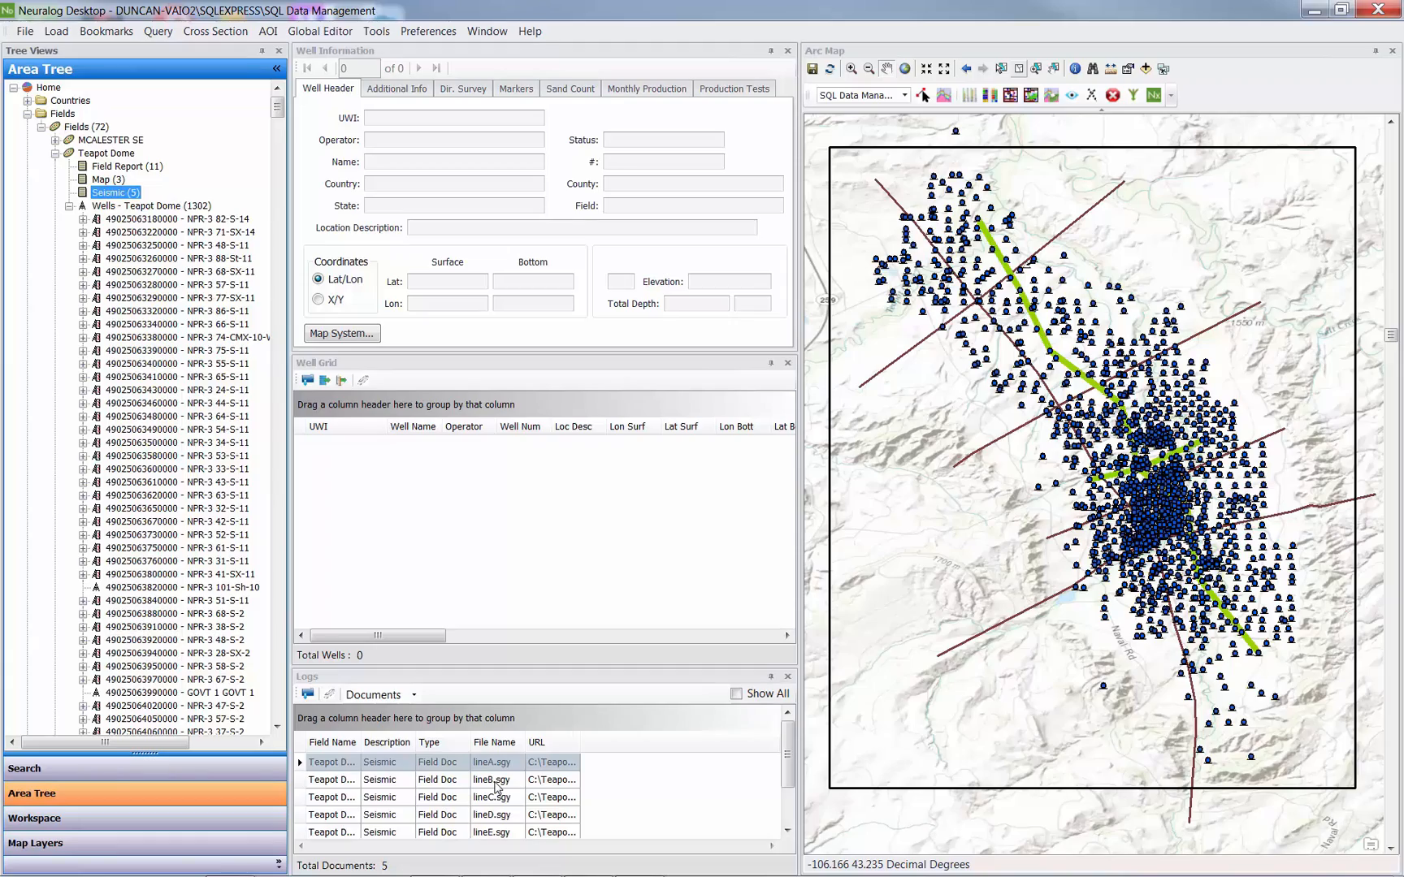
double_click(490, 779)
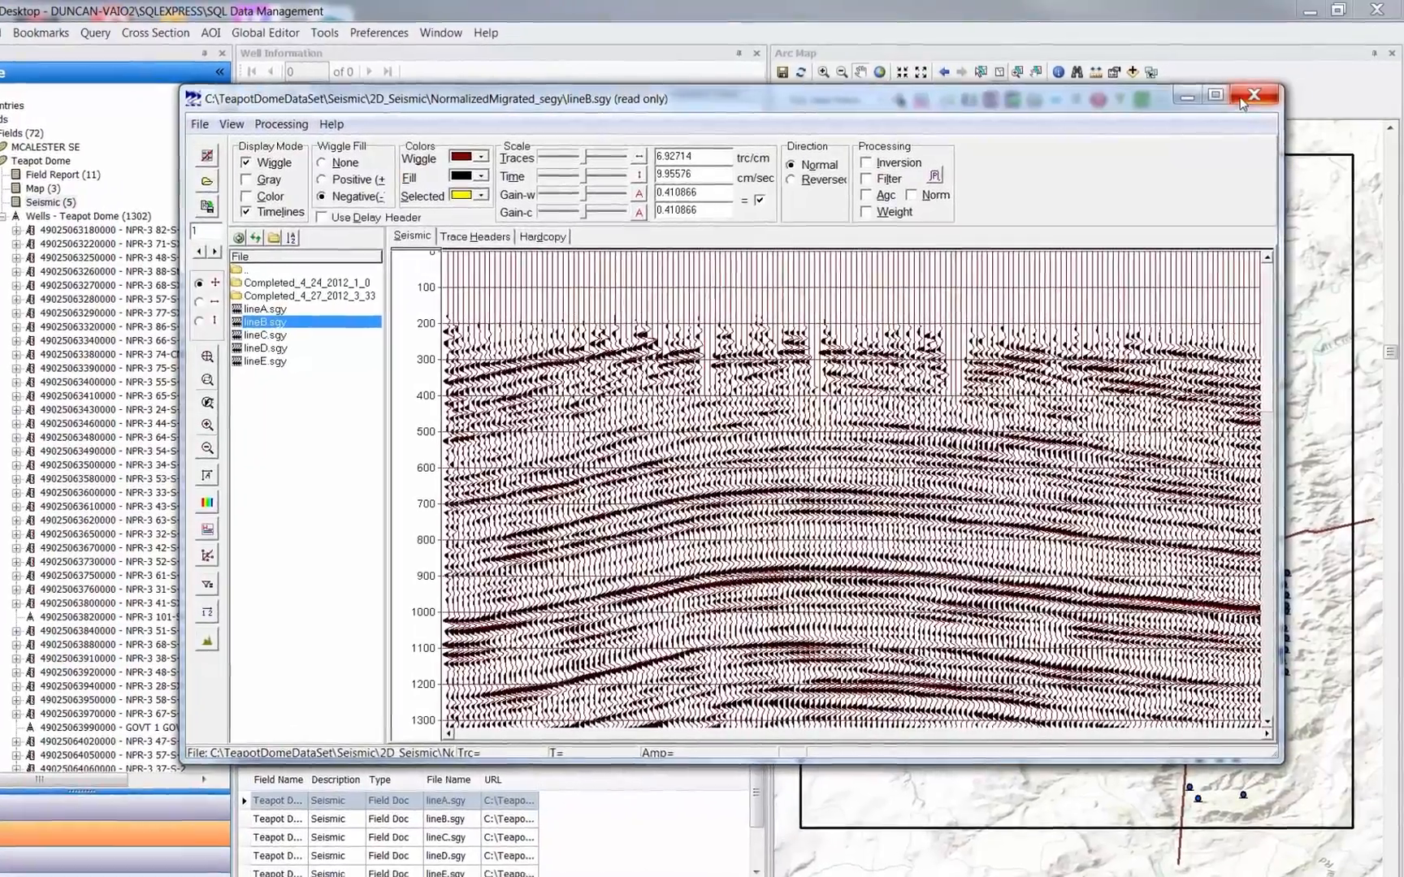
left_click(1258, 95)
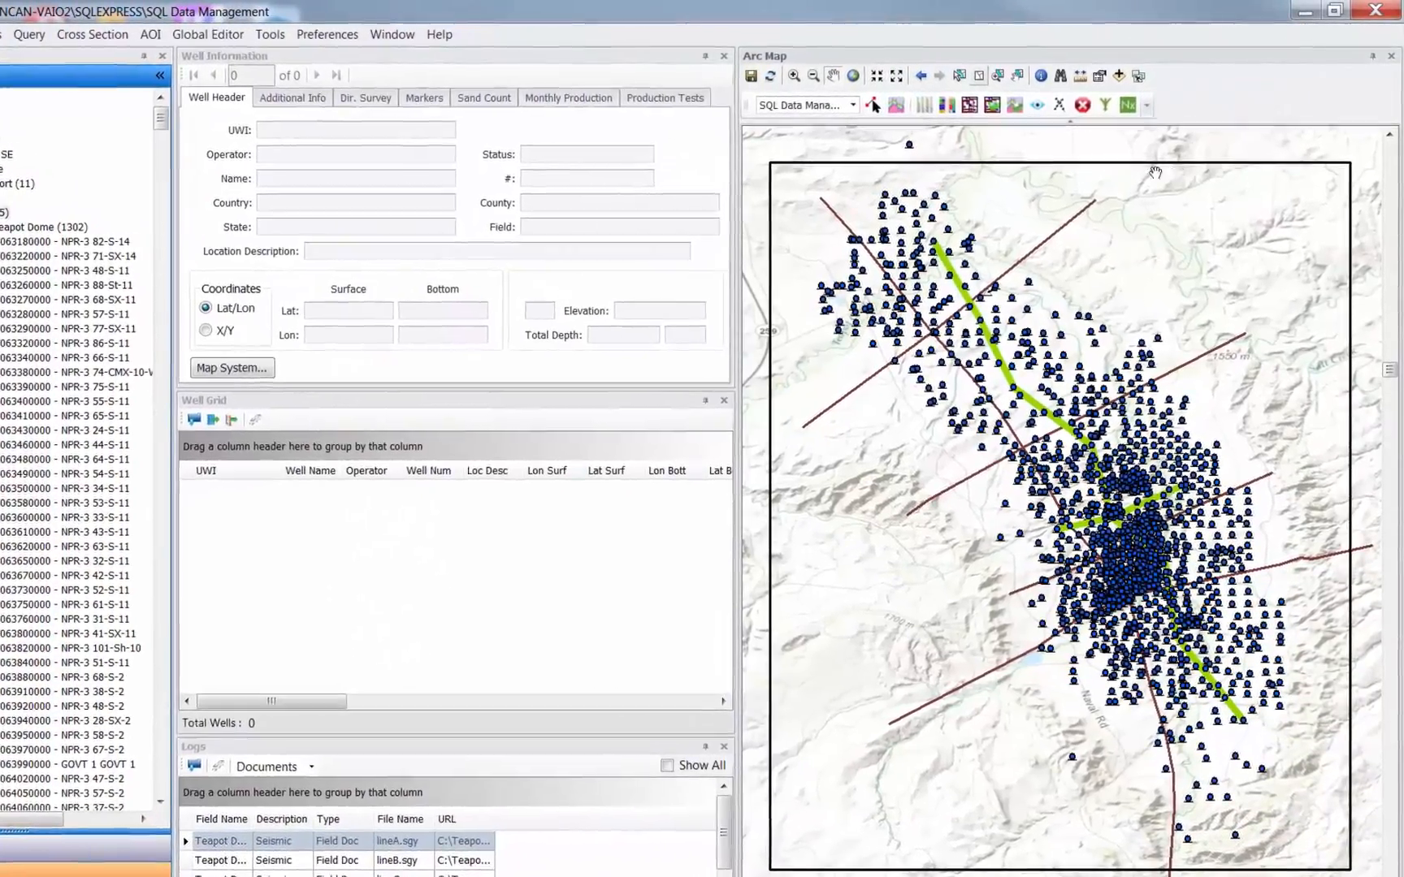